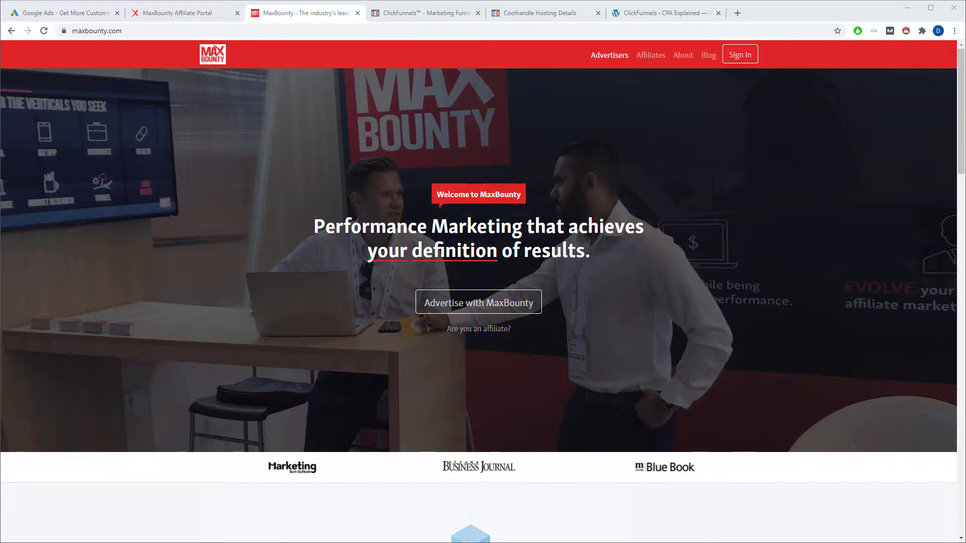
- Bring up the MaxBounty affiliate search results for 'coolhandle'
click(185, 12)
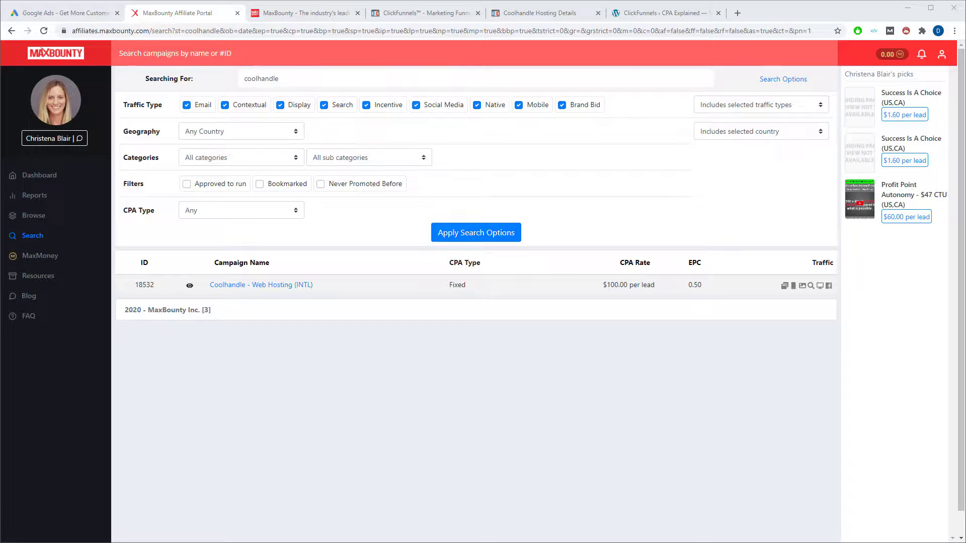
mouse_move(505, 369)
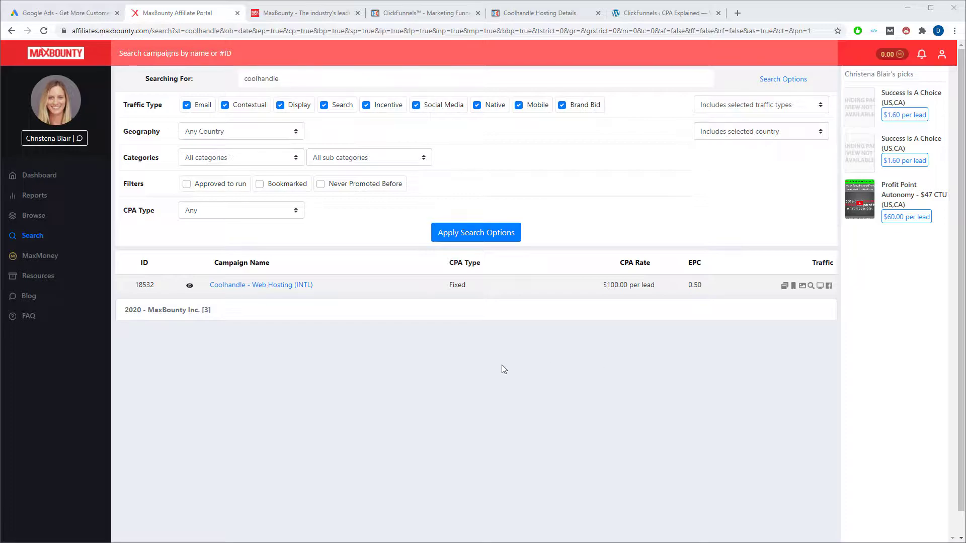
mouse_move(254, 306)
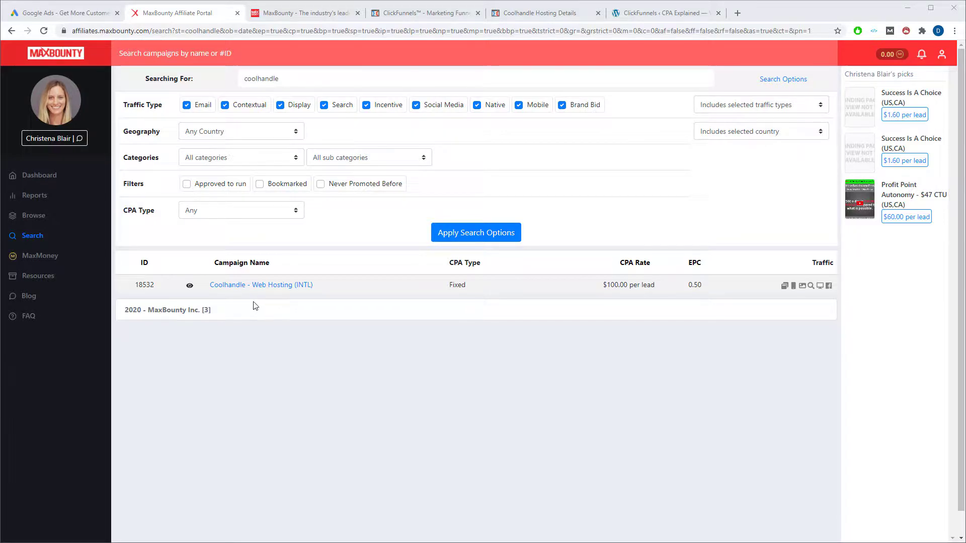
- Open the Coolhandle - Web Hosting (INTL) campaign page from the results
click(261, 285)
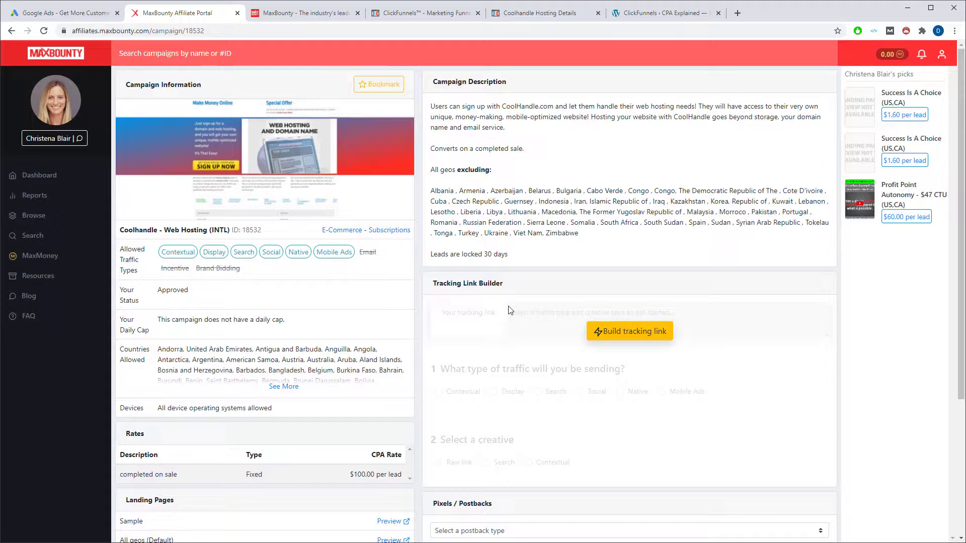
mouse_move(694, 294)
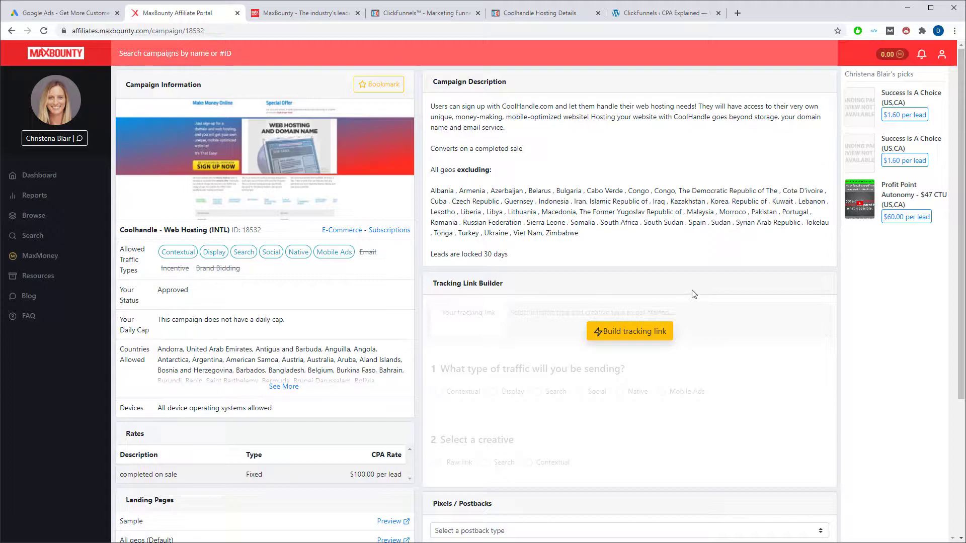
mouse_move(894, 285)
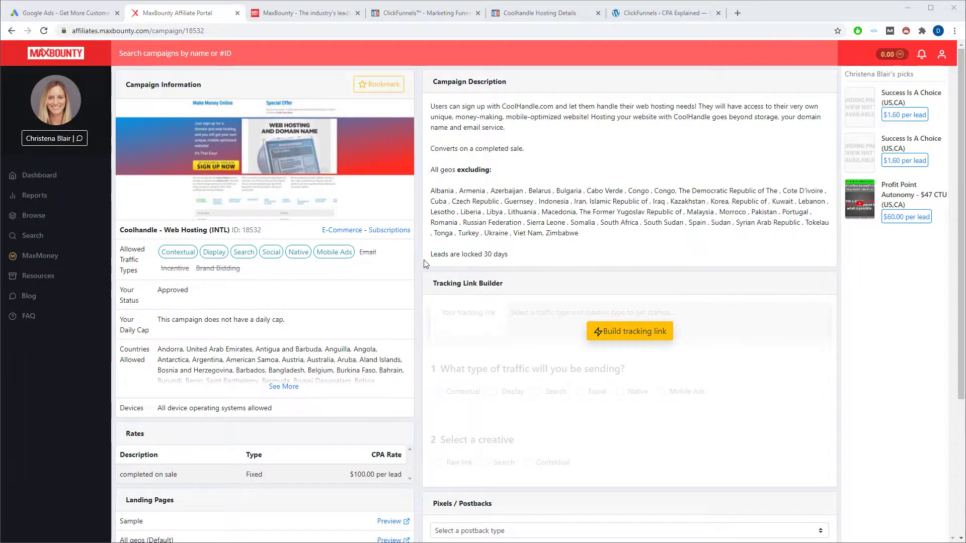
mouse_move(363, 288)
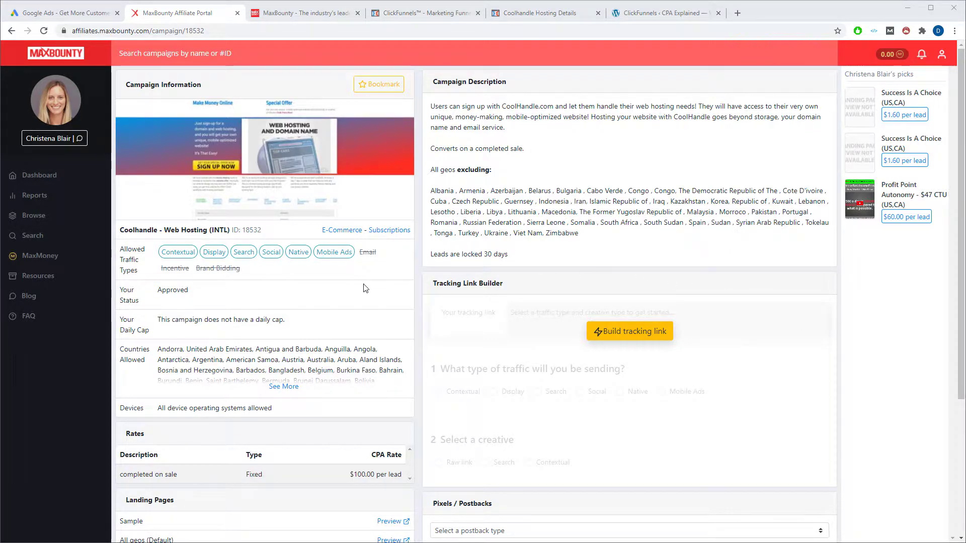
mouse_move(359, 487)
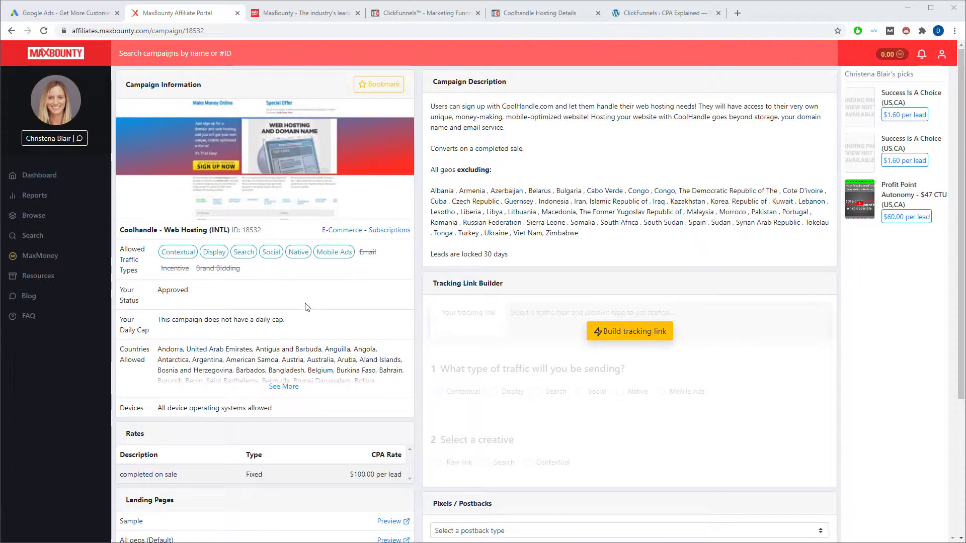
mouse_move(459, 312)
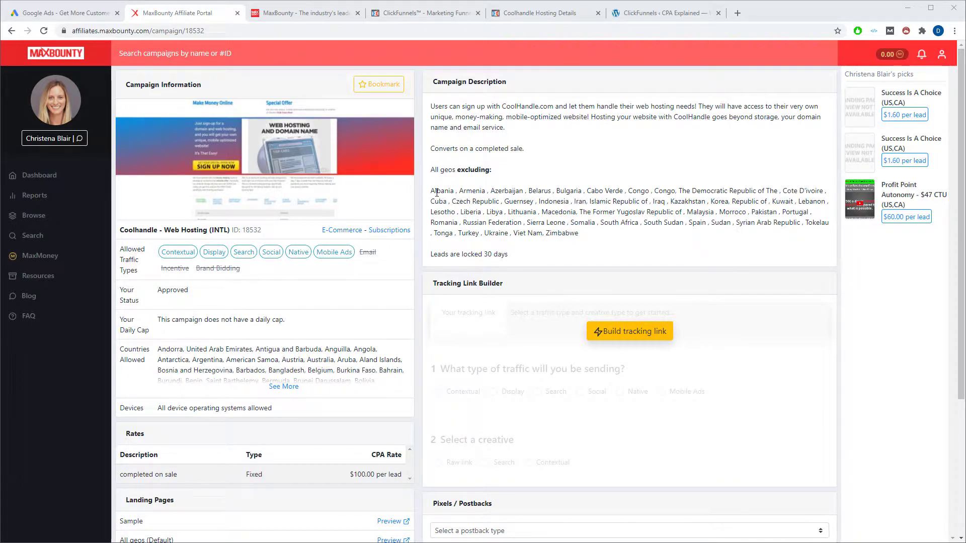
mouse_move(589, 238)
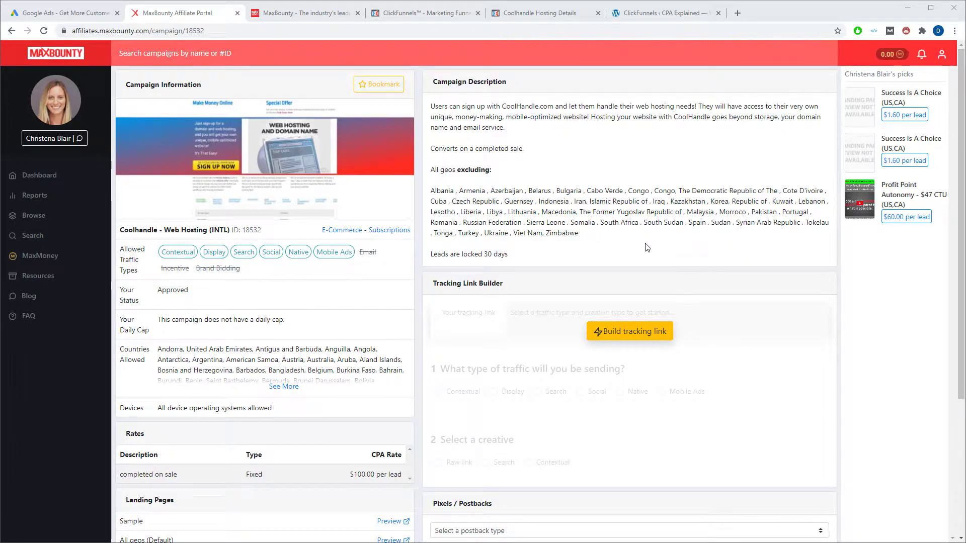
mouse_move(520, 253)
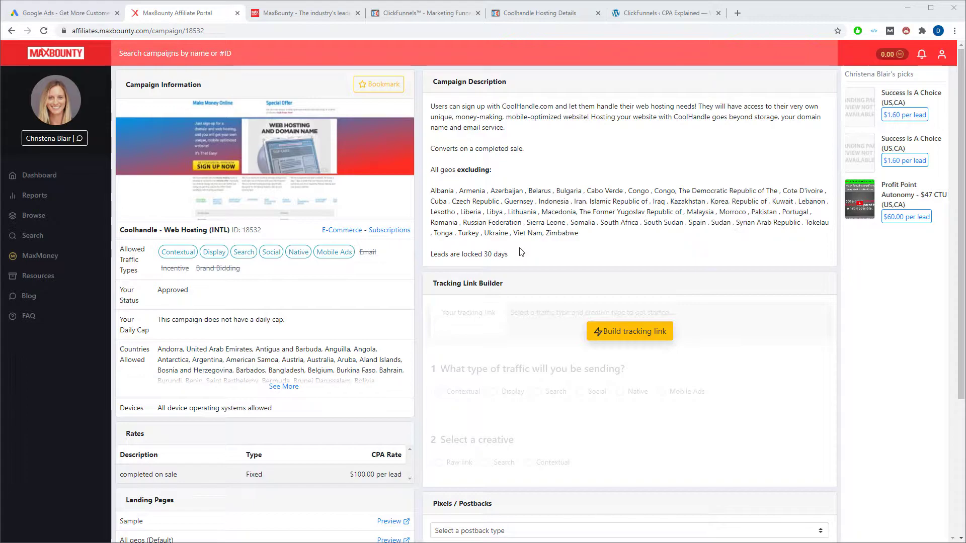
mouse_move(435, 251)
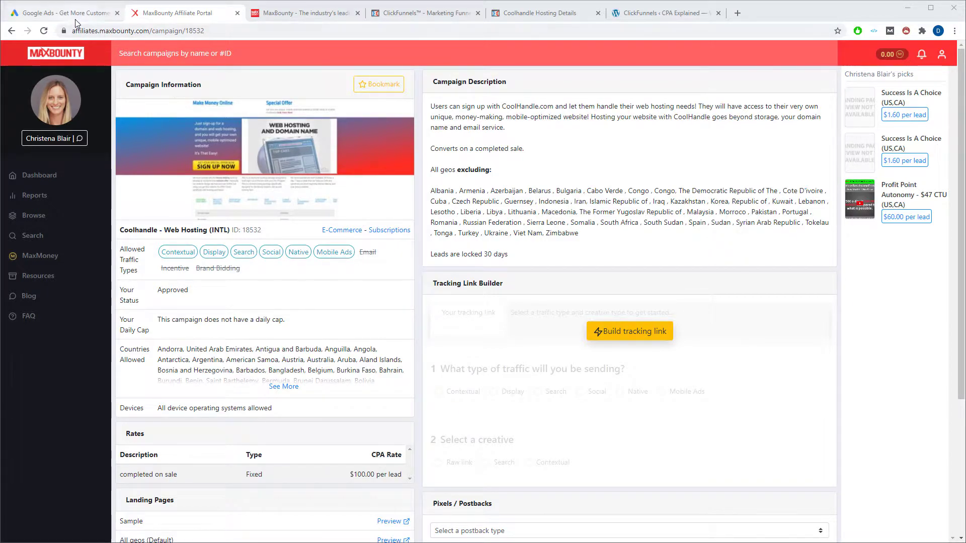
- Show the Google Ads account's All campaigns overview
click(61, 12)
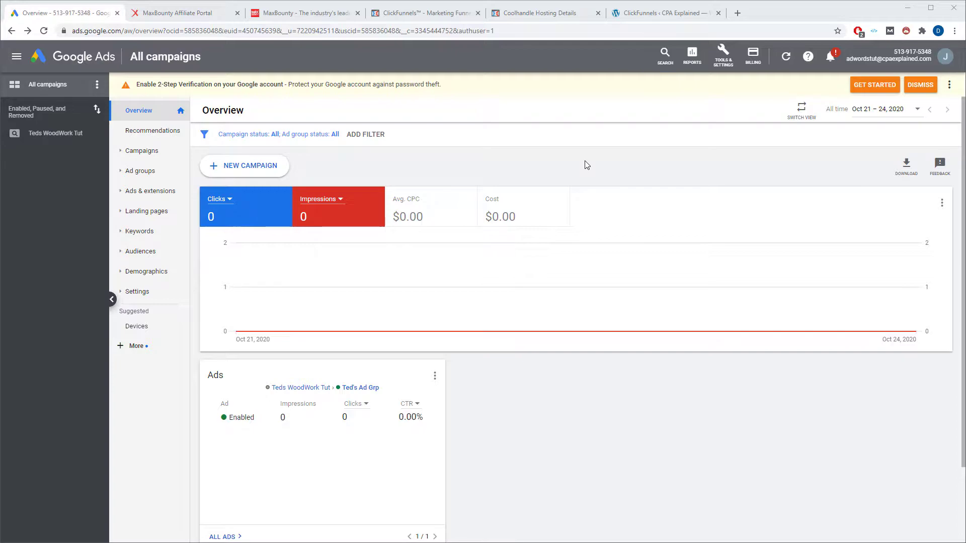
mouse_move(500, 161)
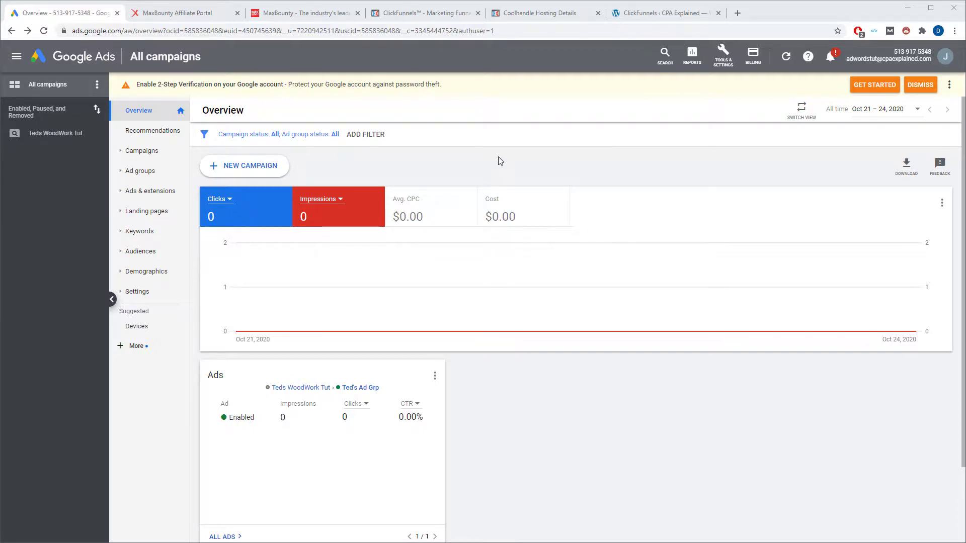
mouse_move(336, 168)
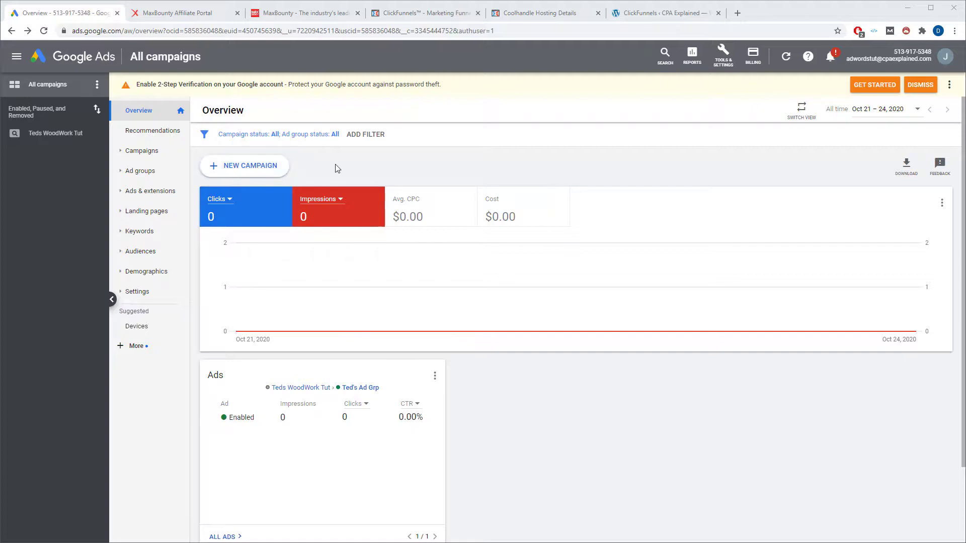
mouse_move(361, 160)
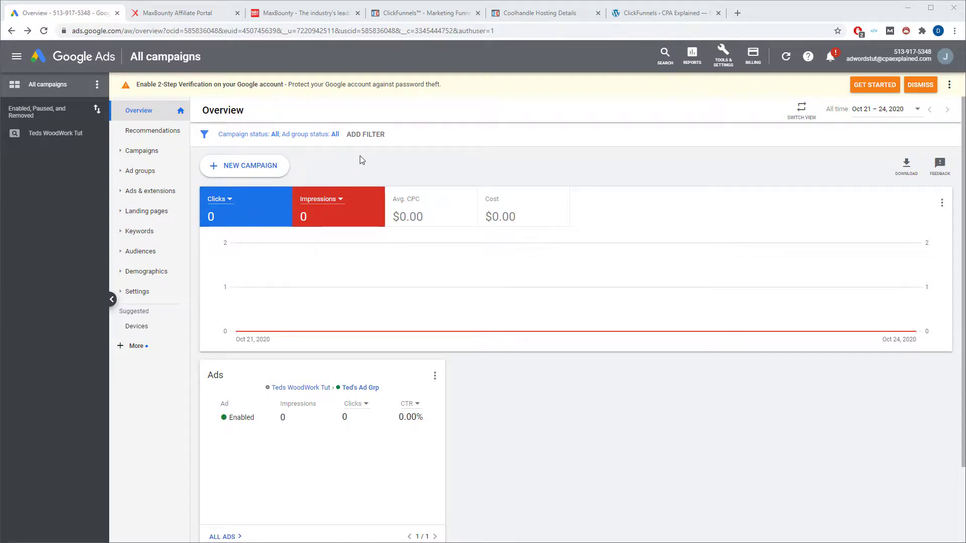
mouse_move(304, 168)
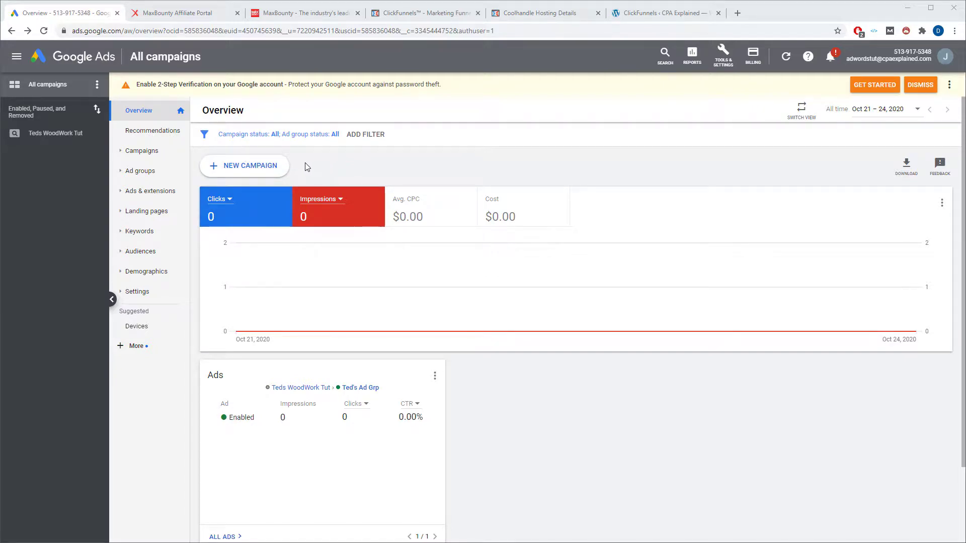
- Create a new campaign without goal guidance, of type Search, aiming for website visits
click(243, 165)
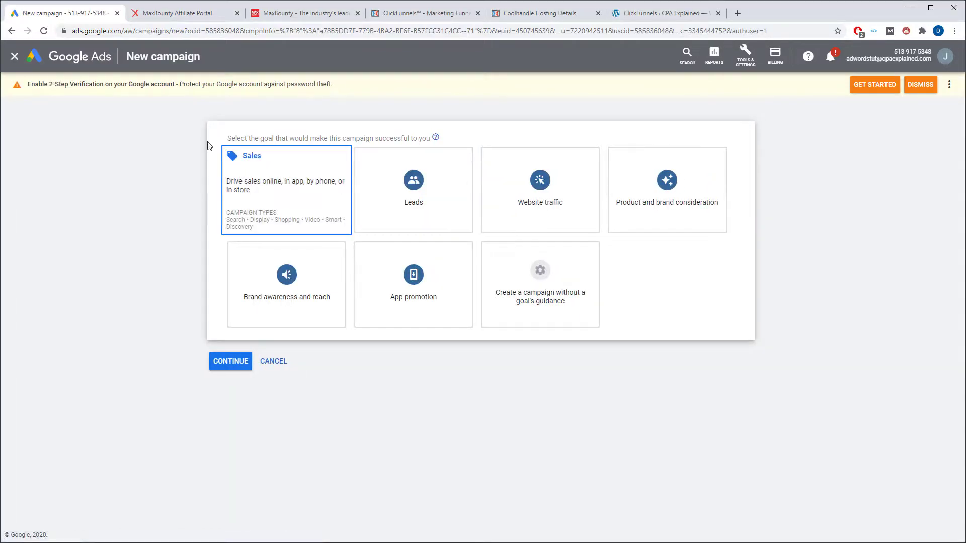
click(286, 189)
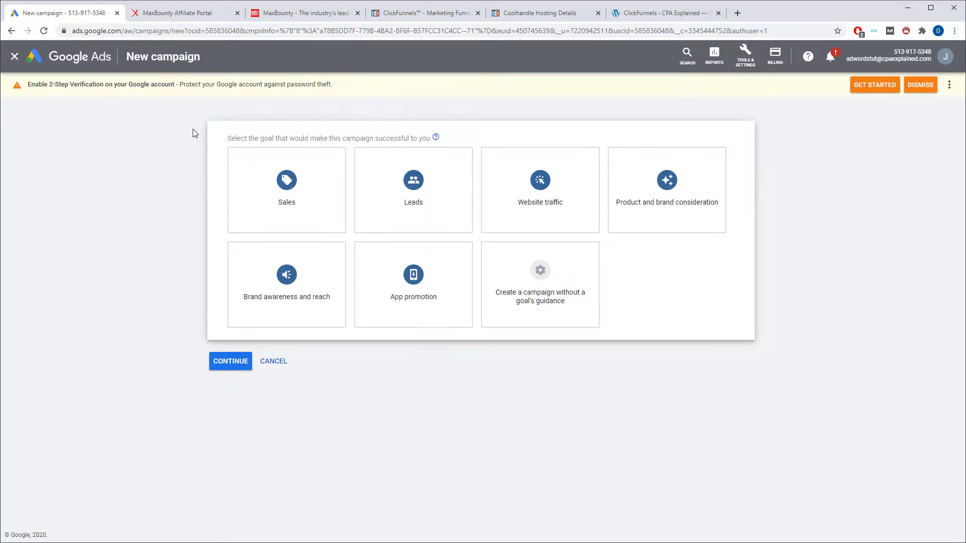
mouse_move(783, 300)
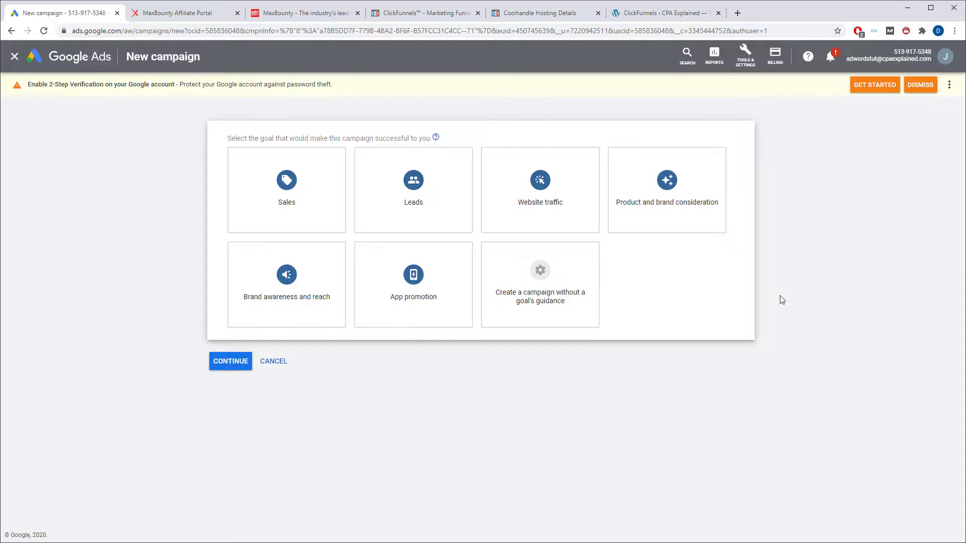
mouse_move(762, 336)
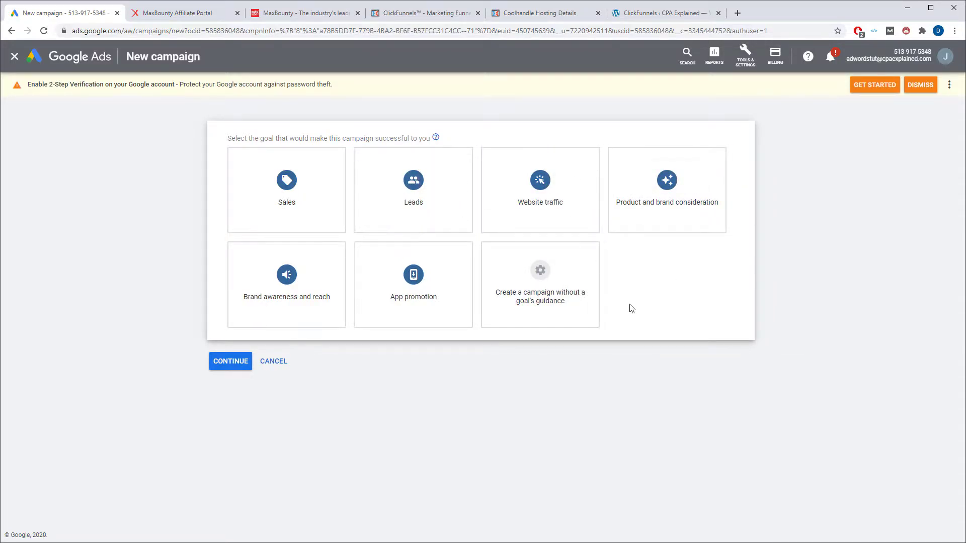
click(539, 284)
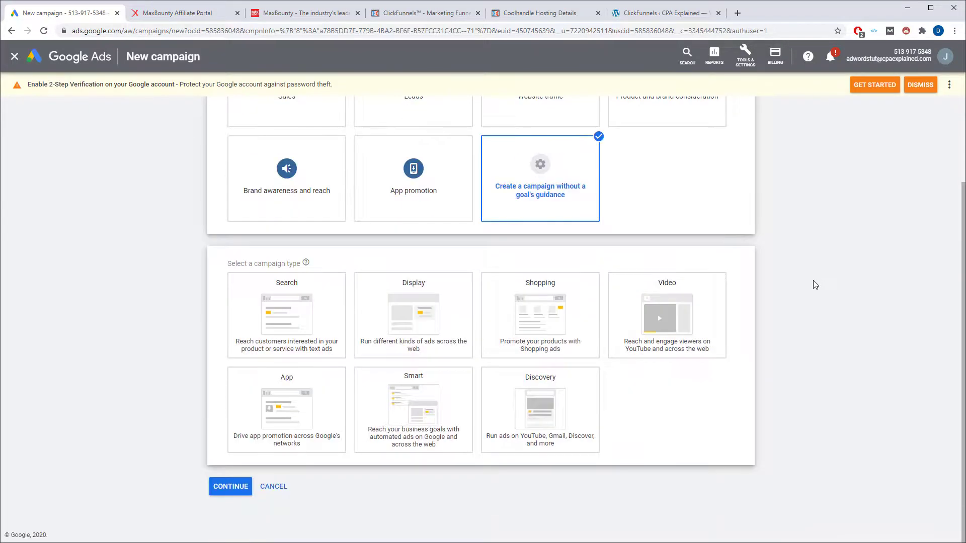
mouse_move(471, 242)
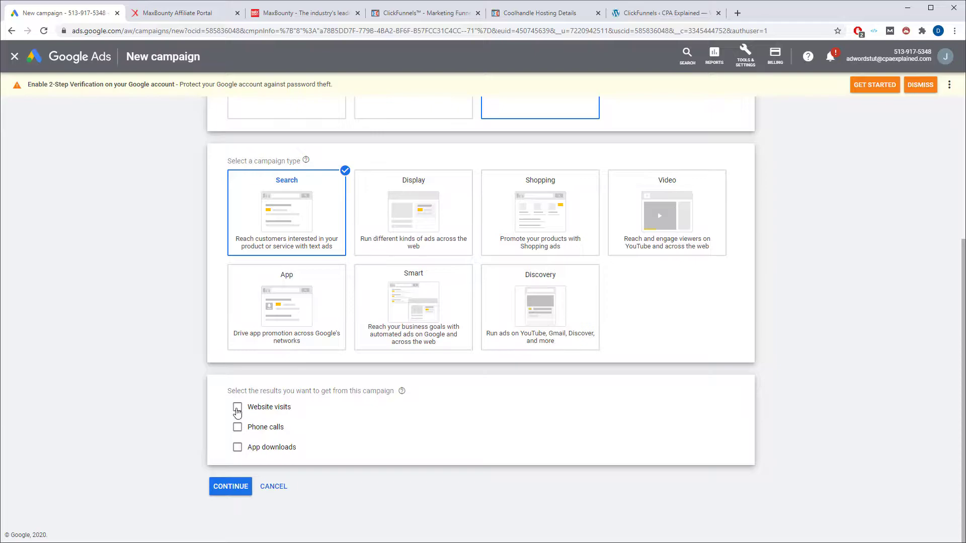
mouse_move(240, 411)
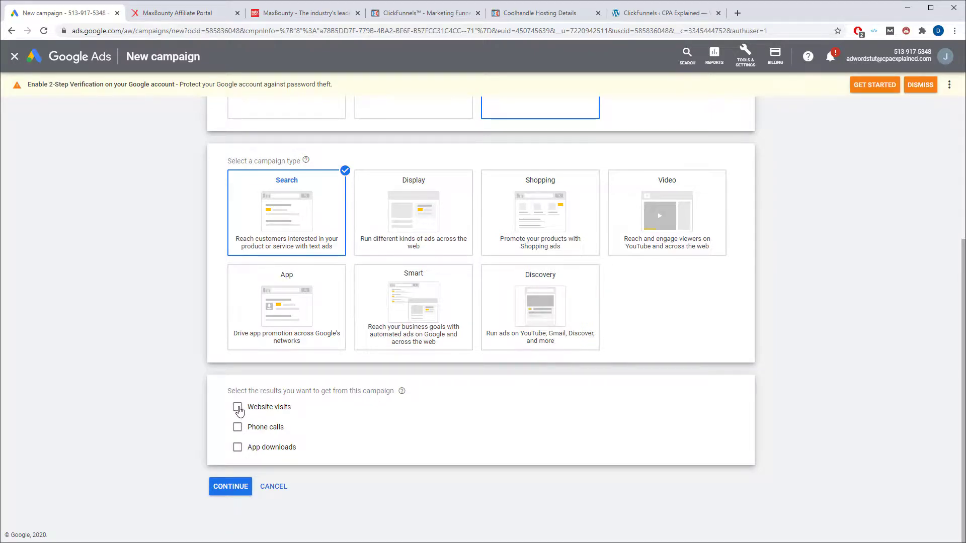
click(238, 408)
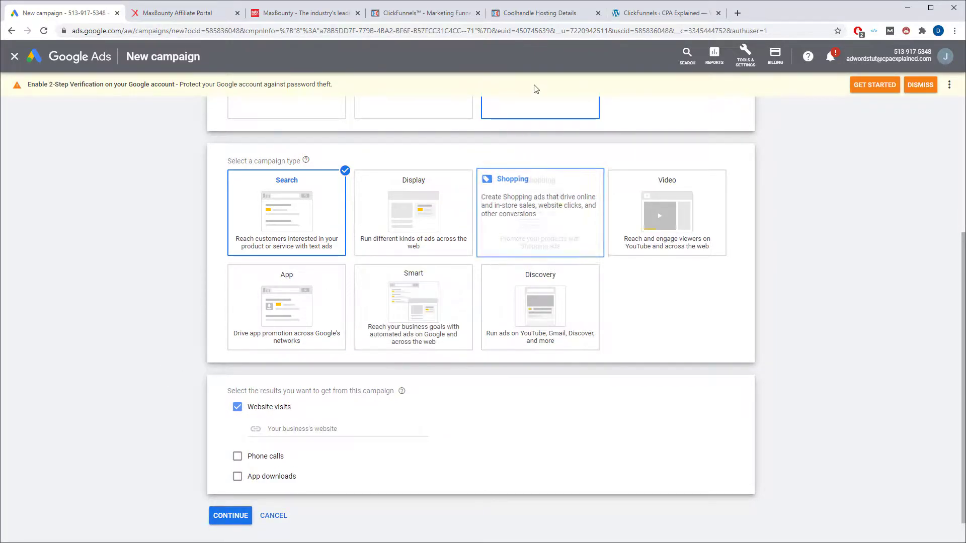
mouse_move(431, 12)
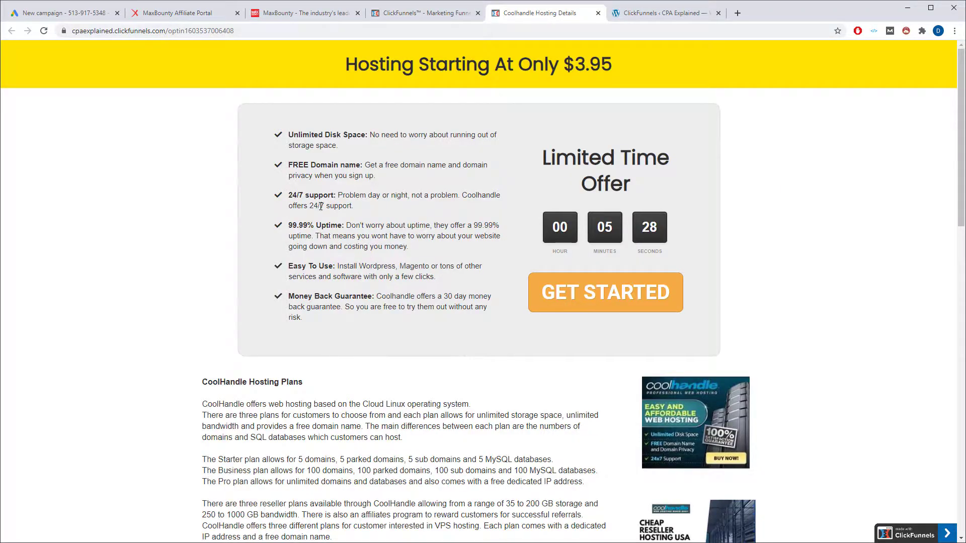
- Review the Coolhandle Hosting Details landing page and select its URL in the address bar
scroll(down, 3)
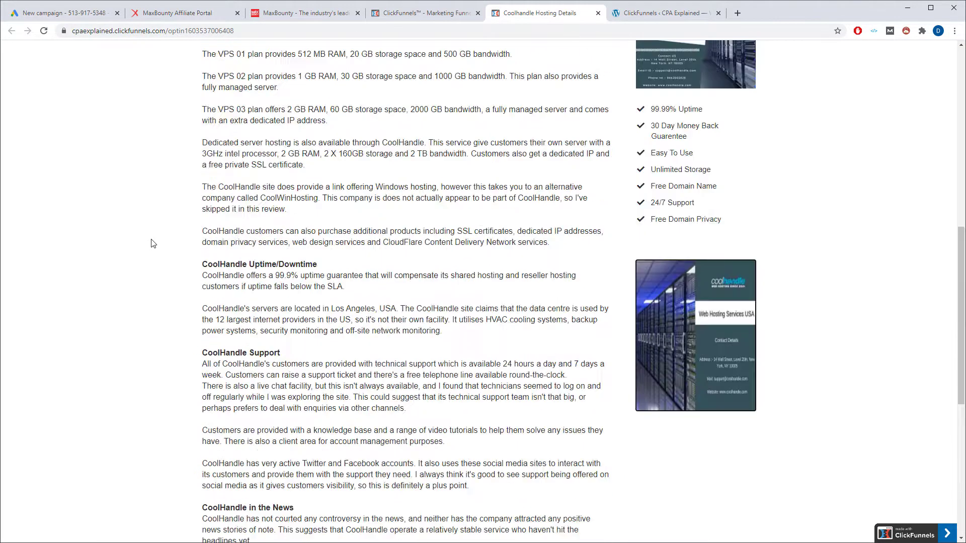
scroll(up, 3)
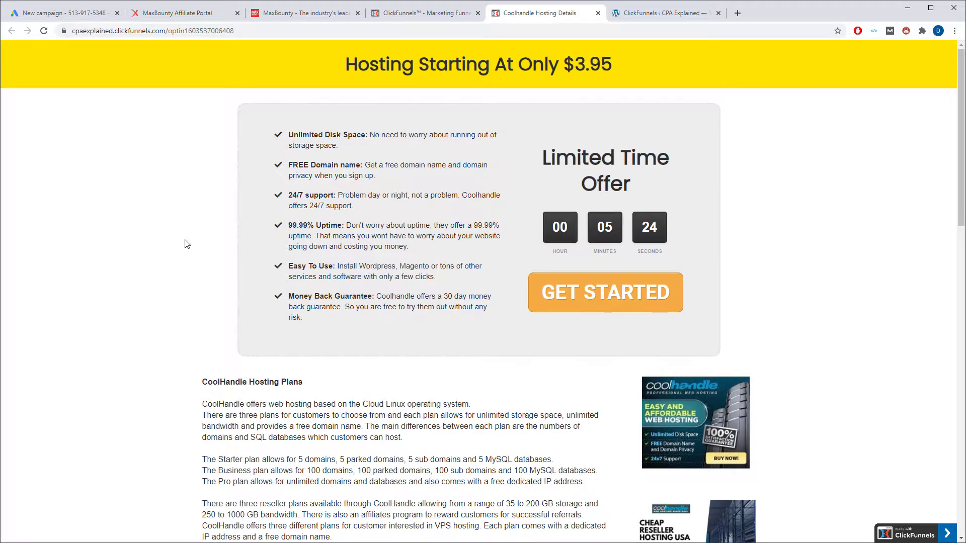
scroll(down, 3)
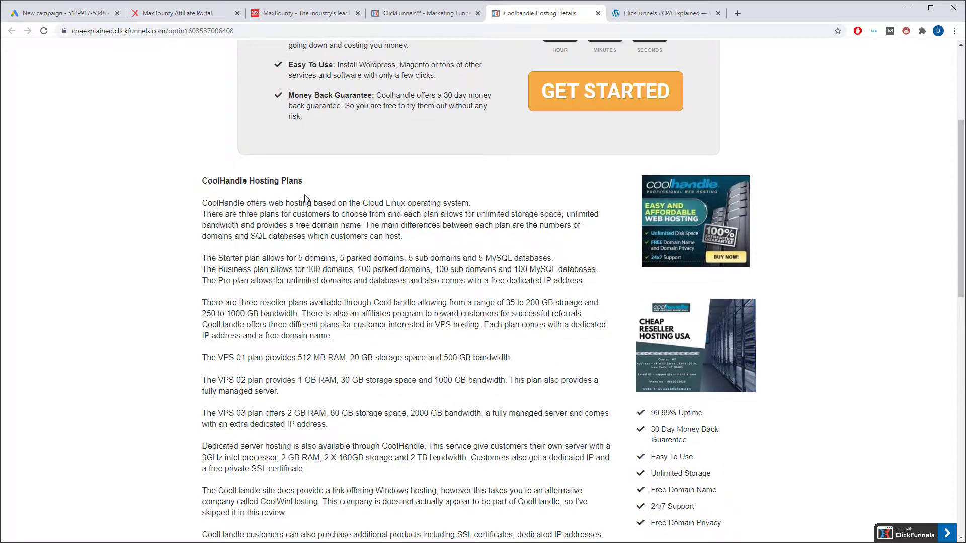
scroll(down, 3)
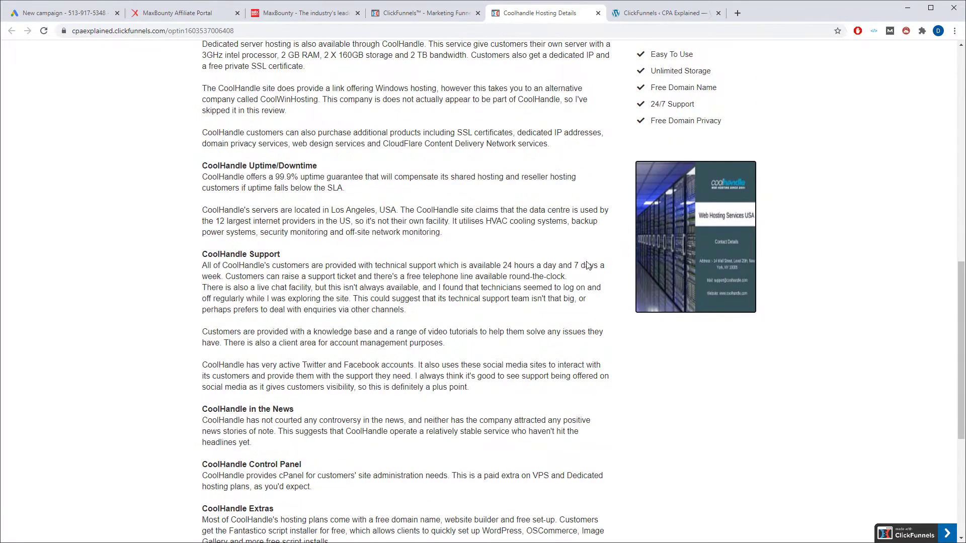
scroll(up, 3)
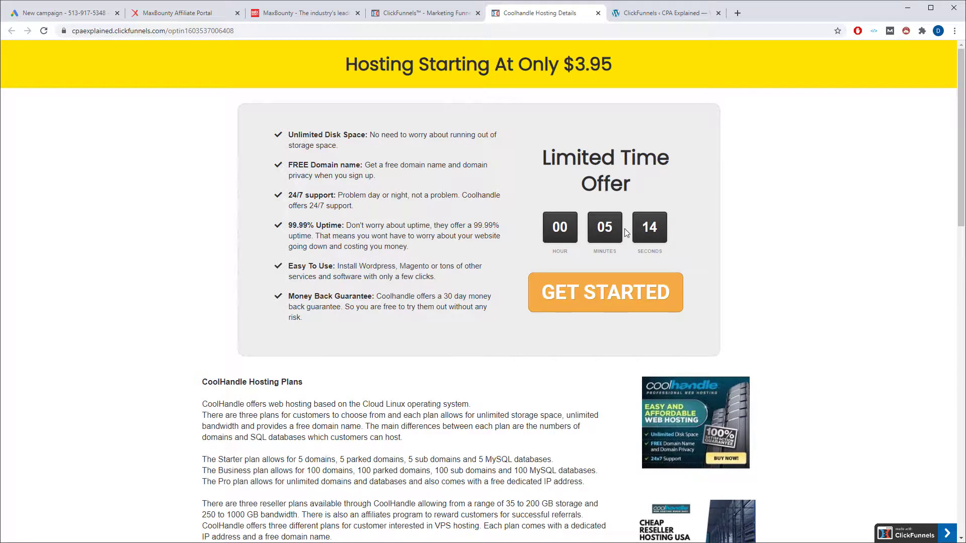
mouse_move(504, 285)
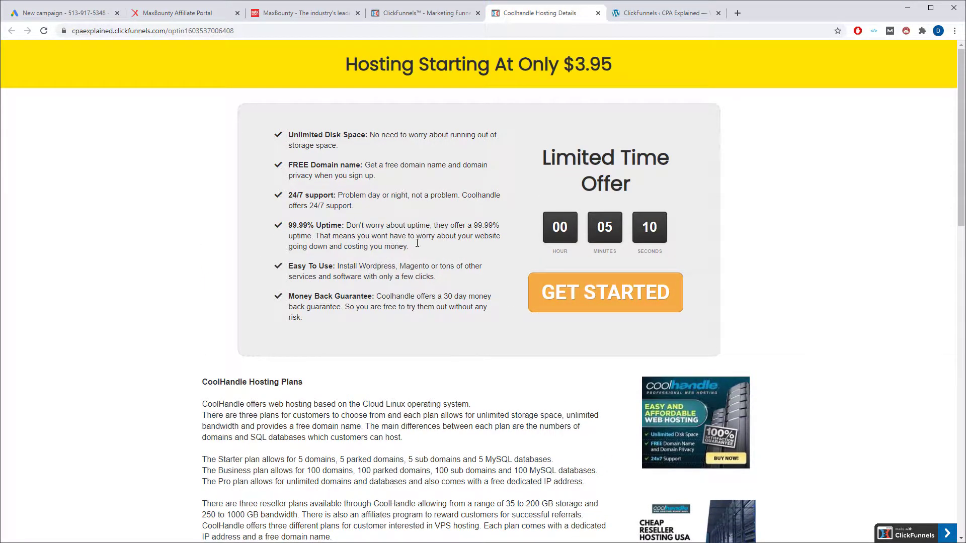
click(148, 32)
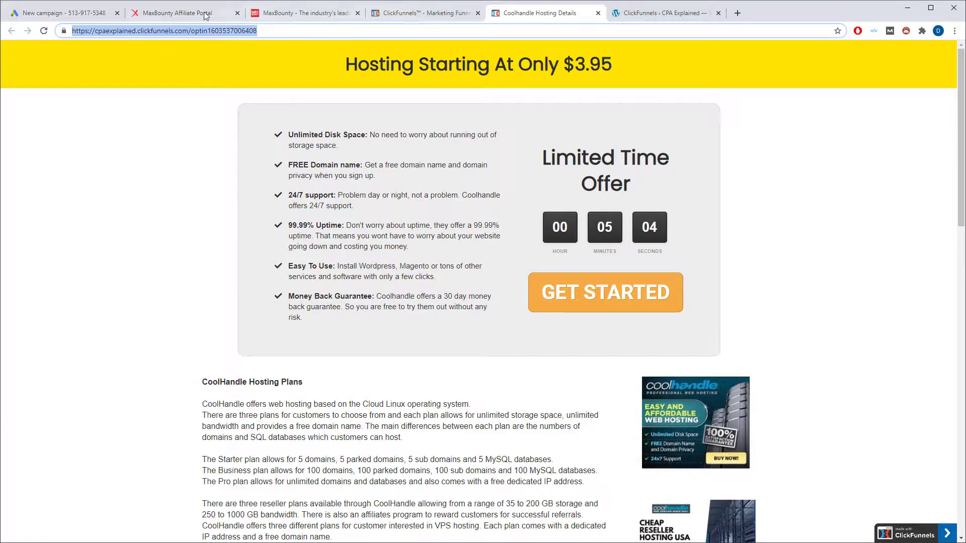
- Enter the cpaexplained.clickfunnels.com optin URL as the website-visits target and continue to campaign settings
click(62, 12)
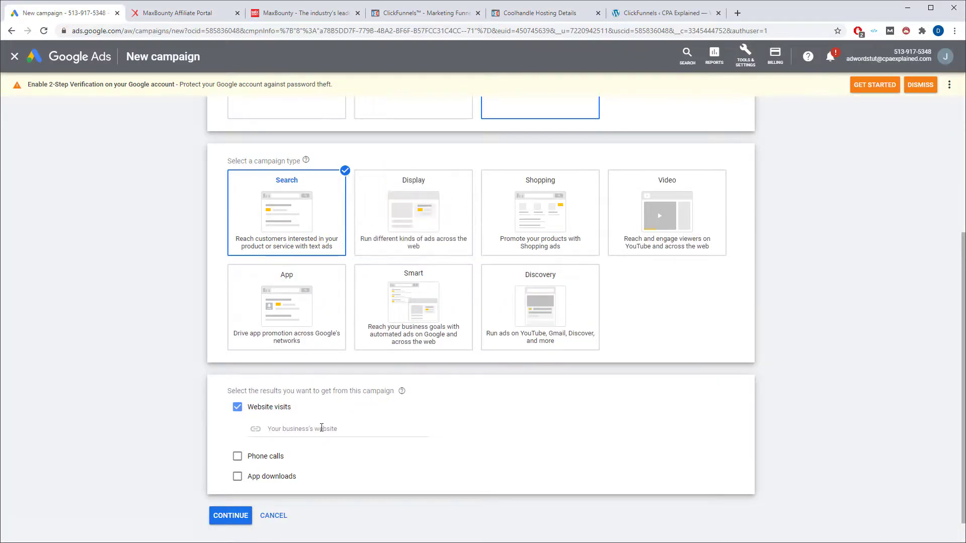
text(://cpaexplained.clickfunnels.com/optin1603537006408)
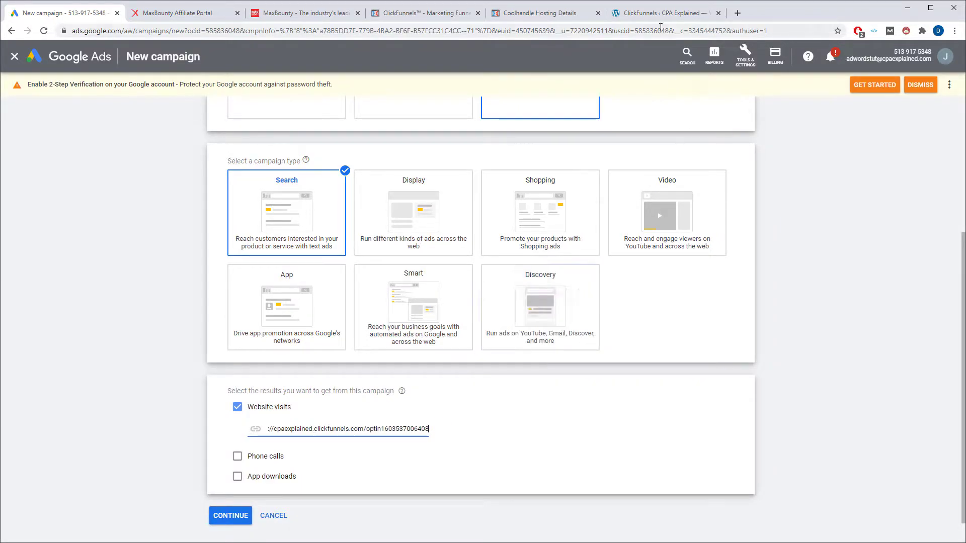
click(662, 12)
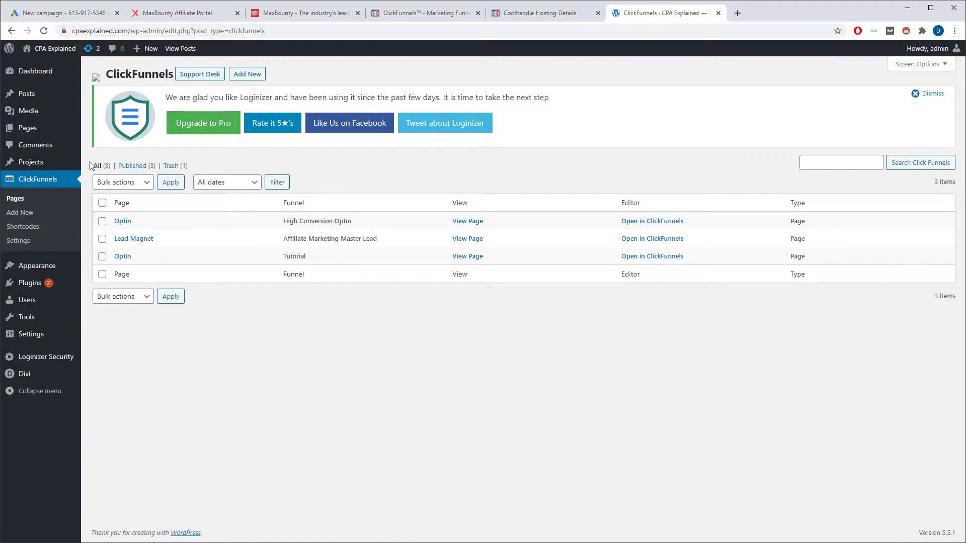
mouse_move(64, 127)
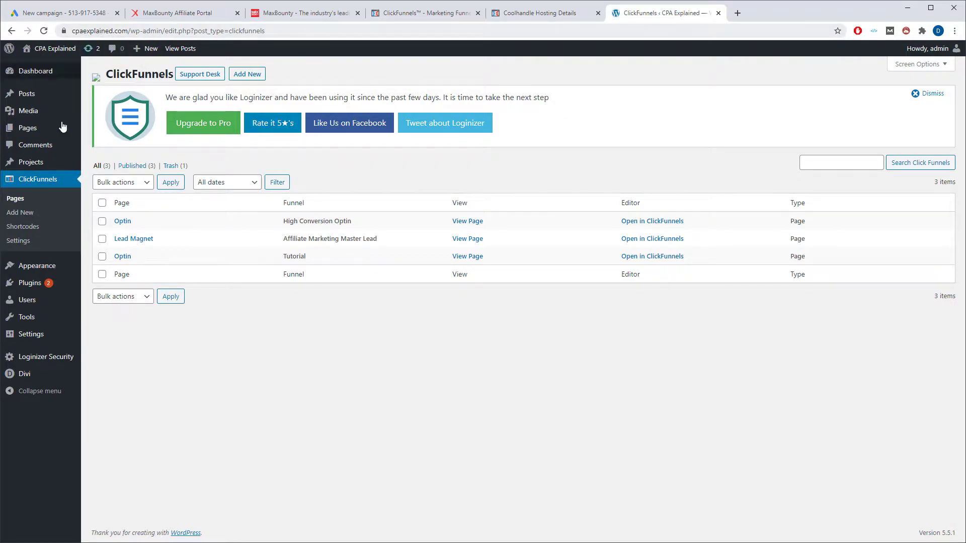
mouse_move(210, 116)
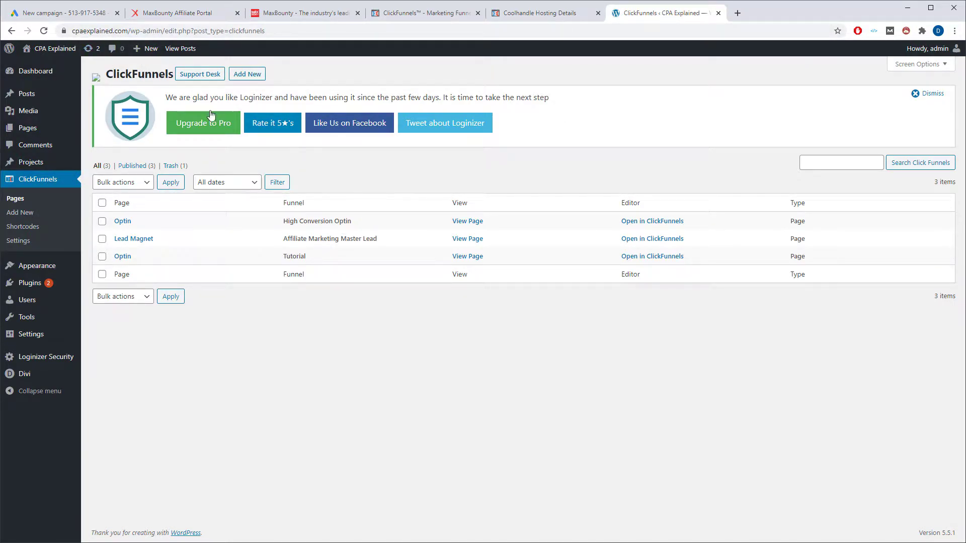
click(61, 12)
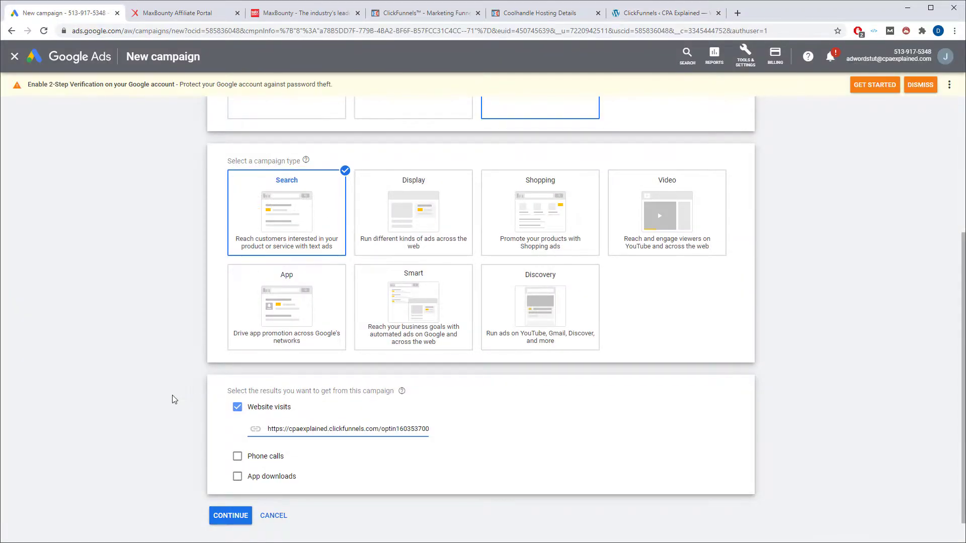
scroll(down, 3)
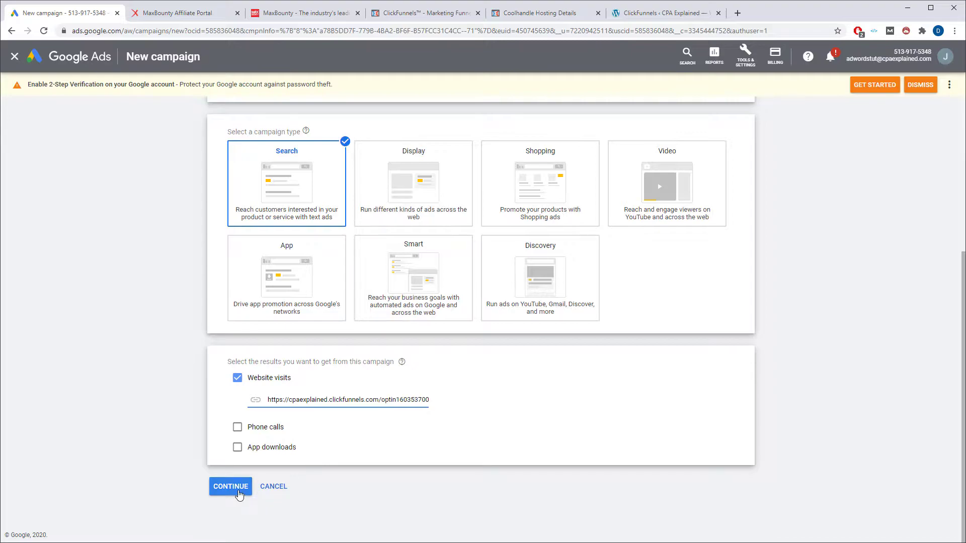
click(230, 486)
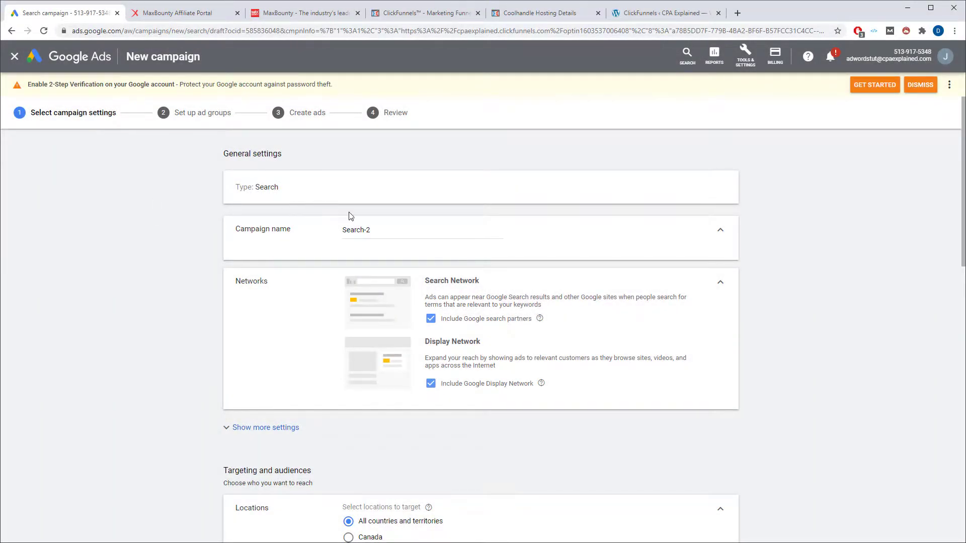
- Replace the default campaign name Search-2 with 'Coolhandle Tut'
double_click(357, 229)
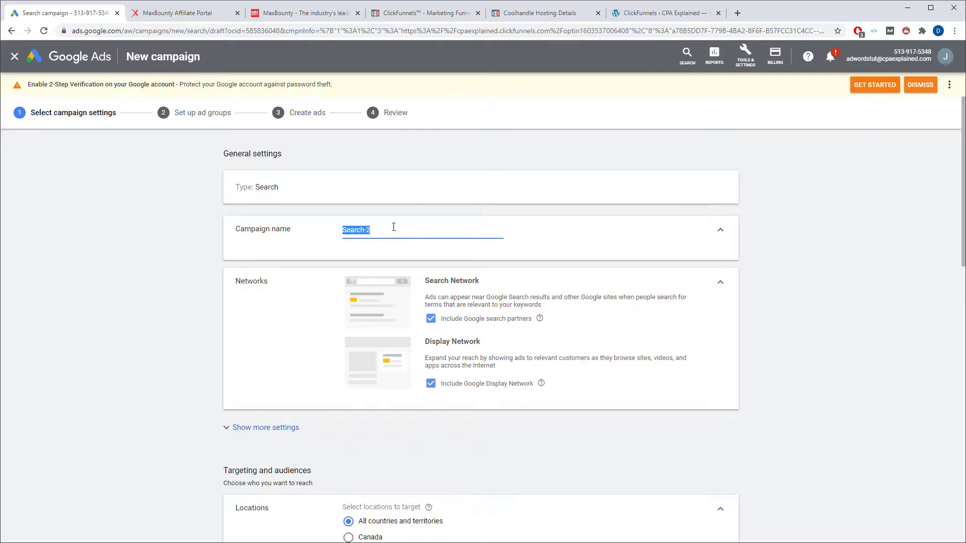
text(C)
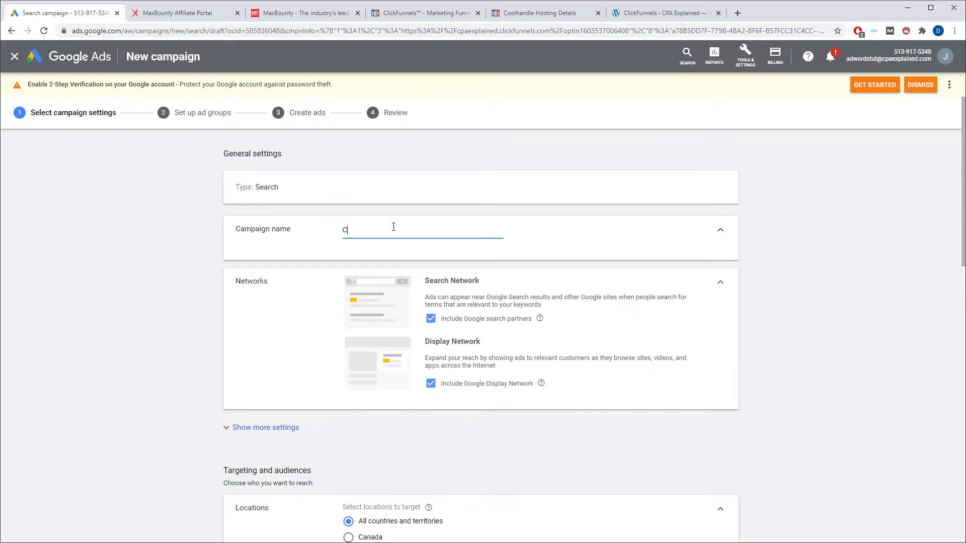
text(oolhandle Tut)
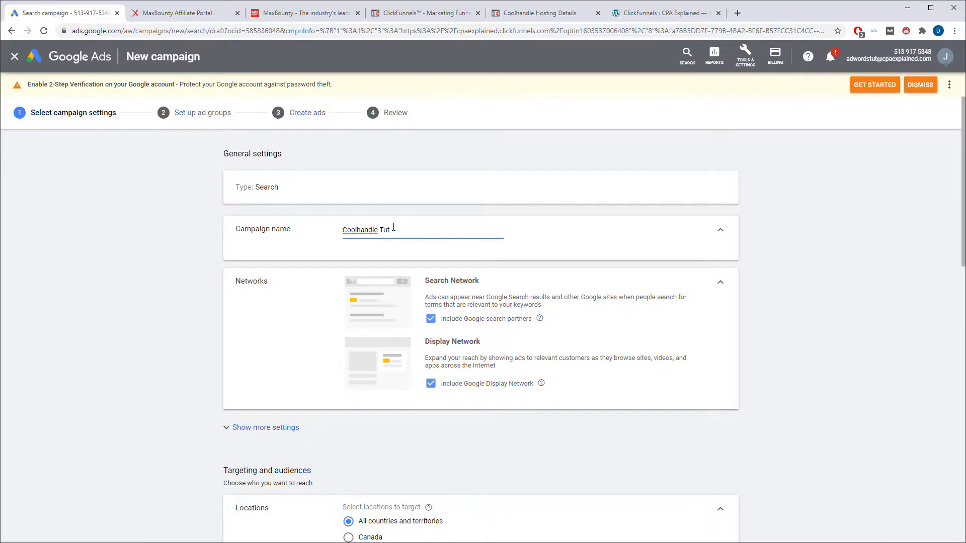
scroll(down, 3)
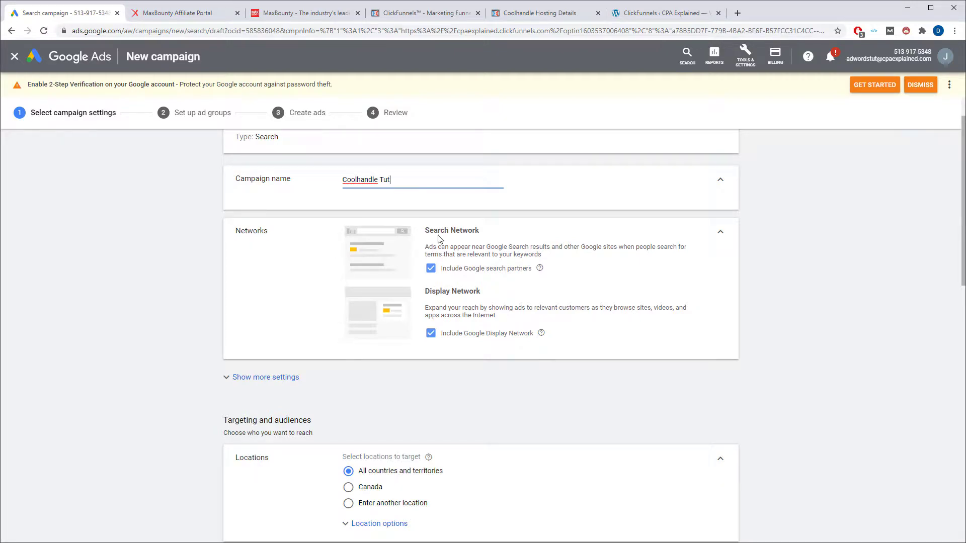
mouse_move(473, 243)
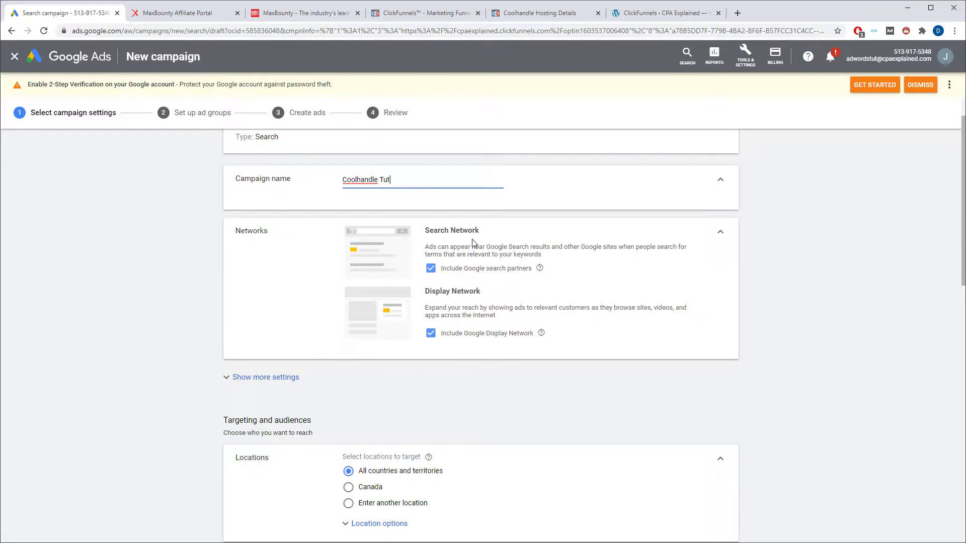
mouse_move(540, 338)
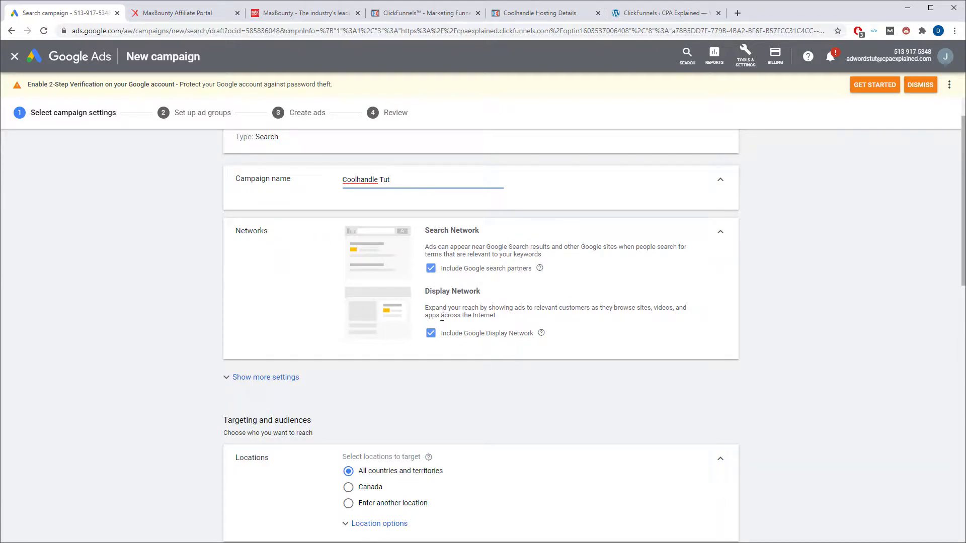
- Exclude Google search partners and the Display Network from the campaign's networks
click(431, 267)
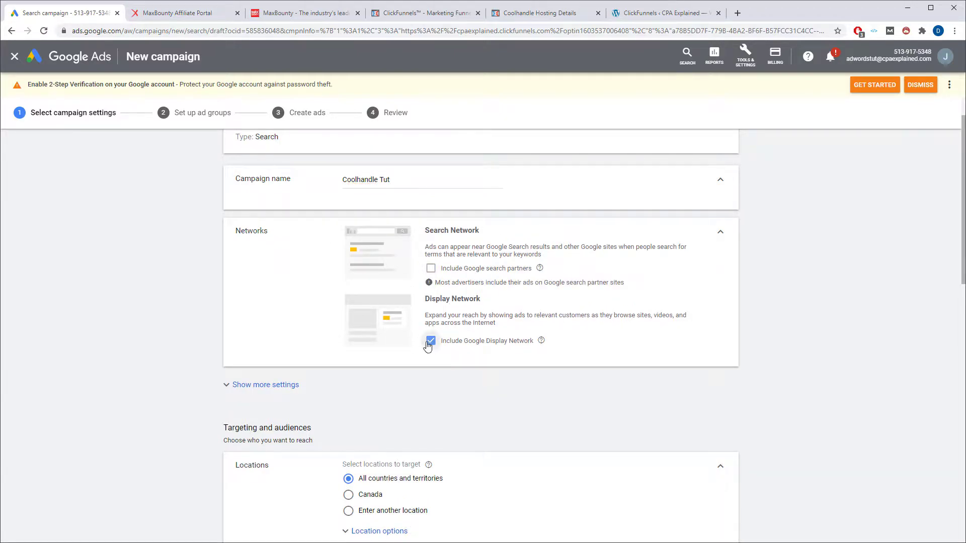
click(430, 342)
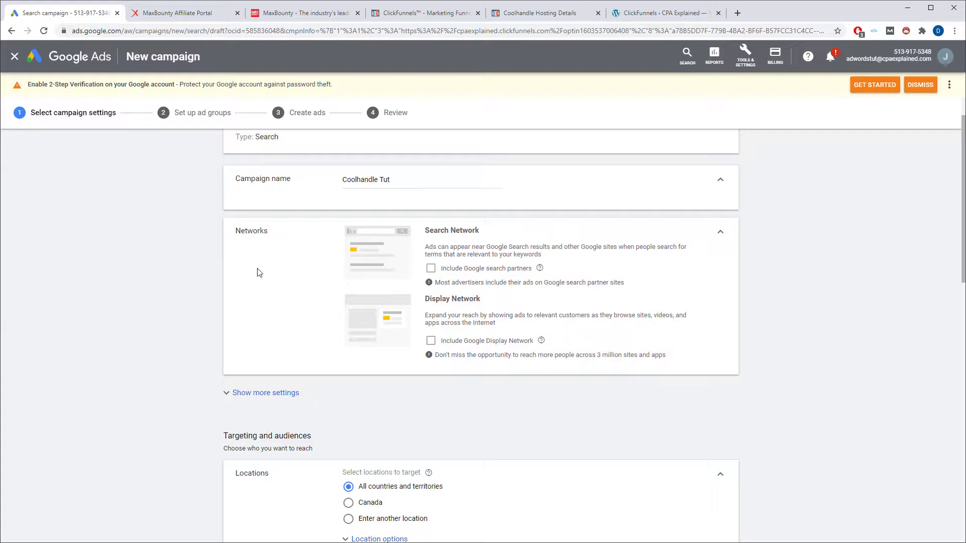
scroll(down, 3)
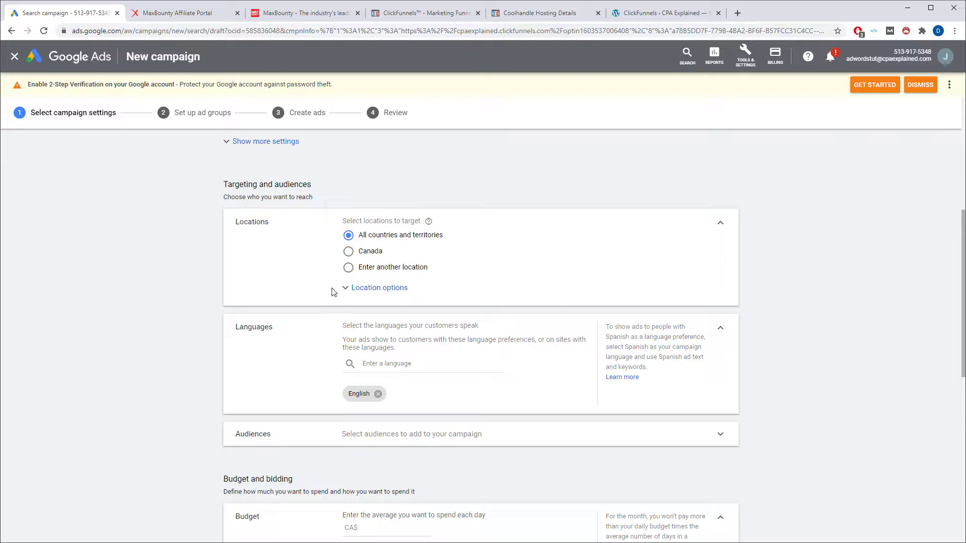
- Add United States, Canada, New Zealand, Australia and United Kingdom as targeted locations
click(348, 267)
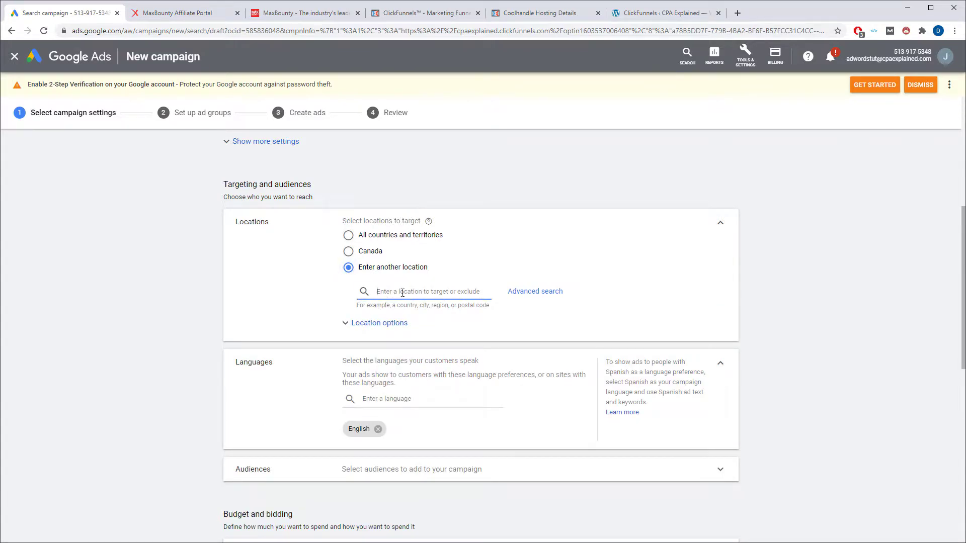
text(United)
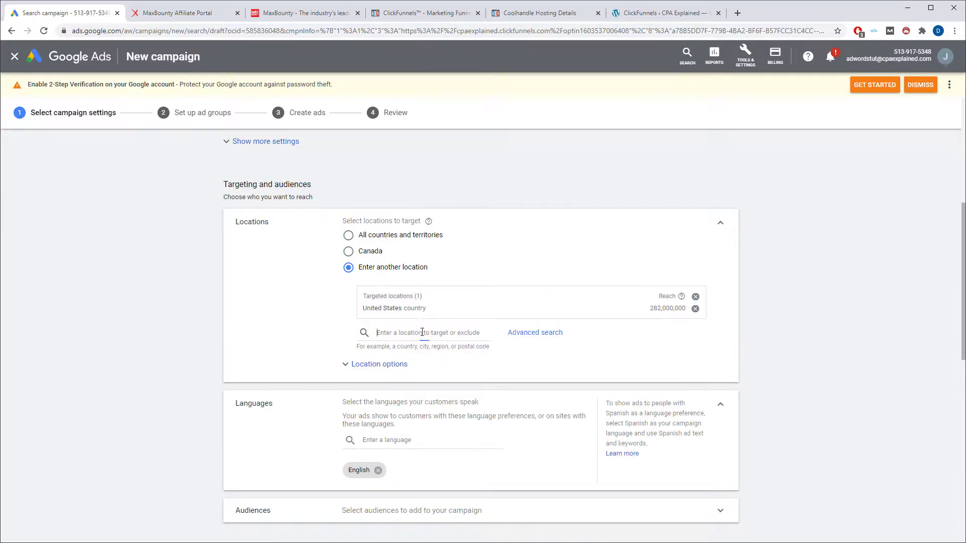
text(Canada)
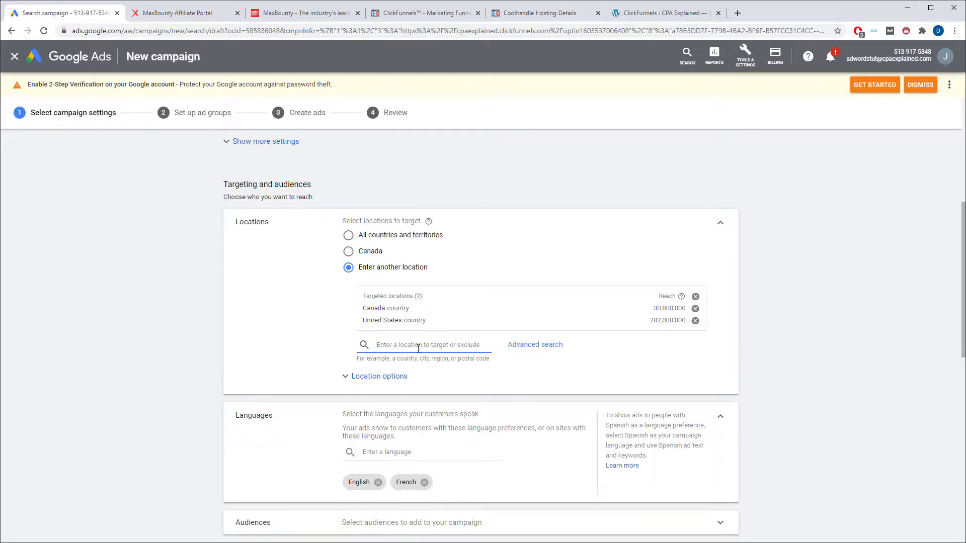
text(new)
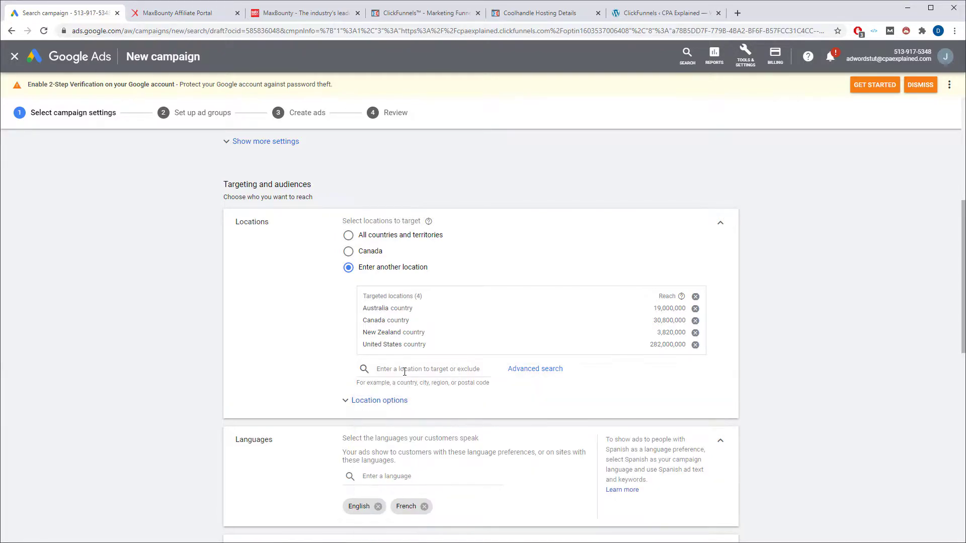
text(united)
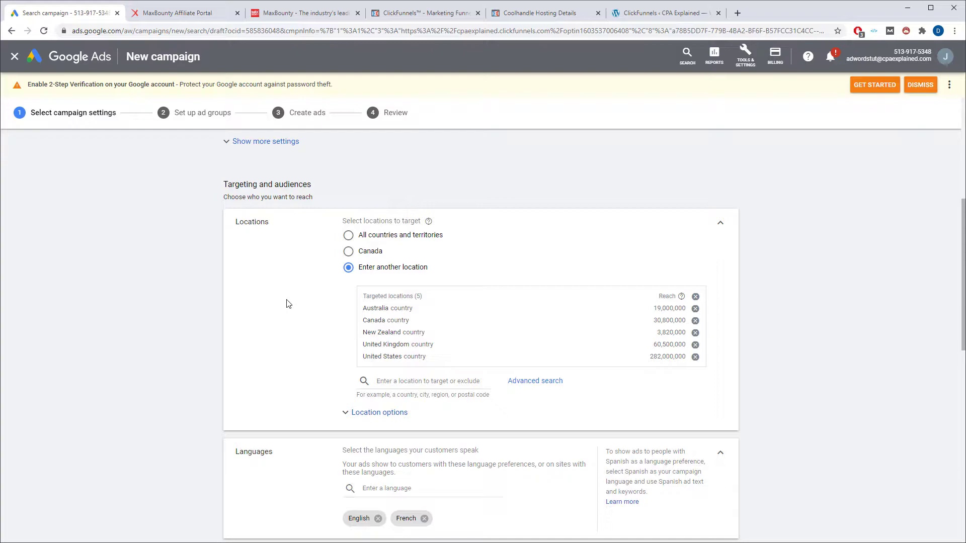
mouse_move(302, 290)
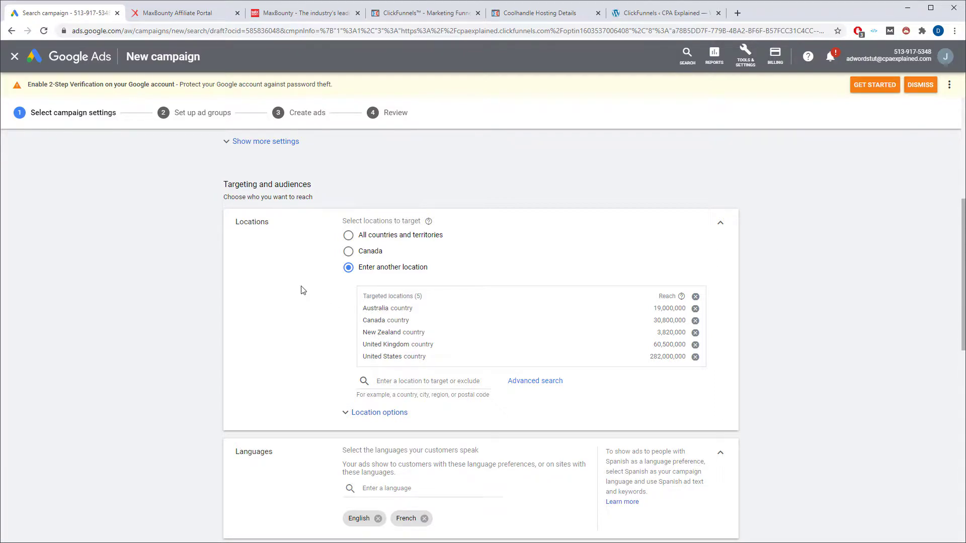
scroll(down, 3)
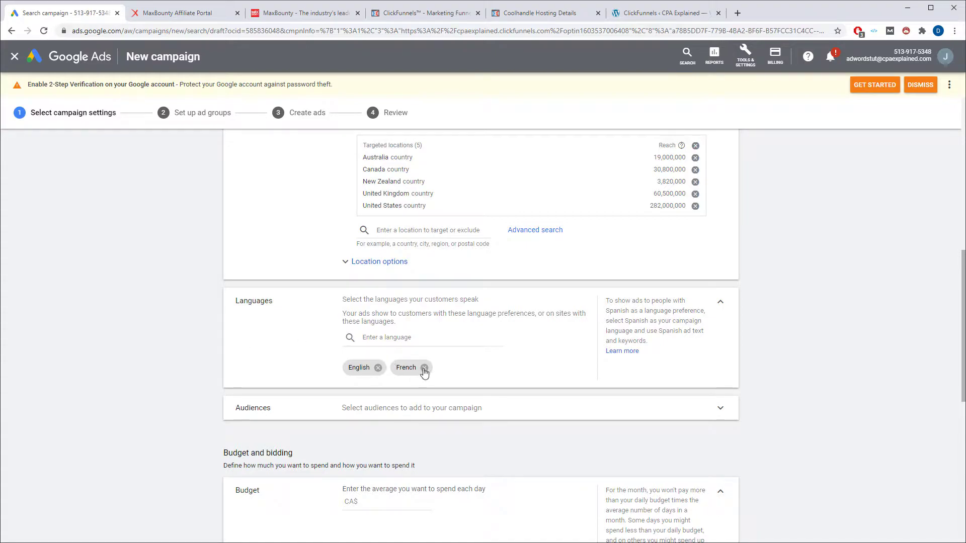
click(425, 368)
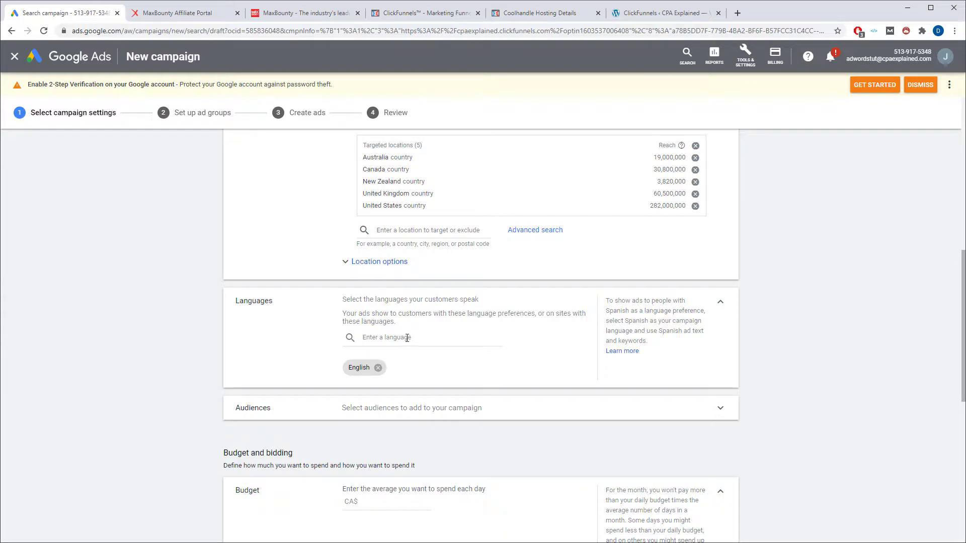
click(401, 337)
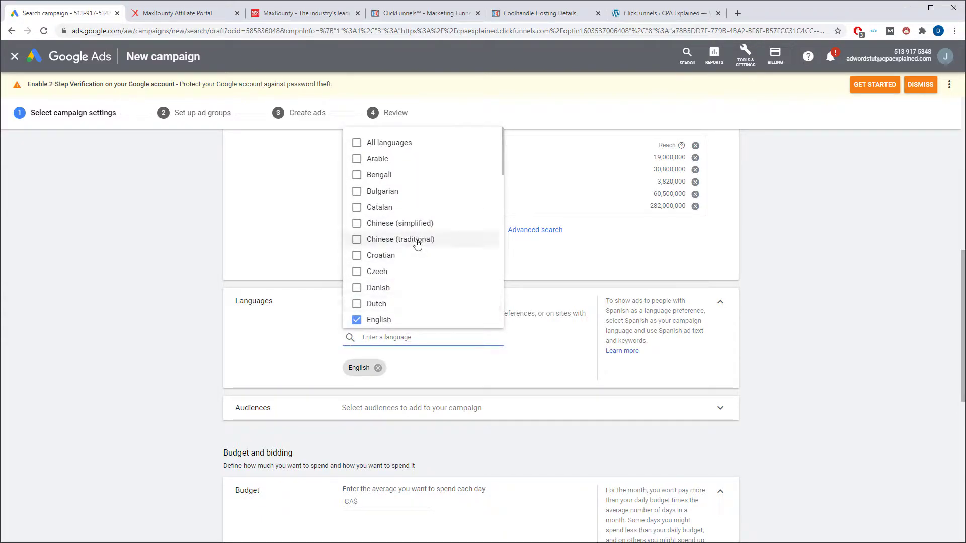
scroll(down, 3)
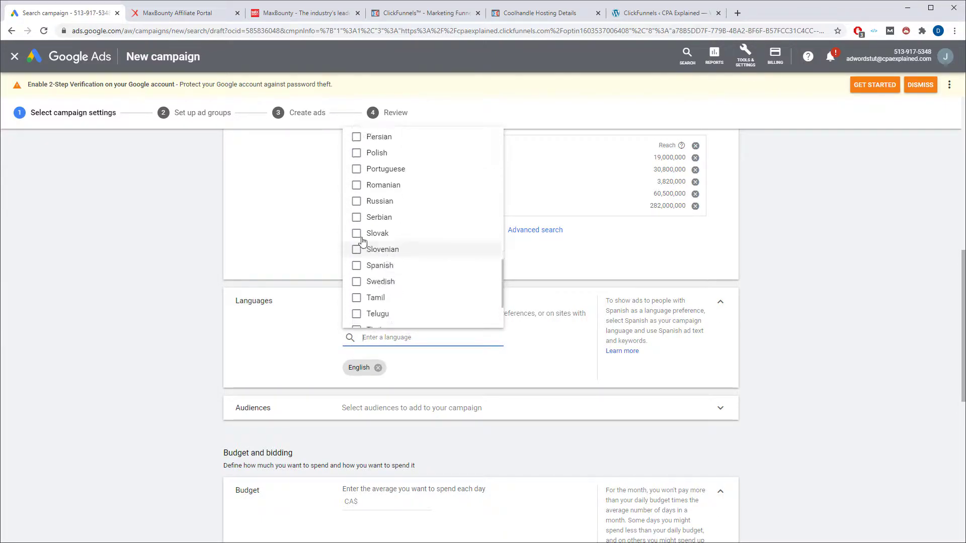
mouse_move(452, 278)
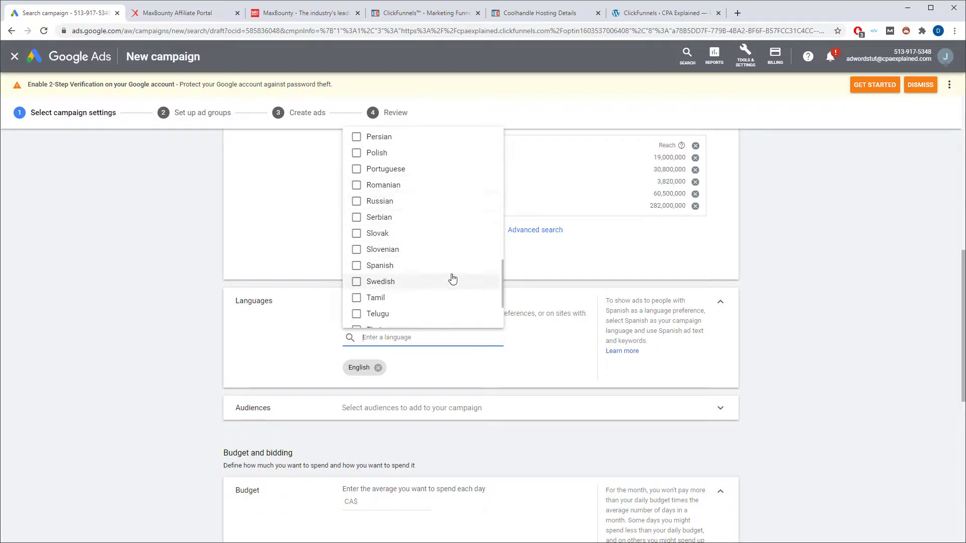
scroll(down, 3)
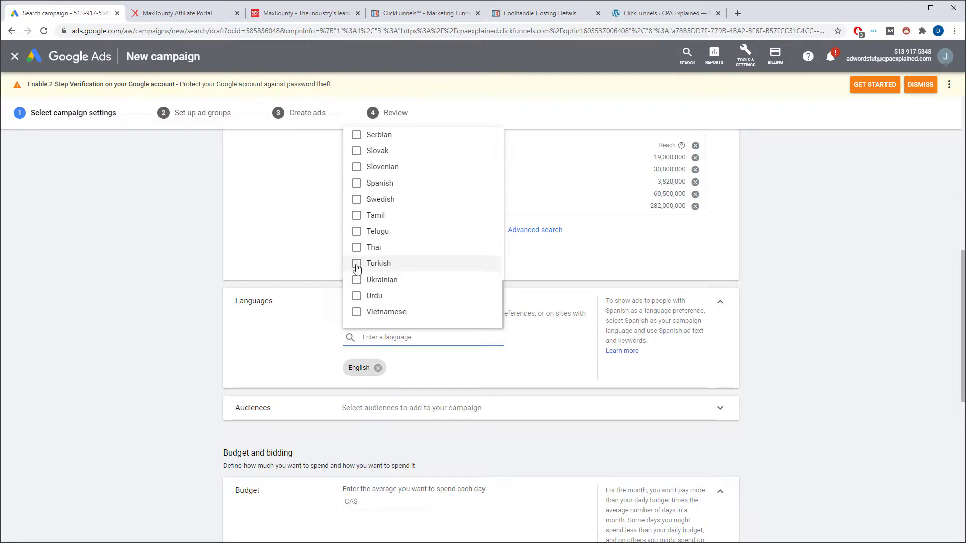
click(357, 262)
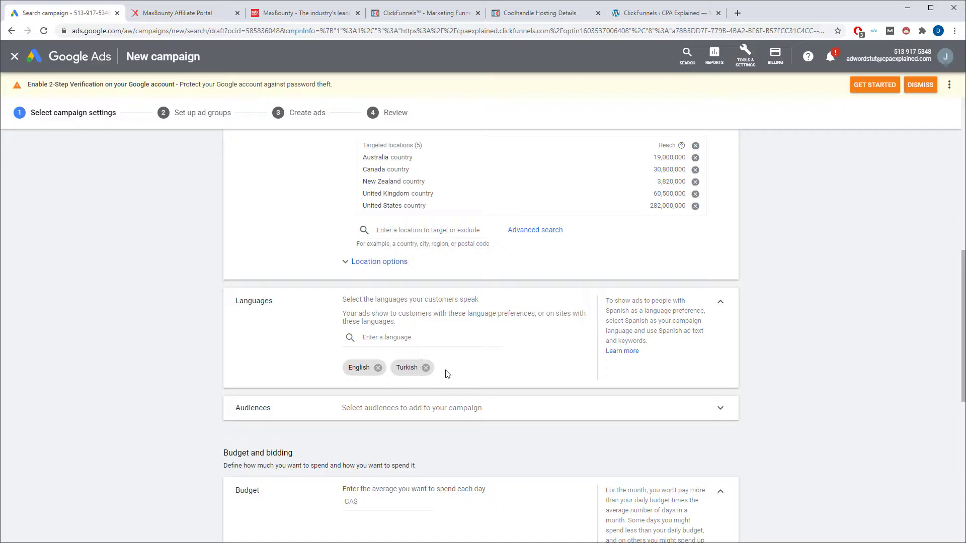
click(425, 368)
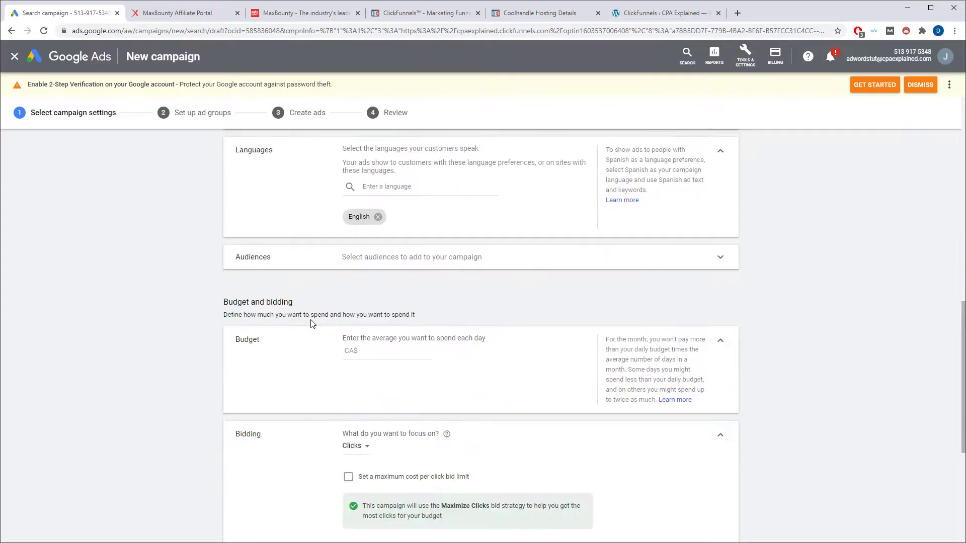
mouse_move(178, 318)
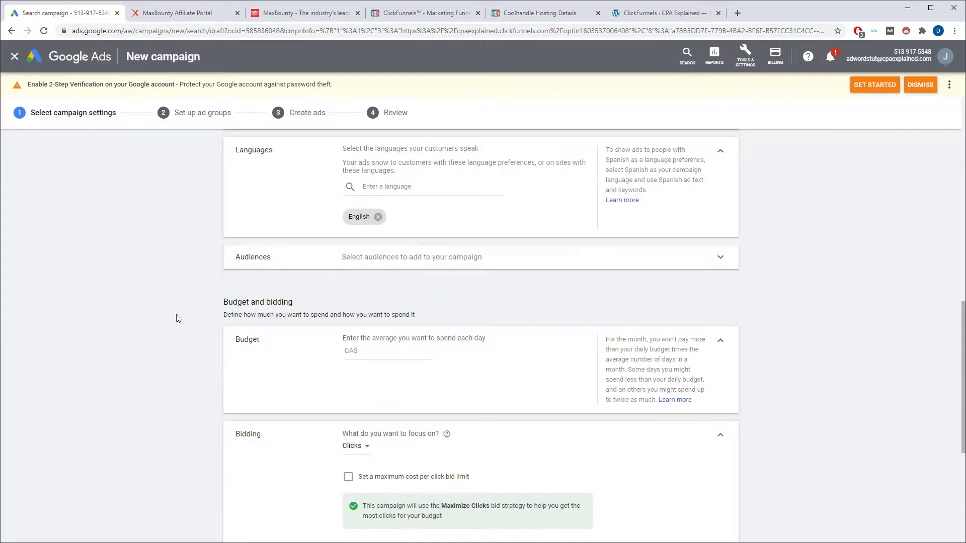
- Enter 10 as the campaign's average daily budget (CA$10)
scroll(down, 3)
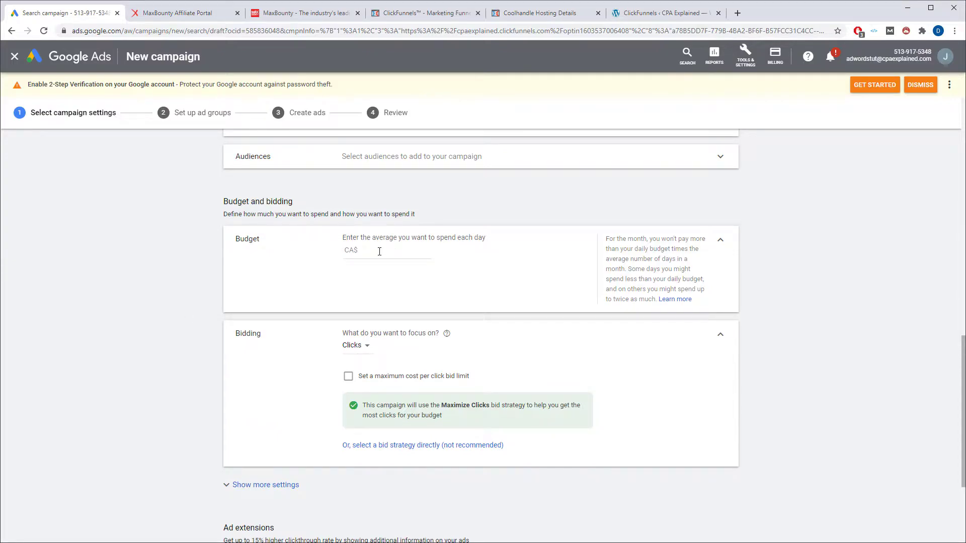
click(386, 250)
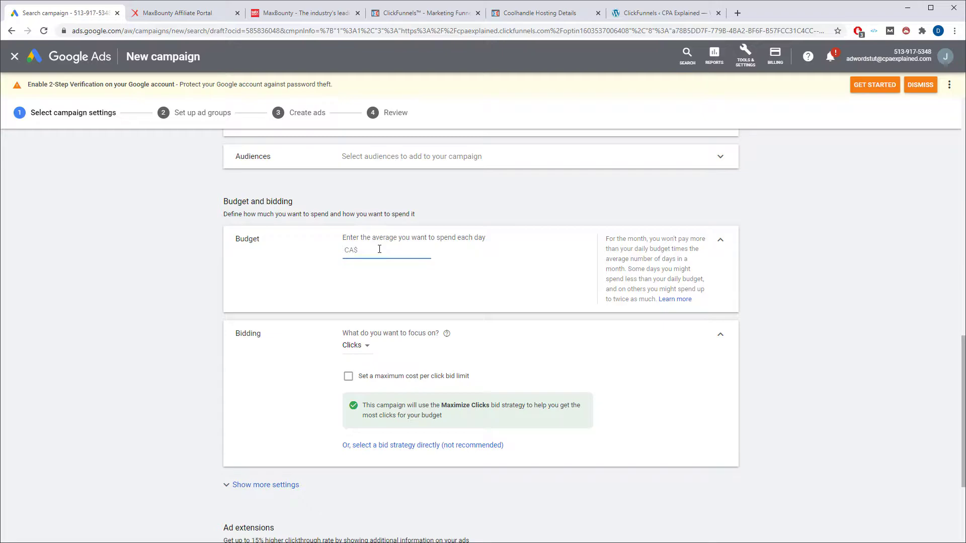
text(10)
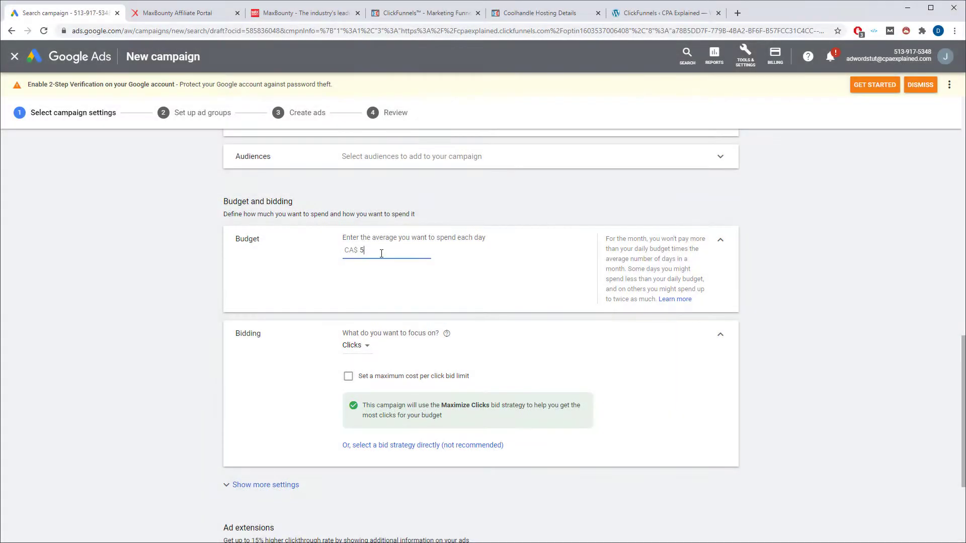
text(1)
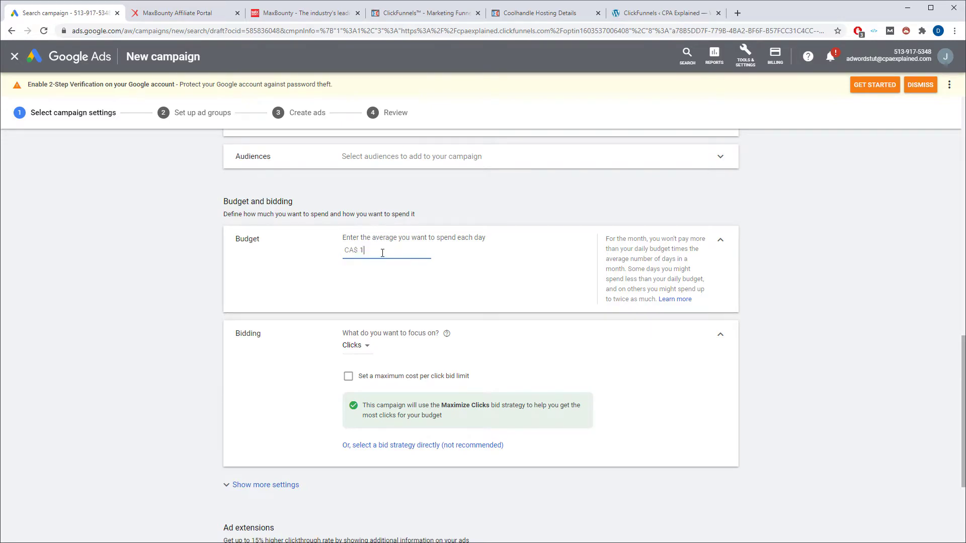
text(0)
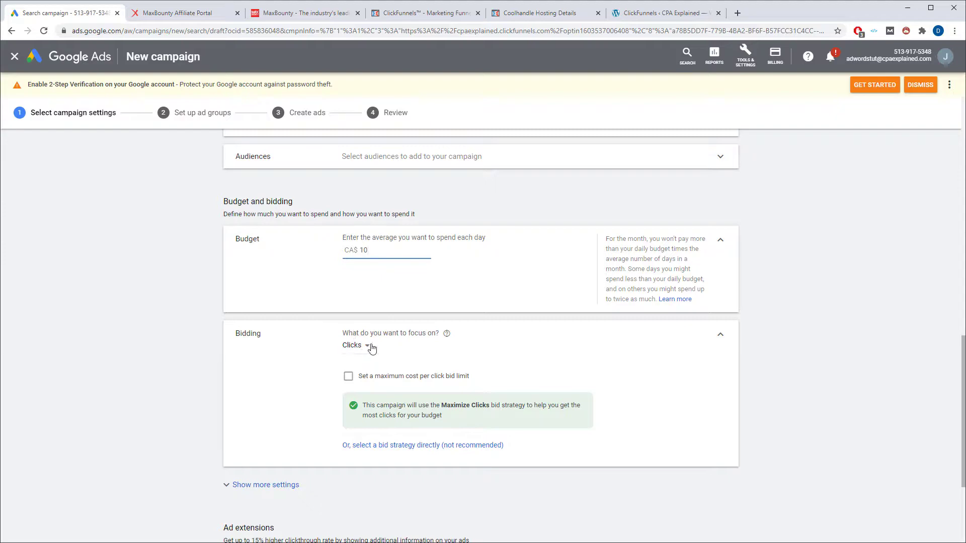
click(356, 345)
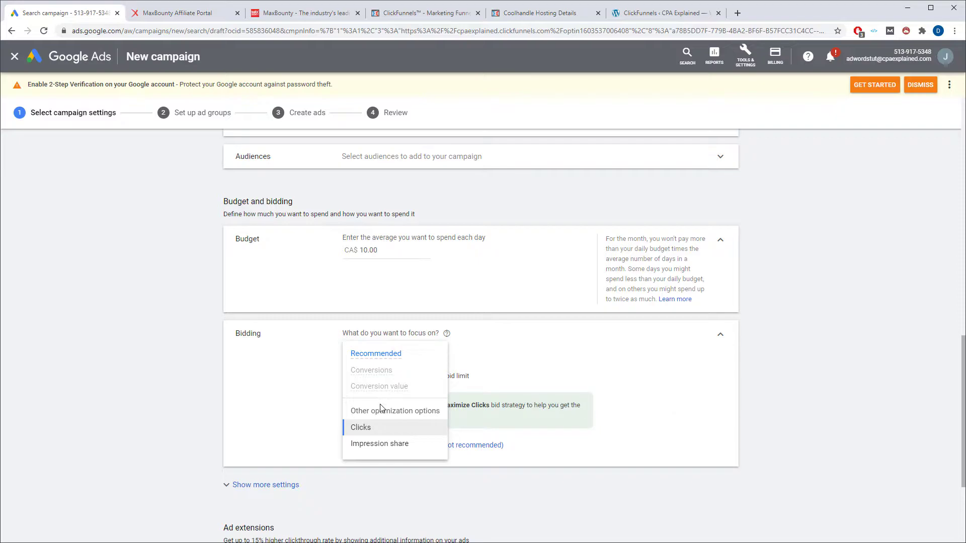
mouse_move(361, 428)
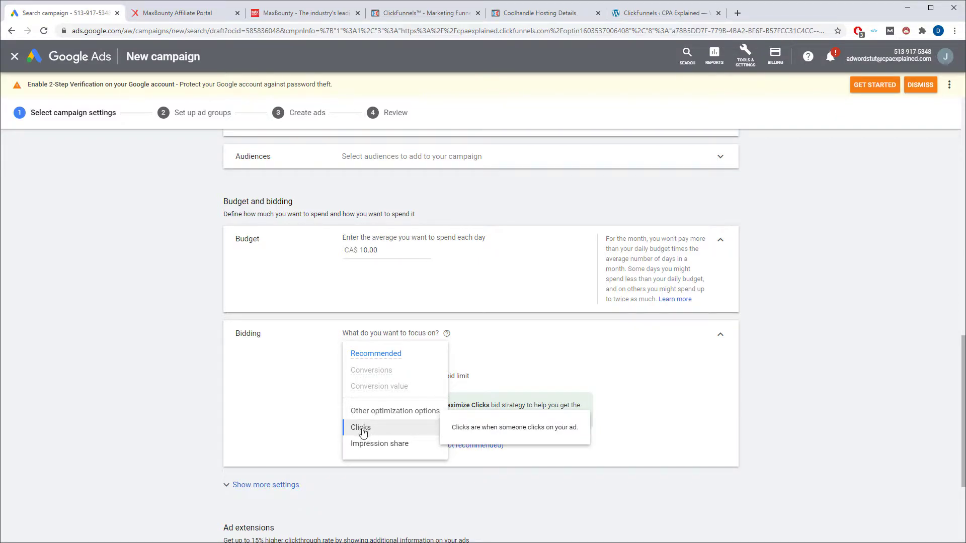
click(361, 428)
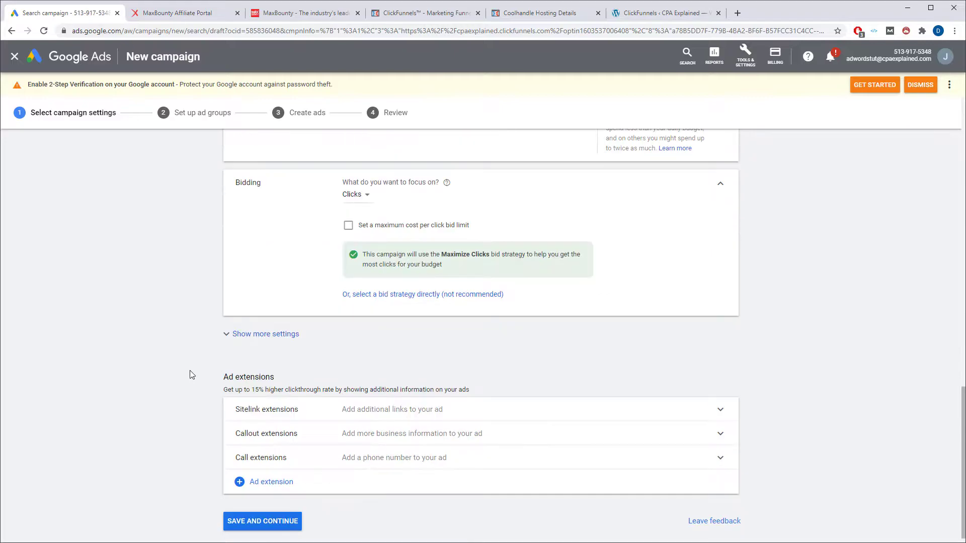
mouse_move(447, 228)
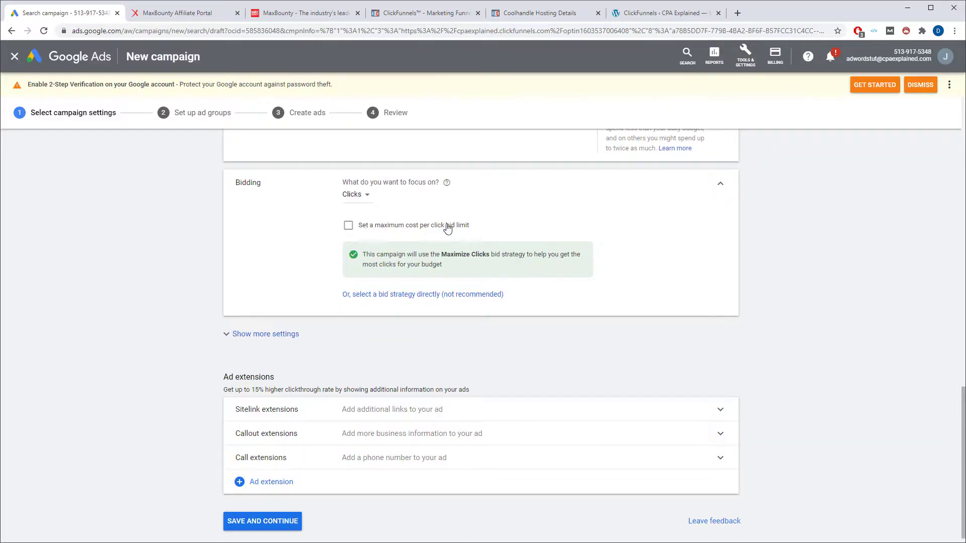
mouse_move(282, 320)
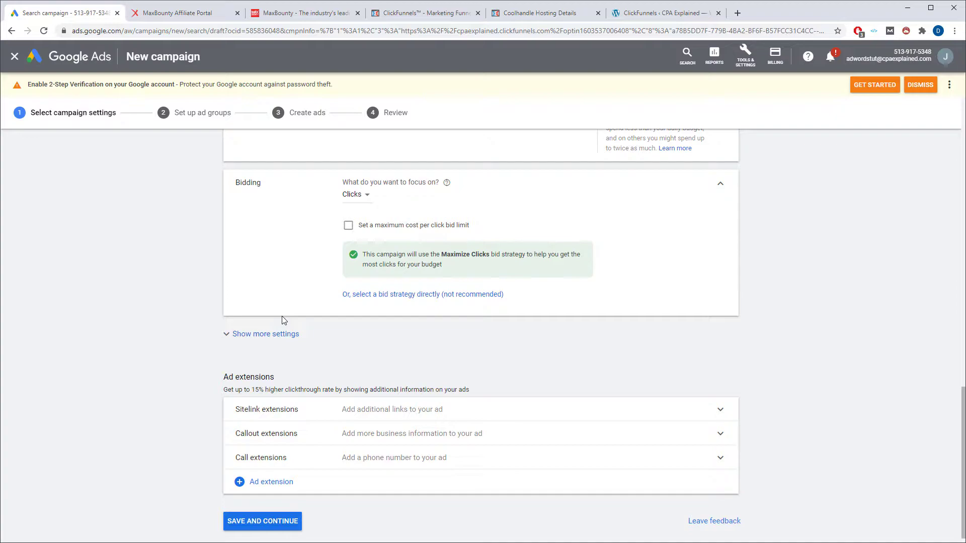
scroll(down, 3)
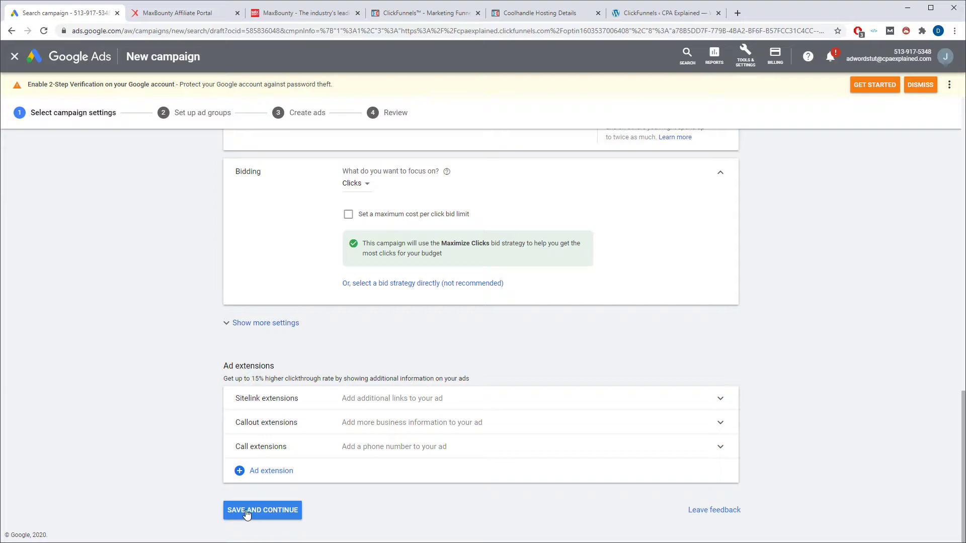
click(261, 510)
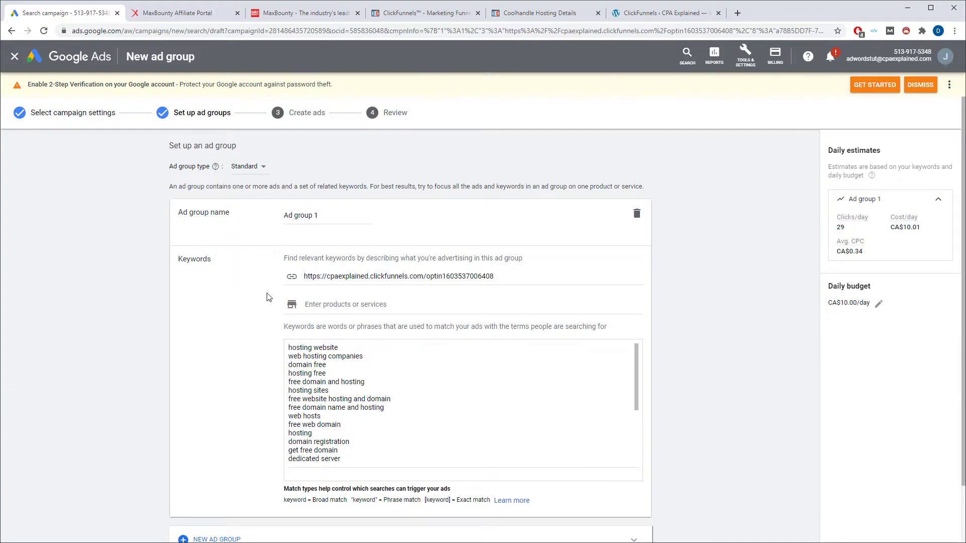
mouse_move(326, 218)
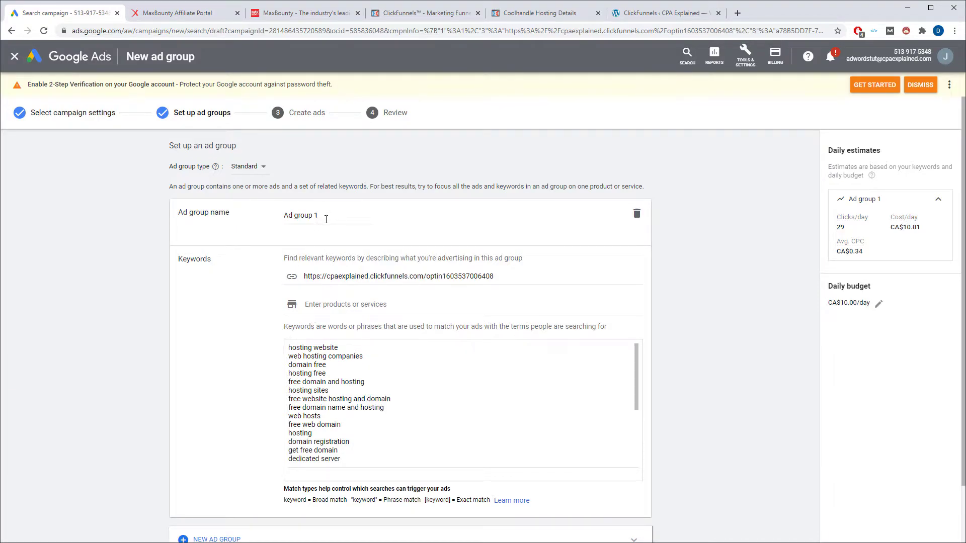
- Replace the default ad group name with 'Hosting Keywords'
triple_click(301, 215)
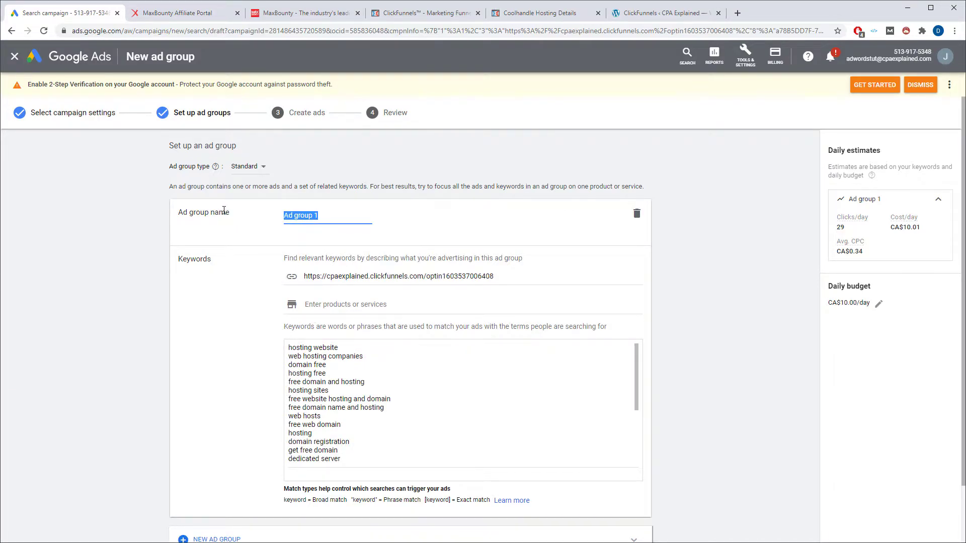
text(Coolhandle Key)
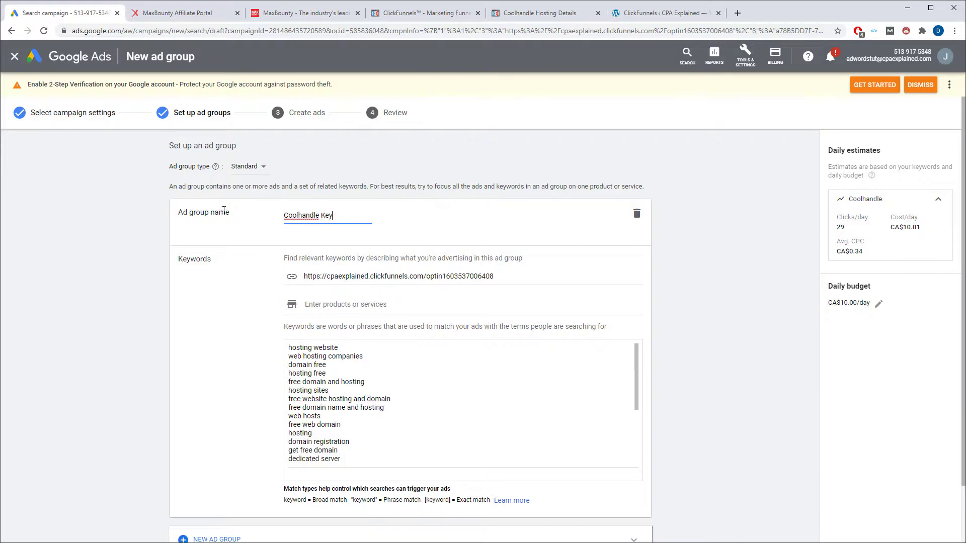
text(words)
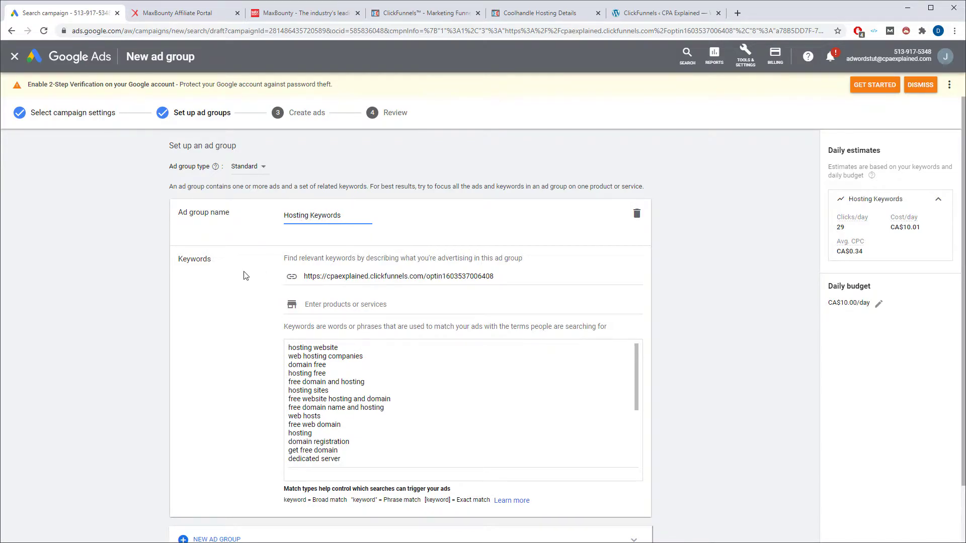
scroll(down, 3)
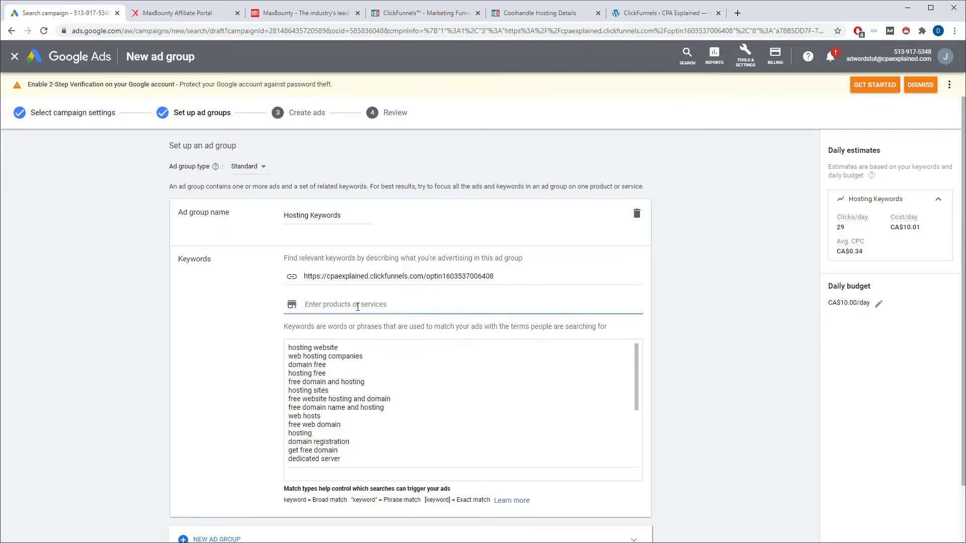
- Enter products 'domain hosting' and 'webhosting' and replace the suggested keywords with refreshed ones
text(domain hosting)
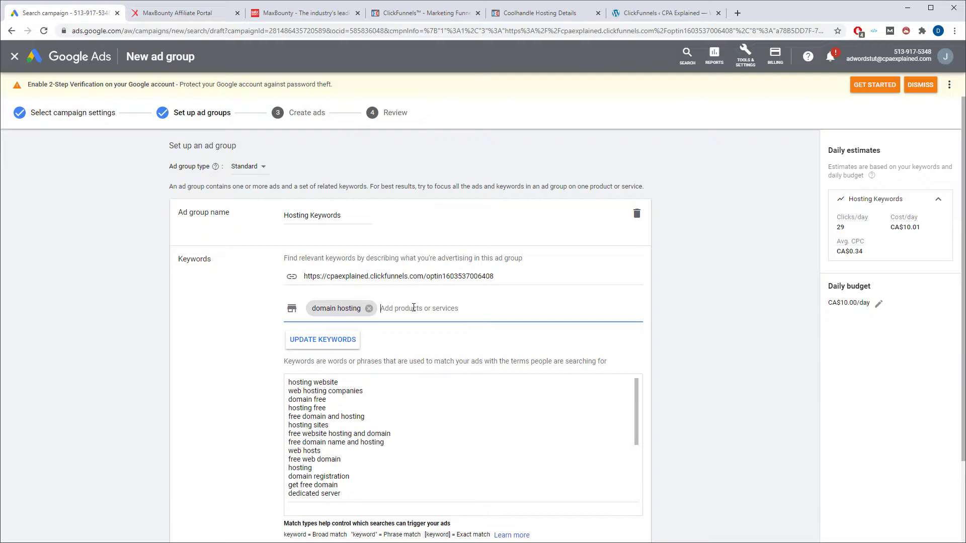
text(web)
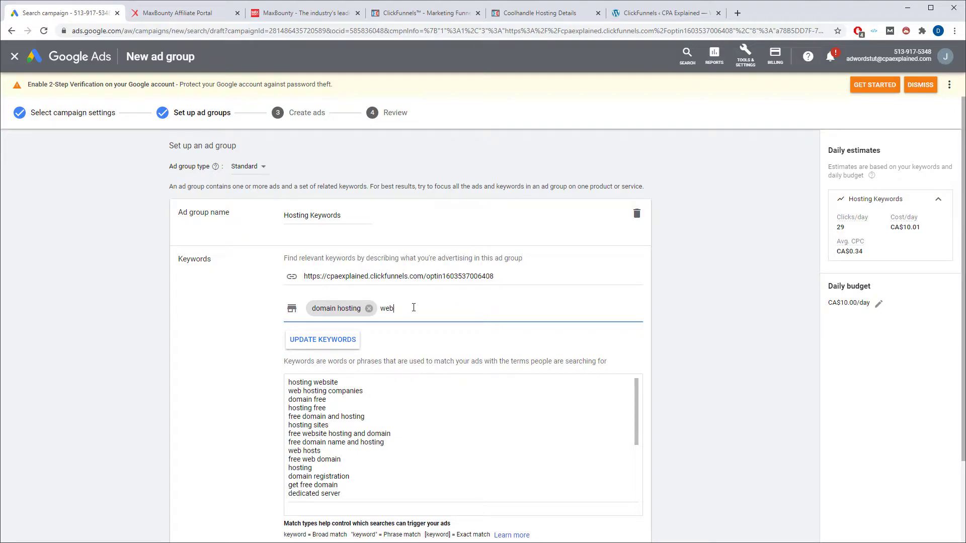
text(hosting)
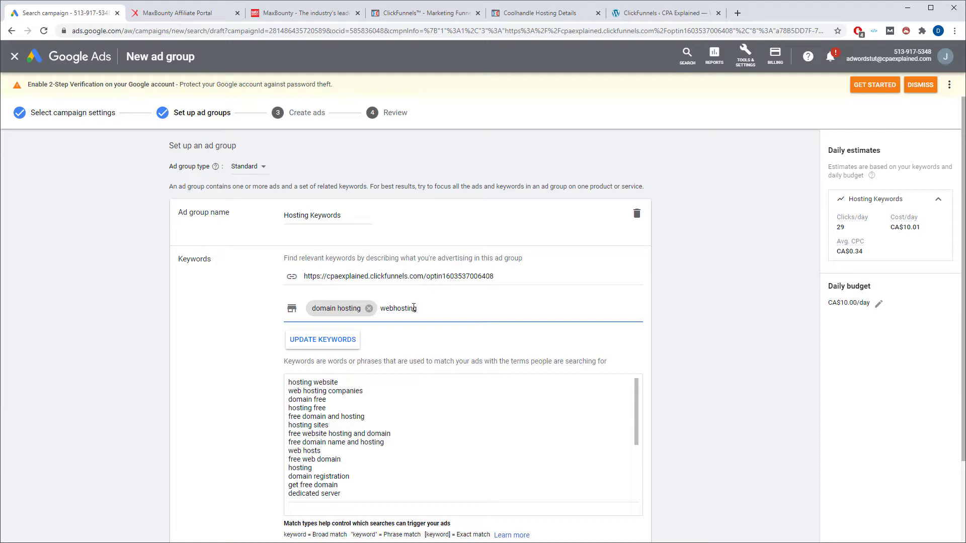
click(322, 339)
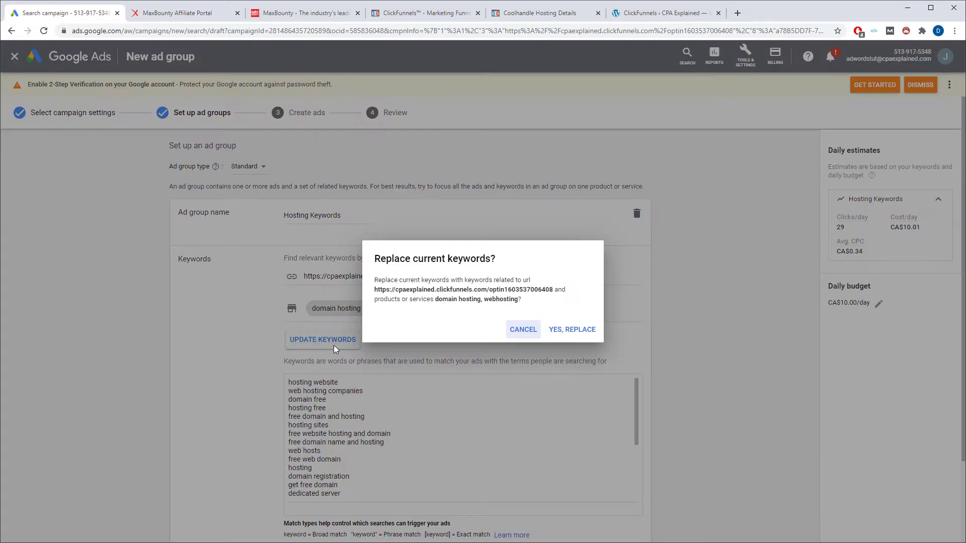
click(572, 329)
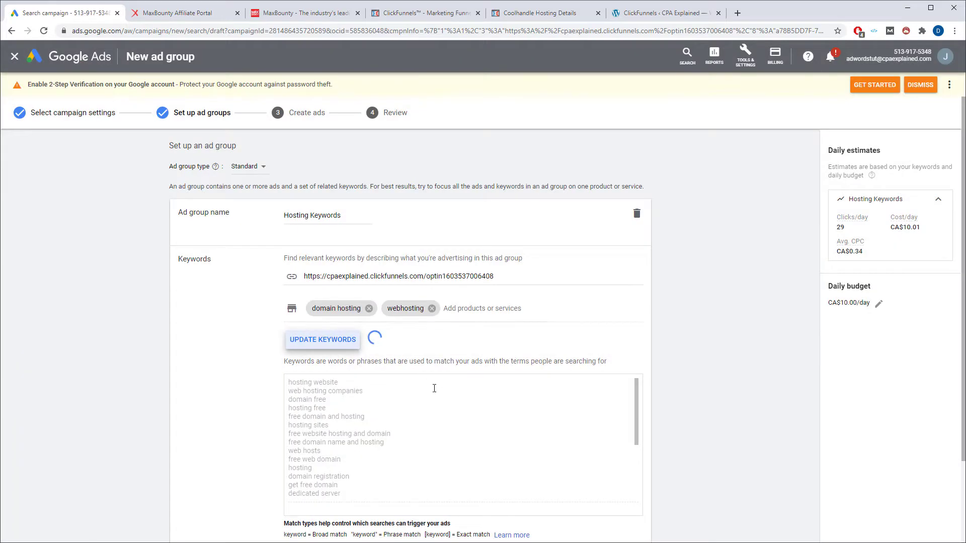
- Save the Hosting Keywords ad group and continue to the Create ads step
click(322, 339)
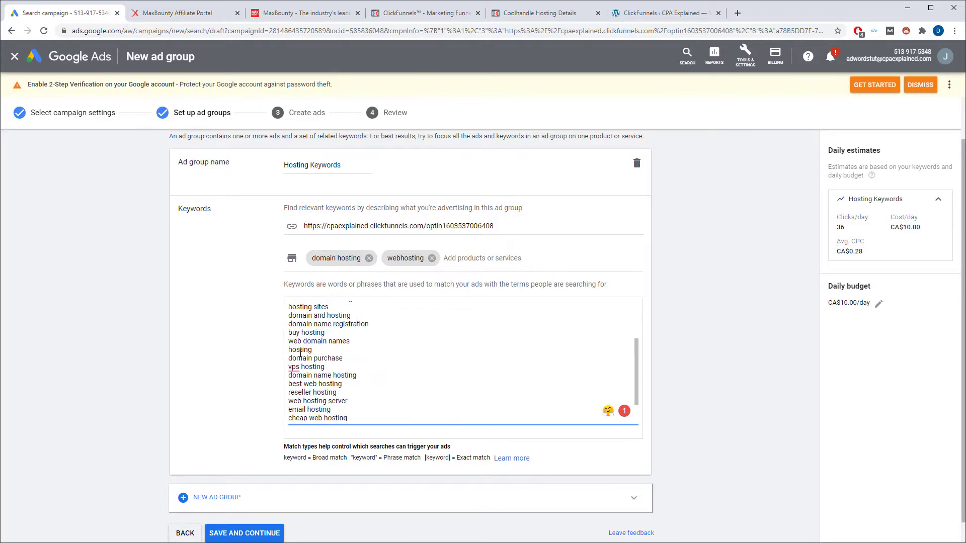
scroll(down, 3)
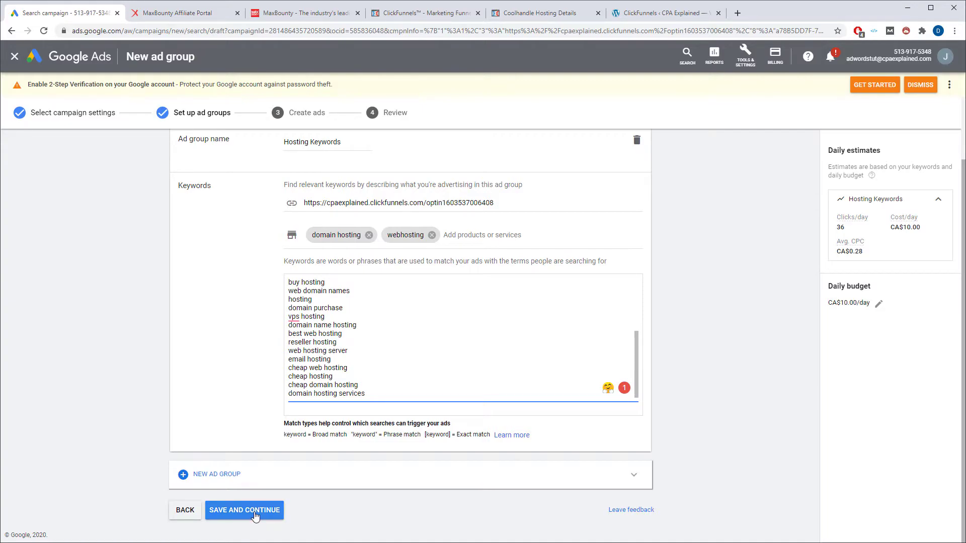
click(244, 510)
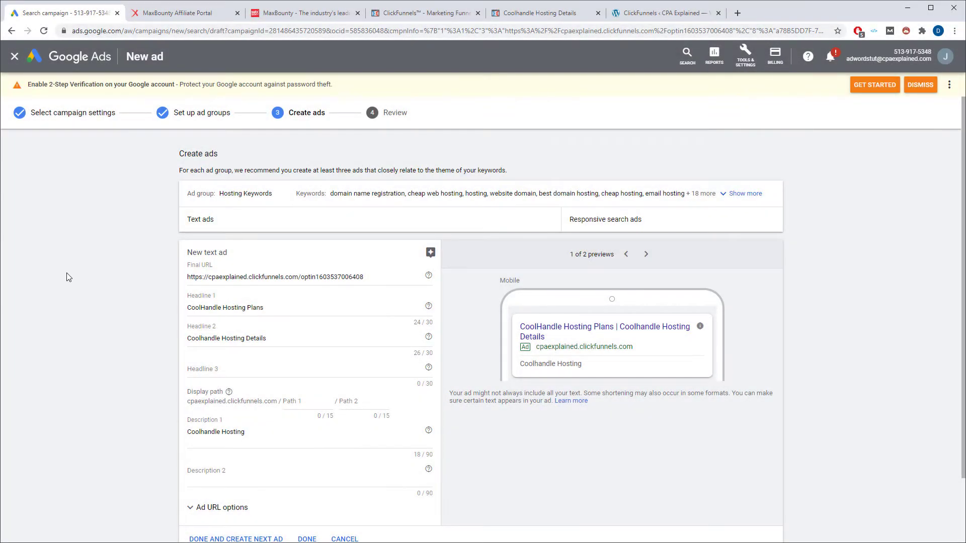
mouse_move(71, 306)
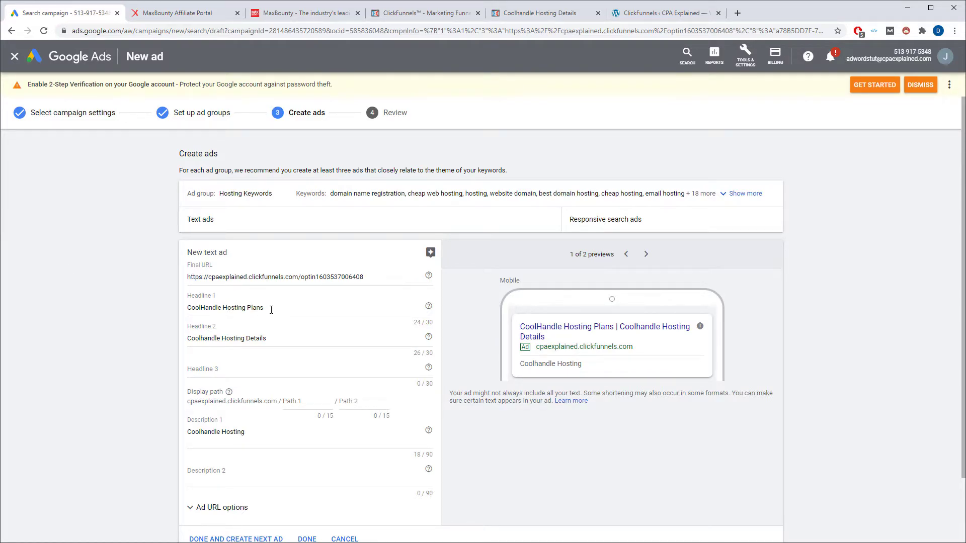
- Set Headline 1 to 'Fast Reliable Hosting' and Headline 2 to '99.99% Uptime'
double_click(224, 308)
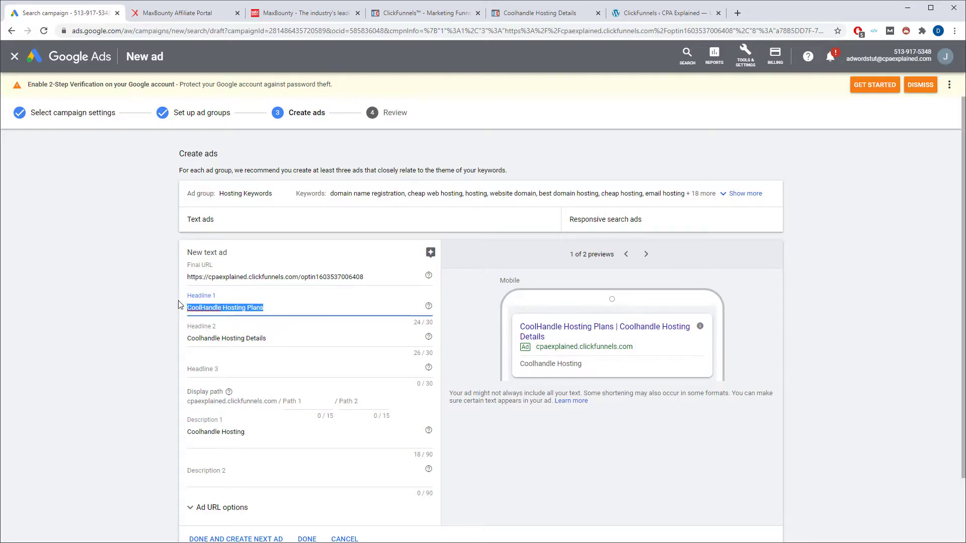
text(Fast)
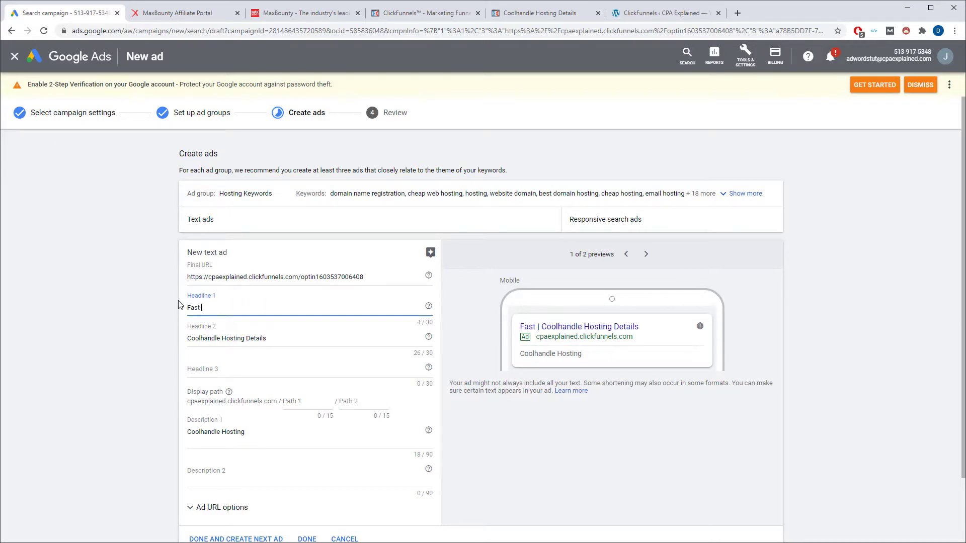
text(Relaible Hosting)
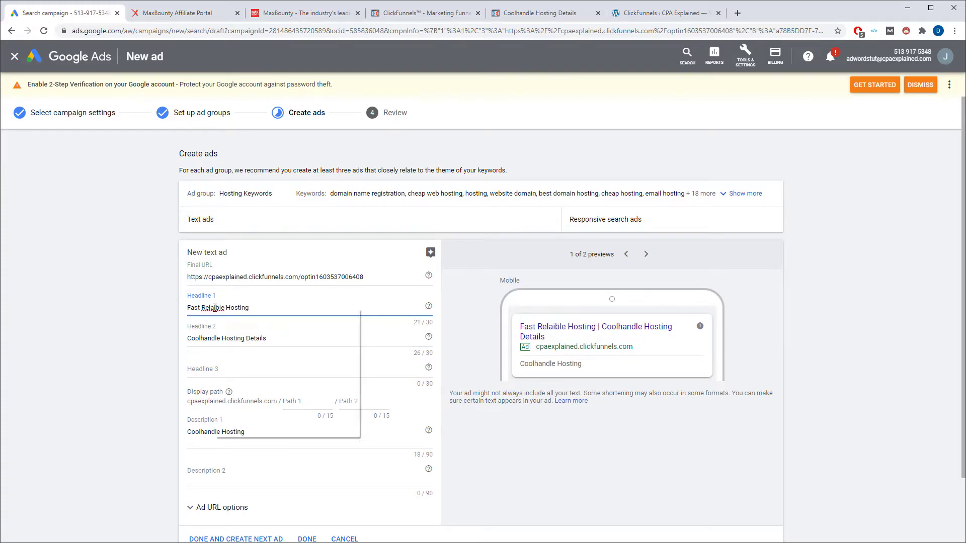
double_click(226, 338)
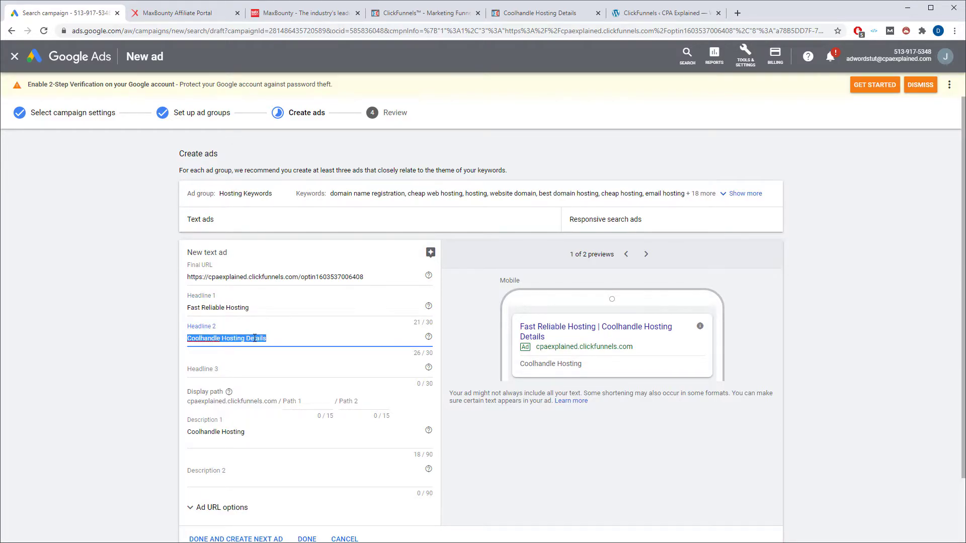
text(99.99)
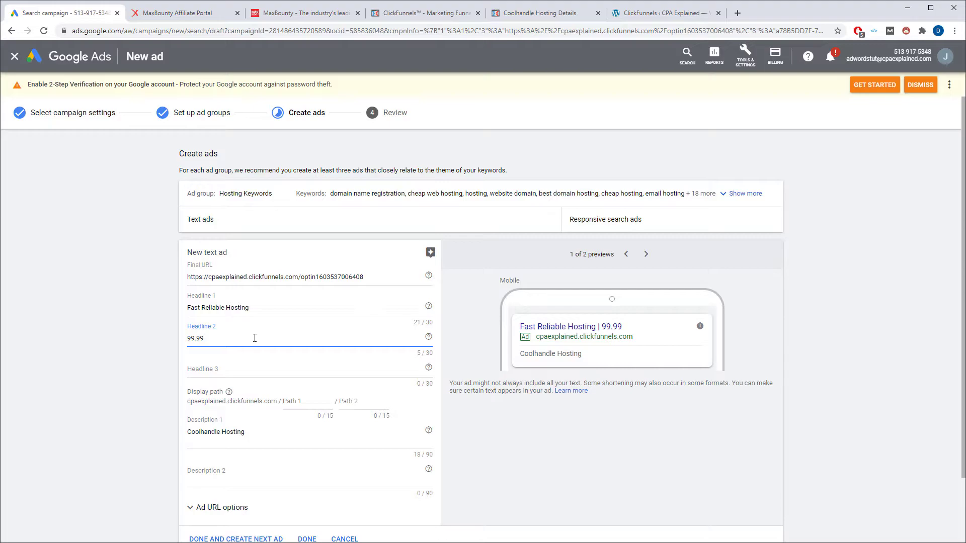
text(% Uptime)
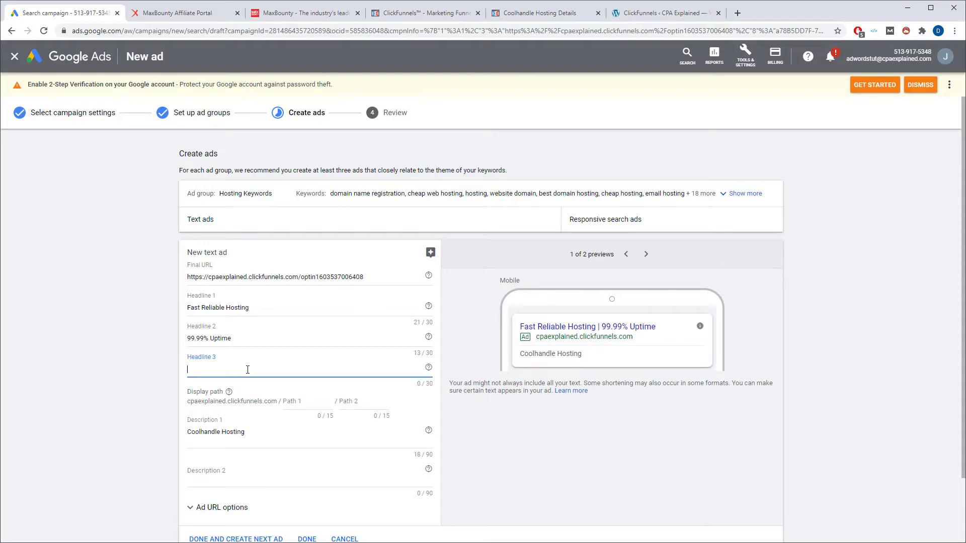
- Fill Headline 3 with '30 Day Money Back Guarantee'
text(30 Day Money Back)
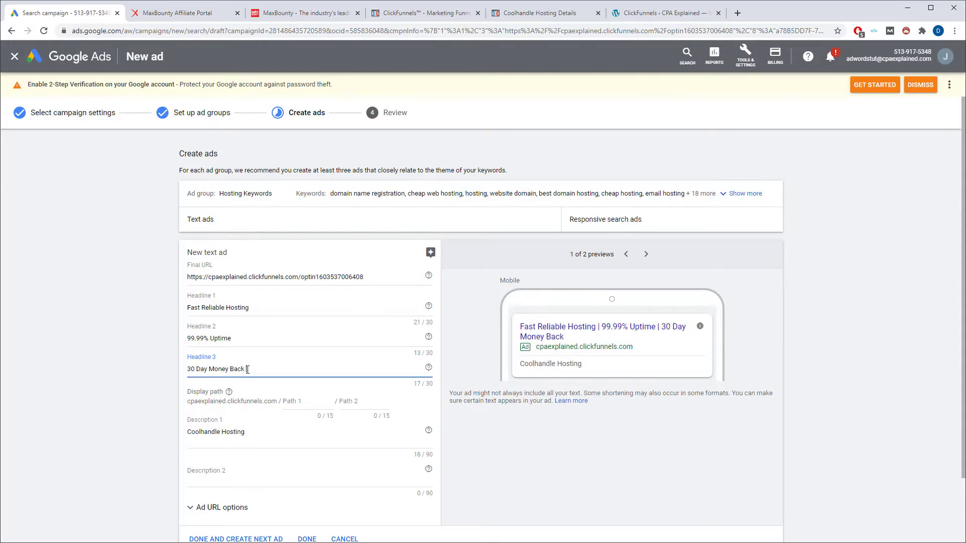
text(Guare)
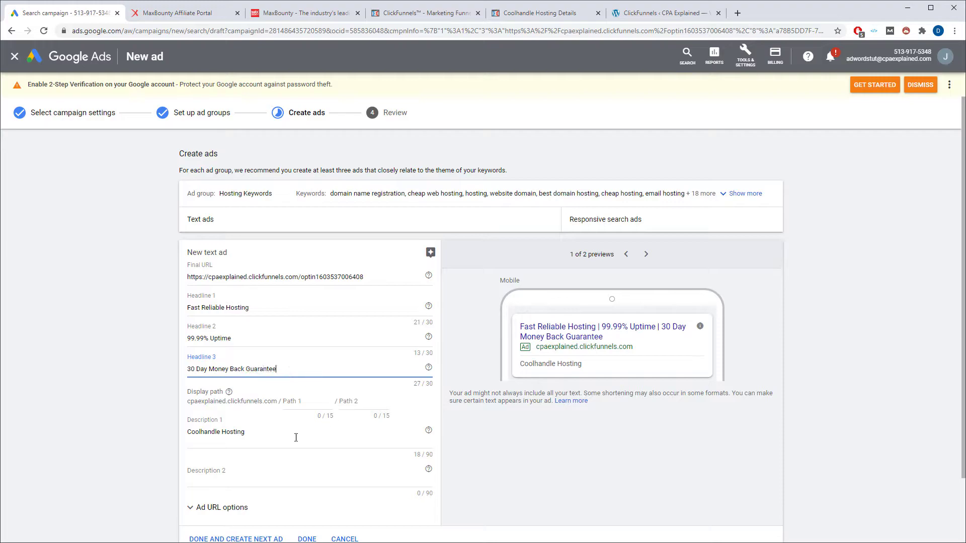
mouse_move(270, 410)
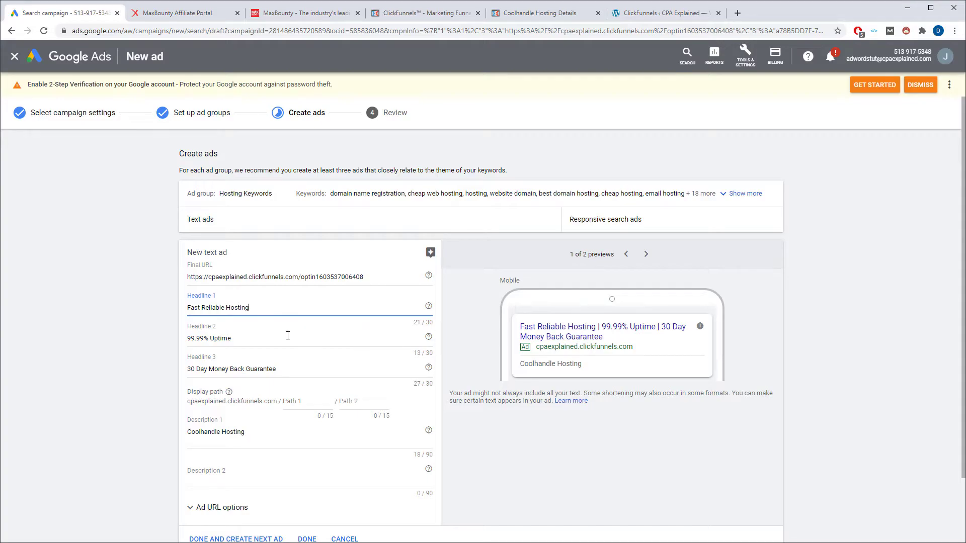
mouse_move(563, 336)
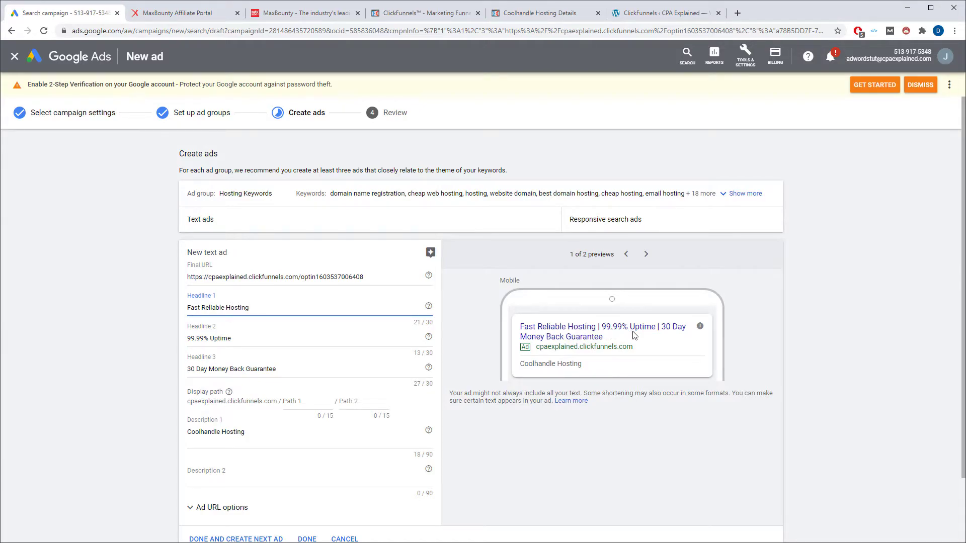
mouse_move(665, 338)
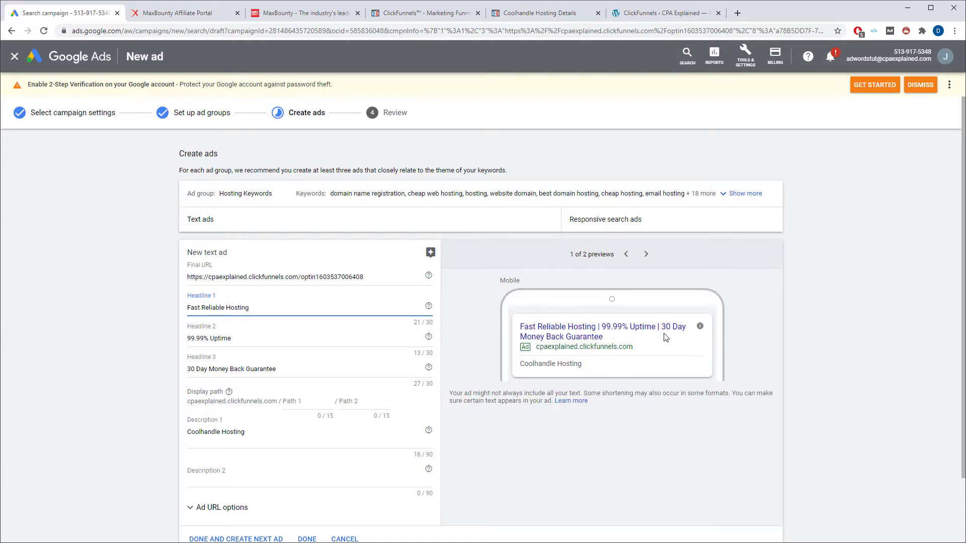
scroll(down, 3)
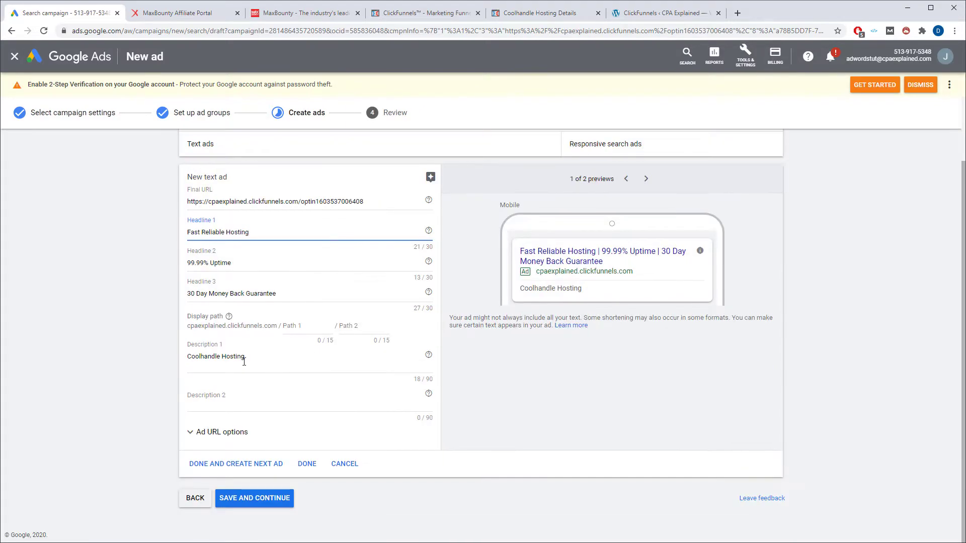
- Write Description 1: 'With plans starting at 3.95. Don't miss out and start your online business today.'
double_click(216, 356)
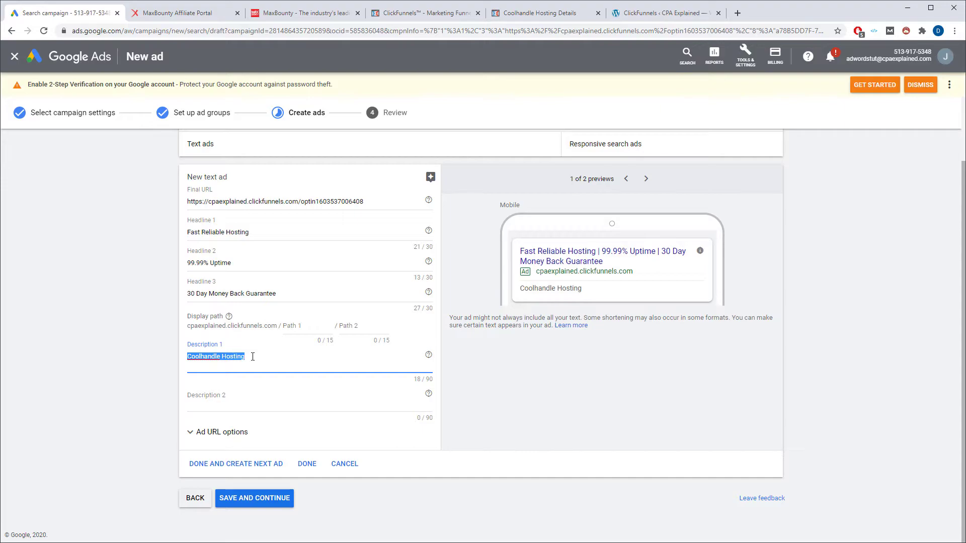
text(Get)
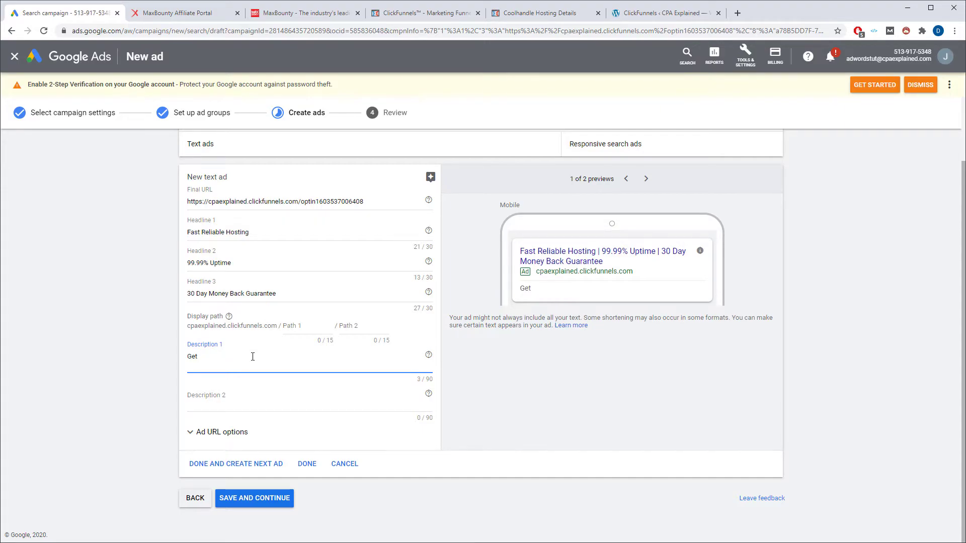
text(W)
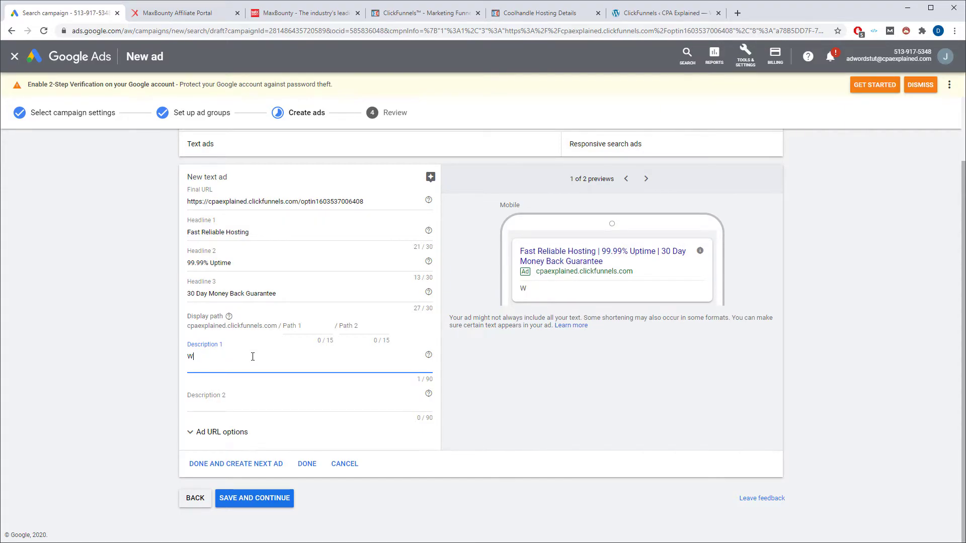
text(ith plans start)
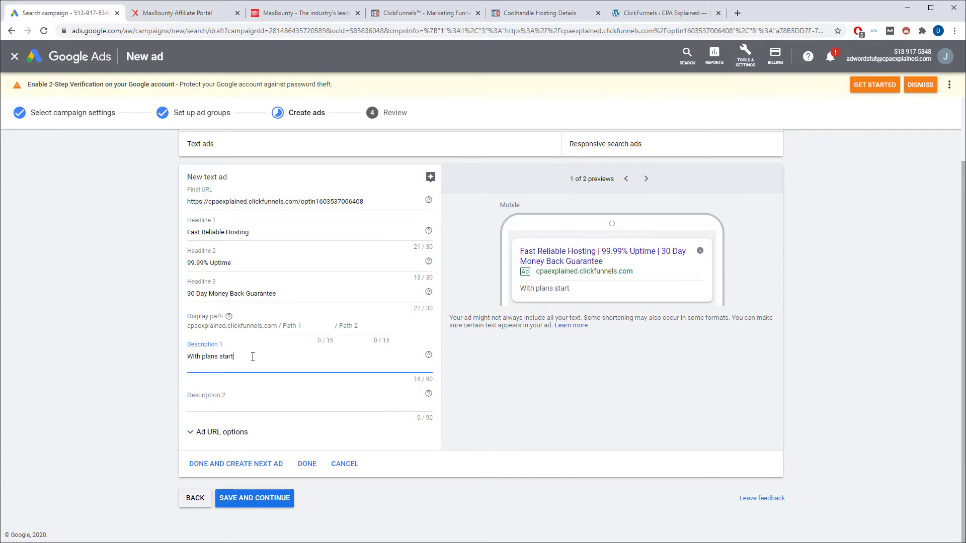
text(ing at)
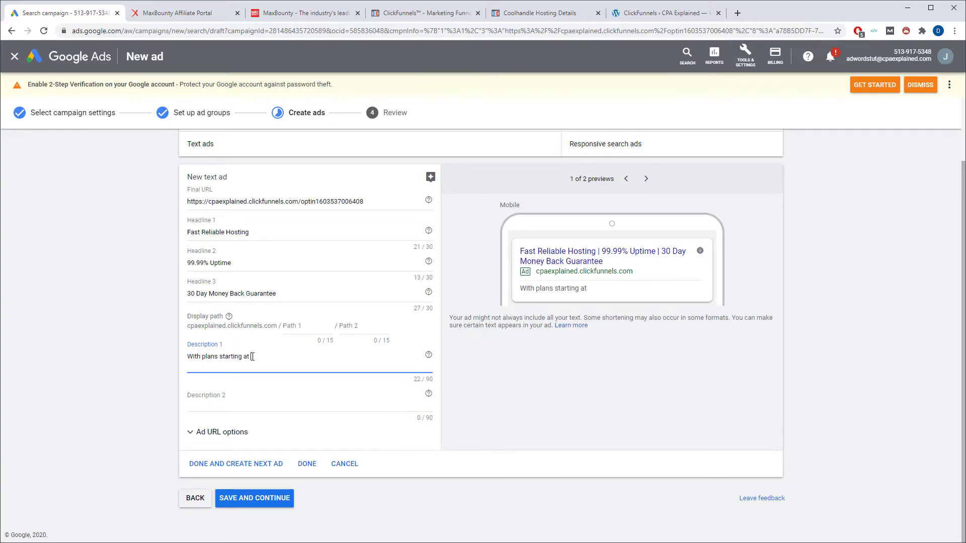
text(3.95.)
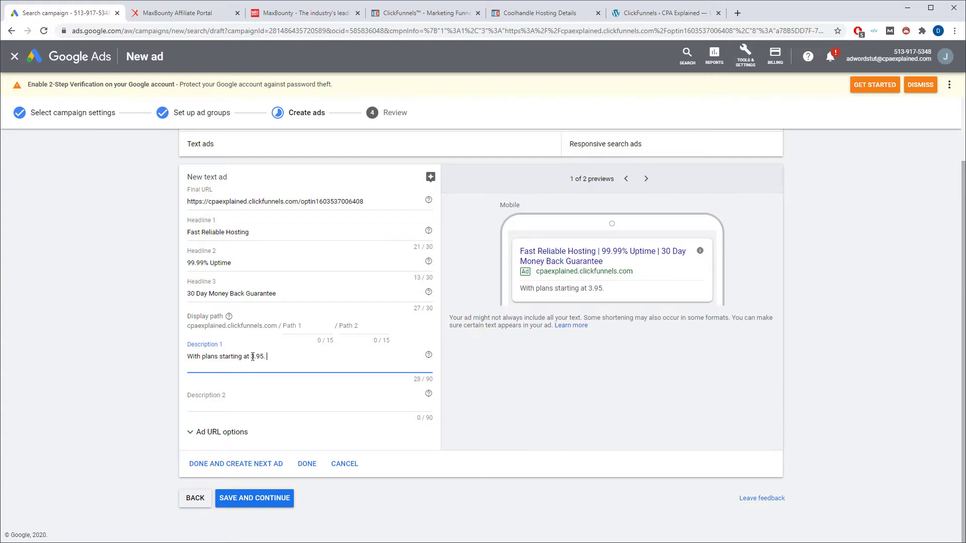
text(Don)
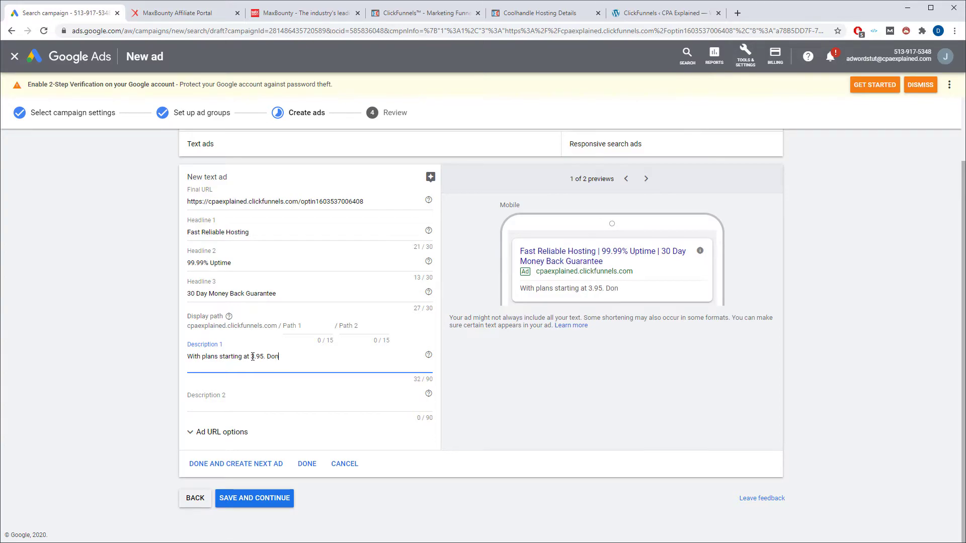
key(Backspace)
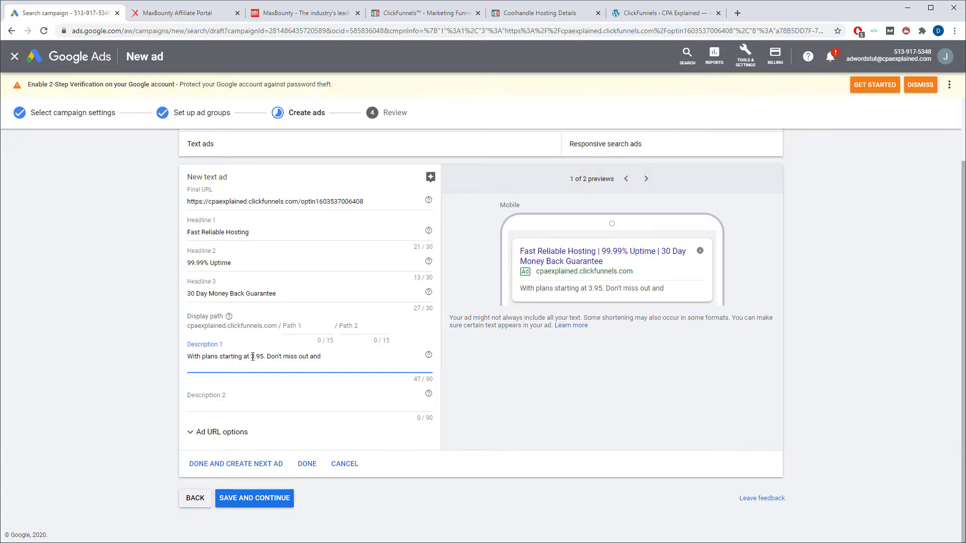
text(start you)
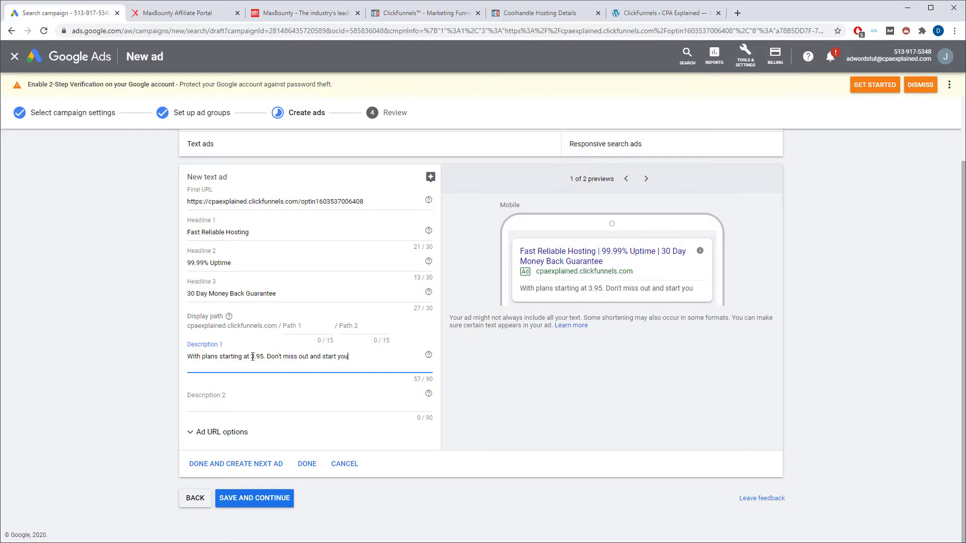
text(r online business)
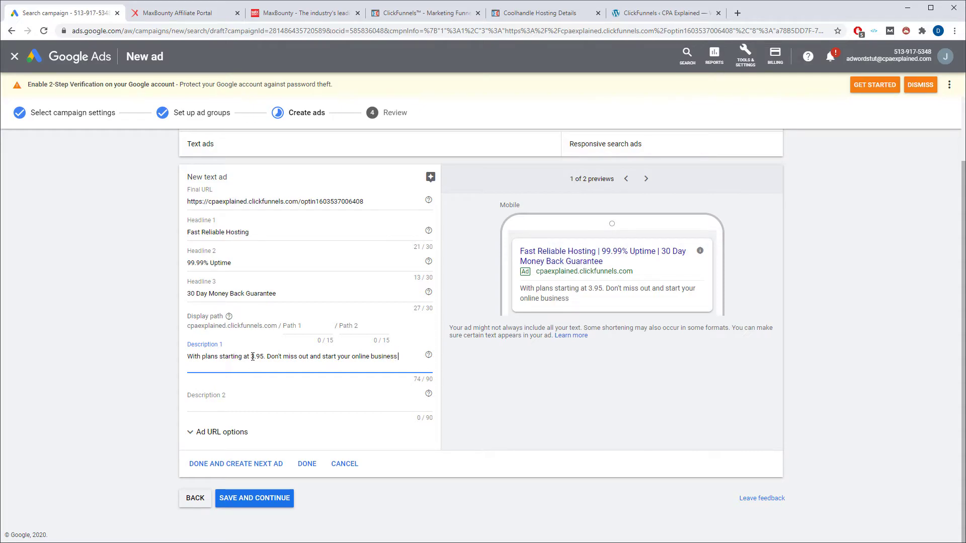
text(today.)
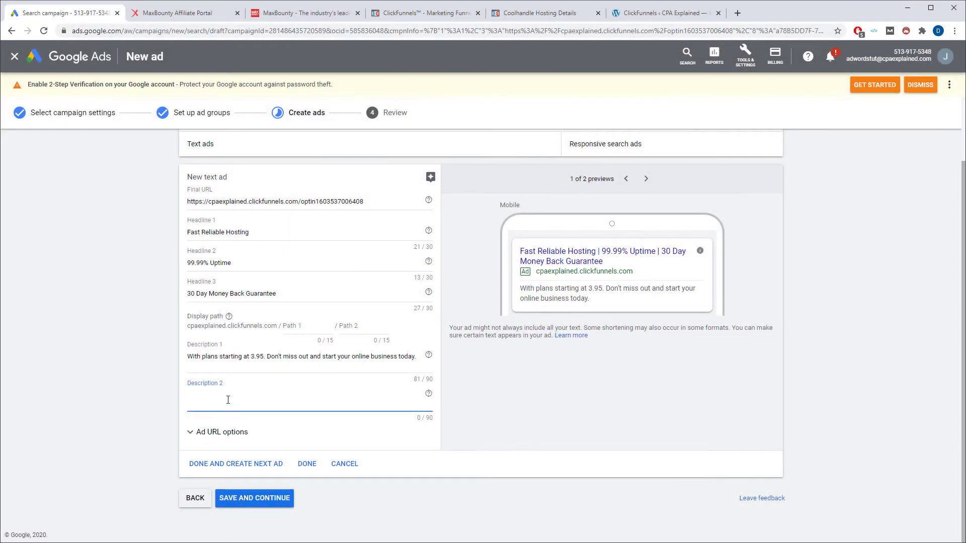
- Write Description 2 about fast reliable hosting and one-click WordPress, then save the ad and continue to Review
text(Fast reliable hosting you can count on. Host WordPress with a few clicks on your mouse.)
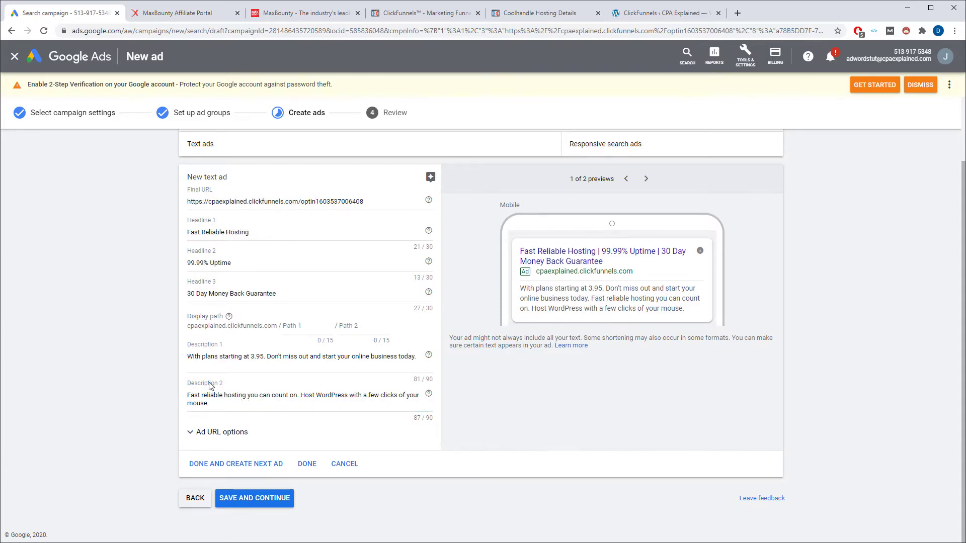
mouse_move(499, 252)
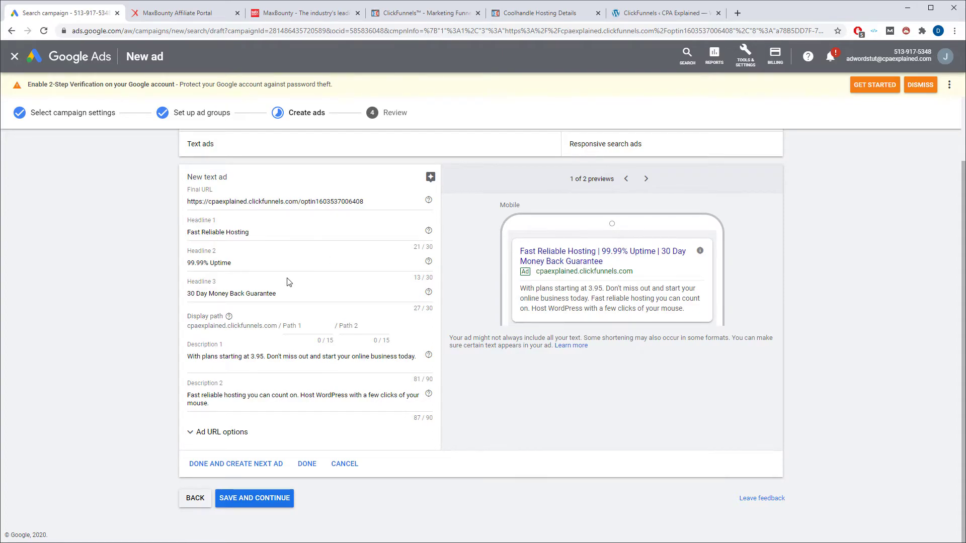
mouse_move(251, 286)
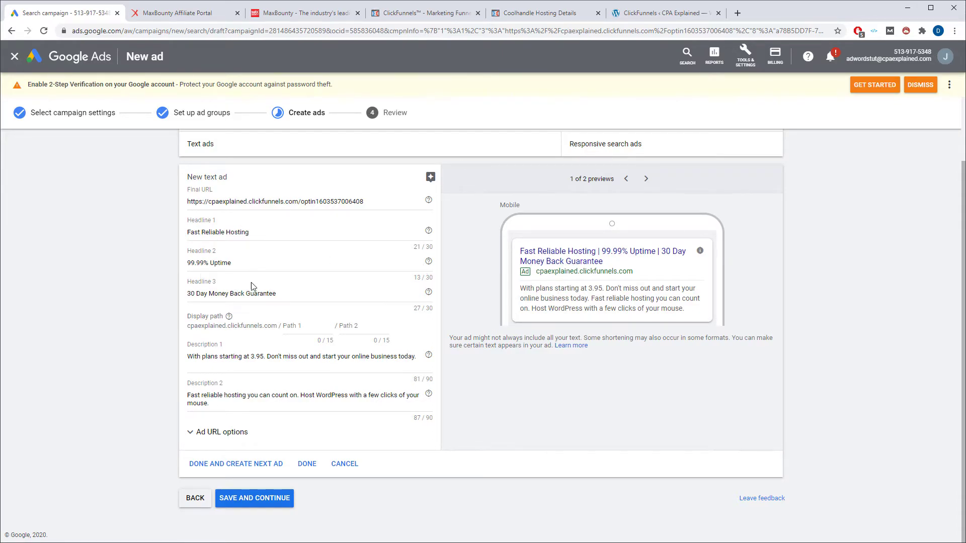
mouse_move(386, 356)
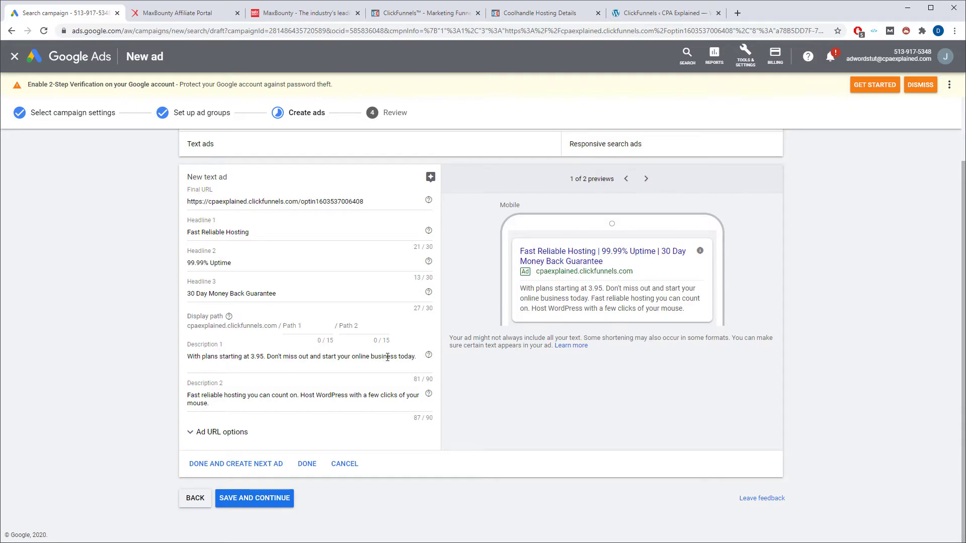
mouse_move(165, 363)
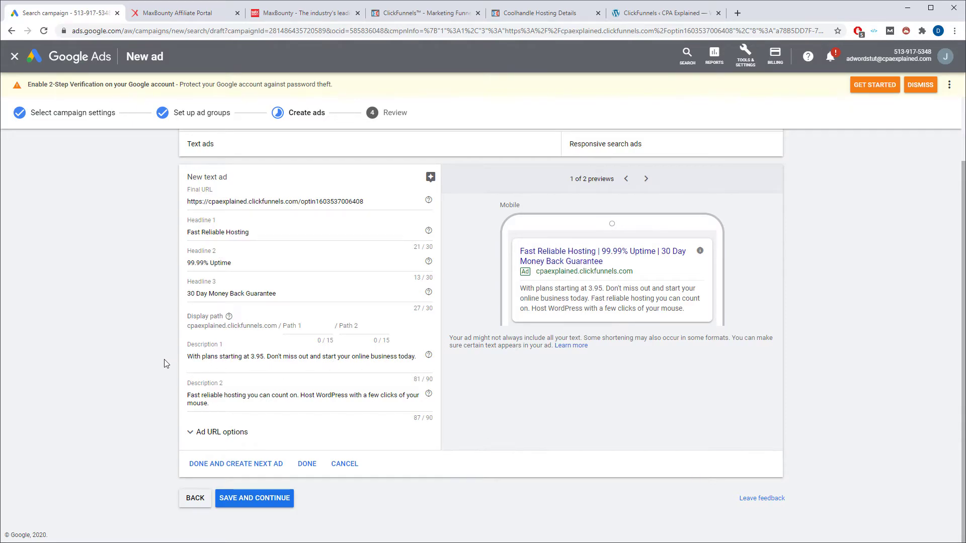
mouse_move(96, 457)
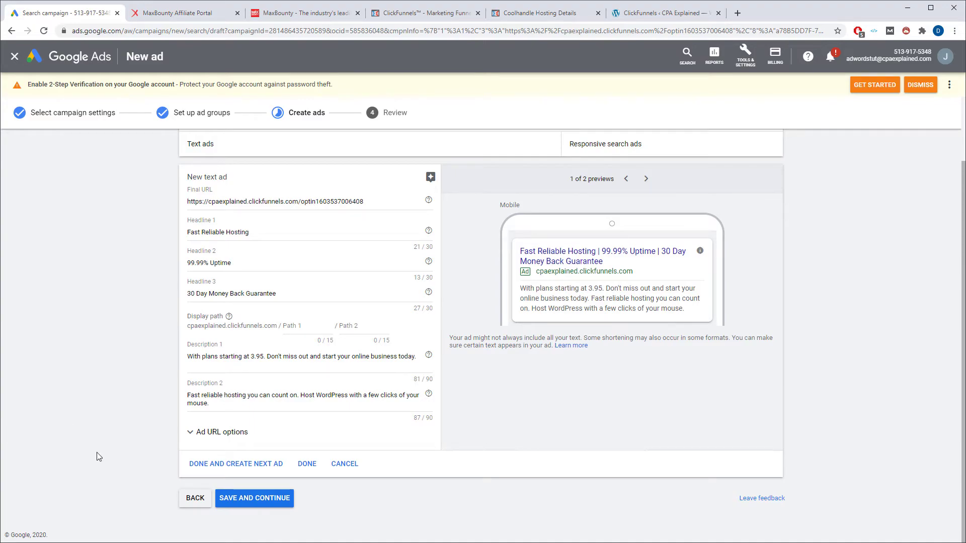
click(254, 498)
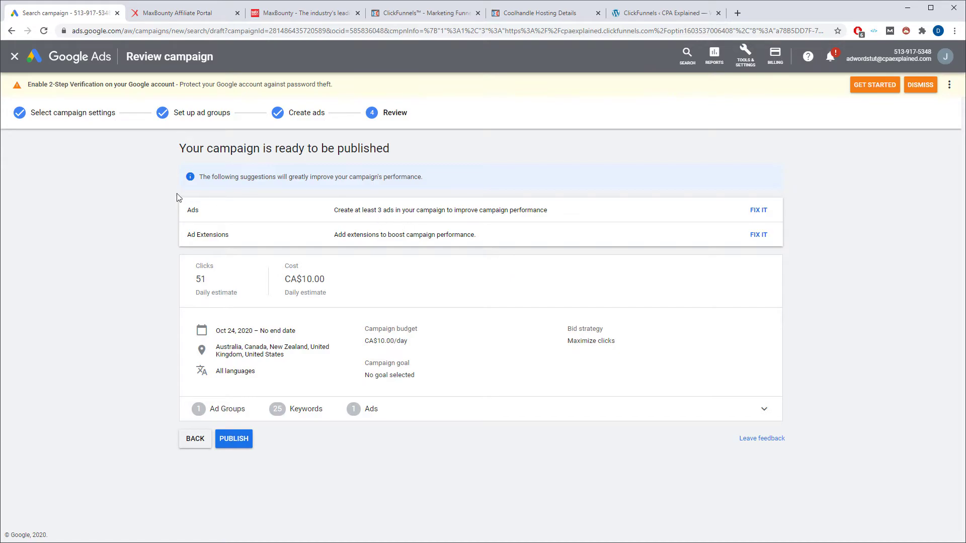
mouse_move(380, 210)
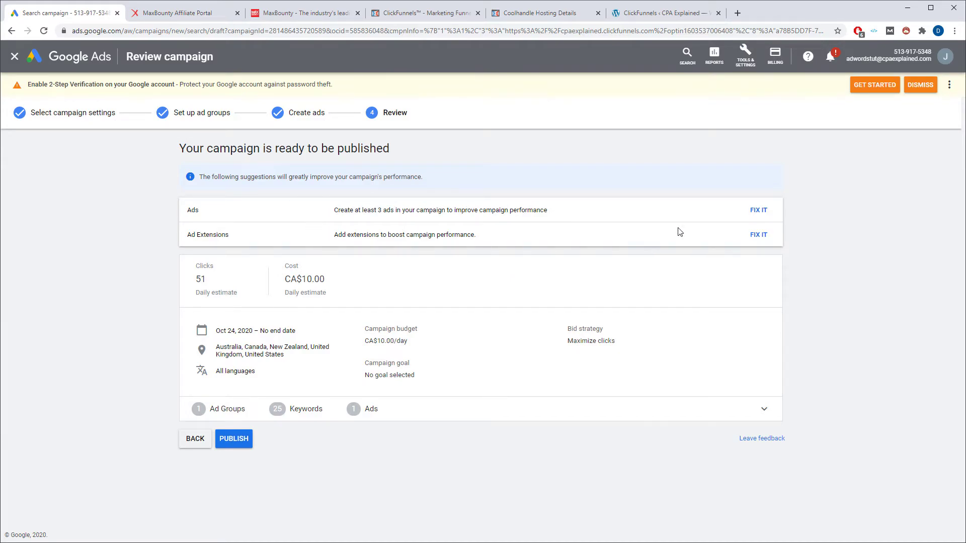
mouse_move(221, 218)
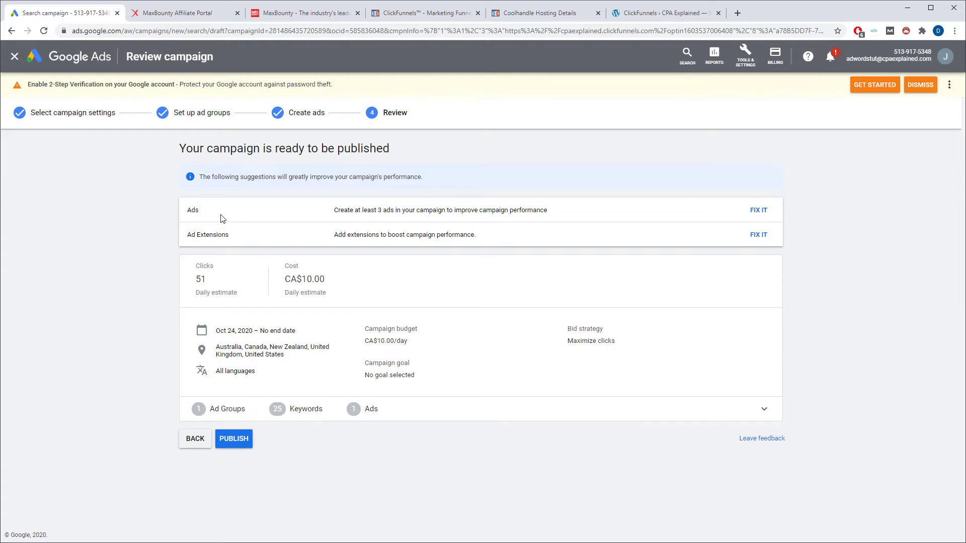
mouse_move(123, 262)
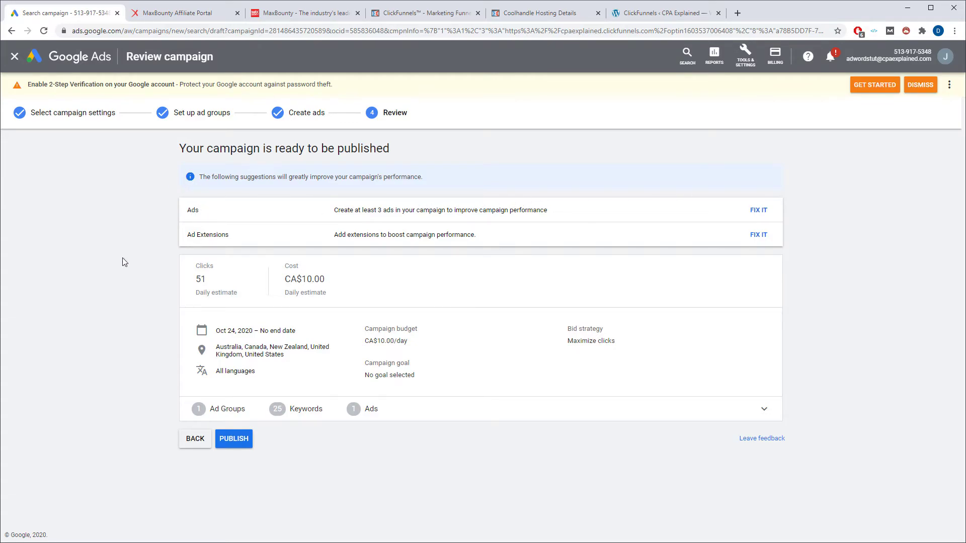
mouse_move(210, 260)
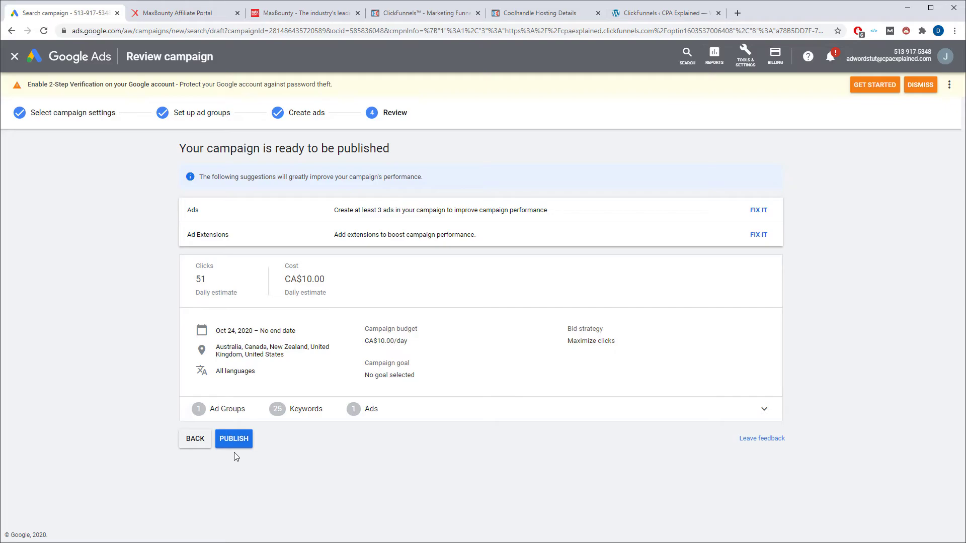
- Publish the Coolhandle Tut search campaign from the Review page
click(233, 438)
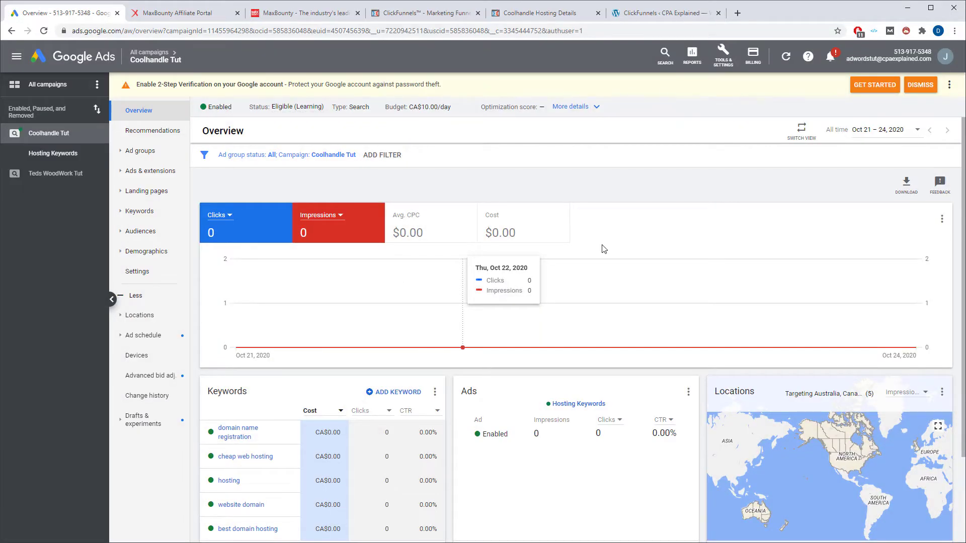
mouse_move(544, 187)
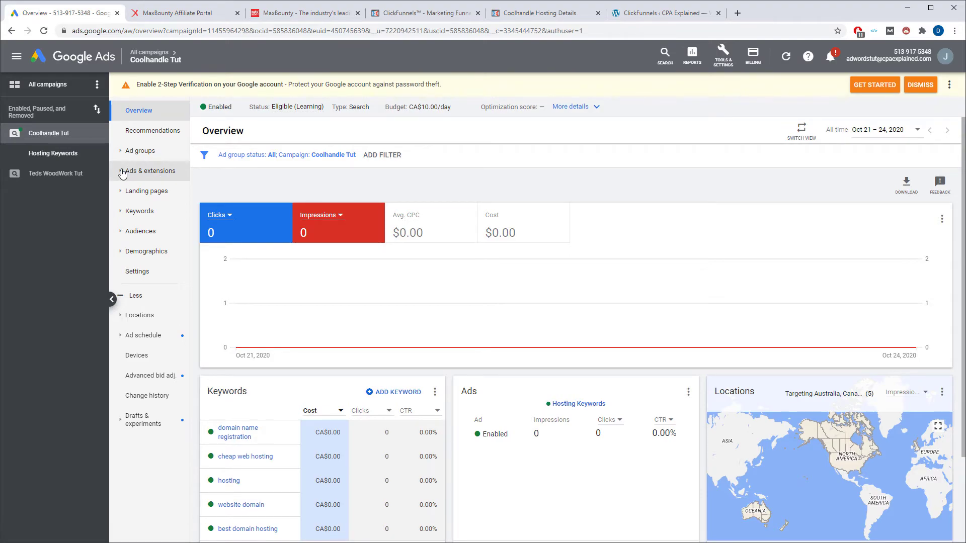
- Check under Ads that the hosting ad is under review, then go to the Devices page
click(149, 171)
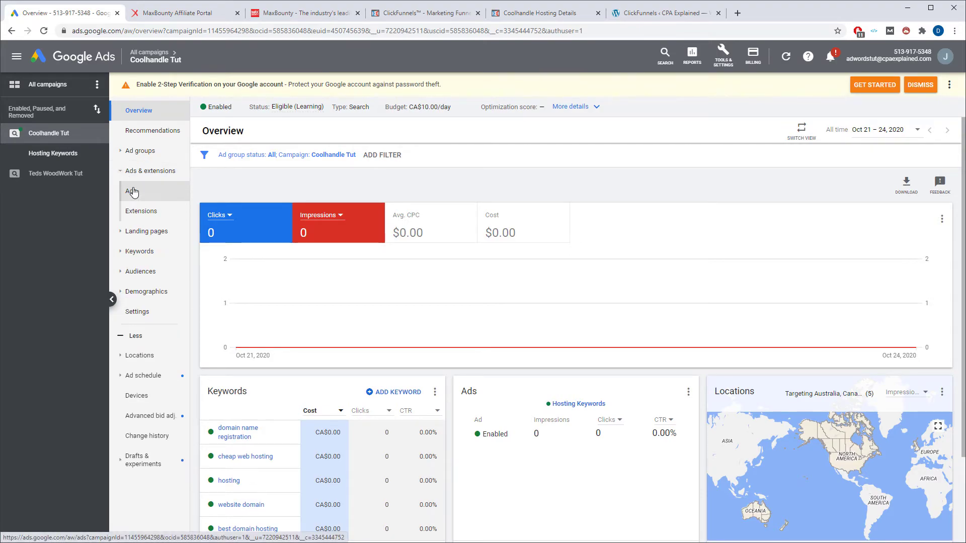
click(131, 192)
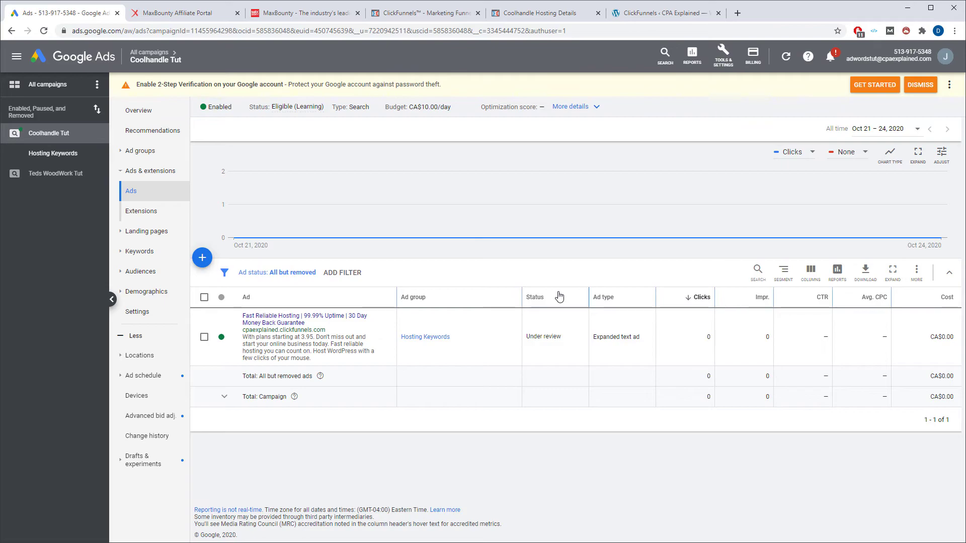
mouse_move(557, 271)
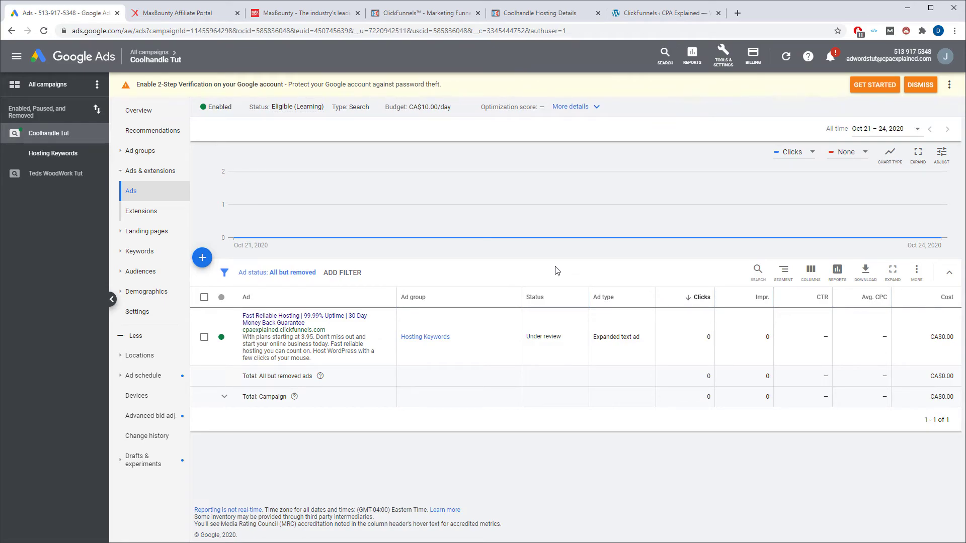
mouse_move(404, 265)
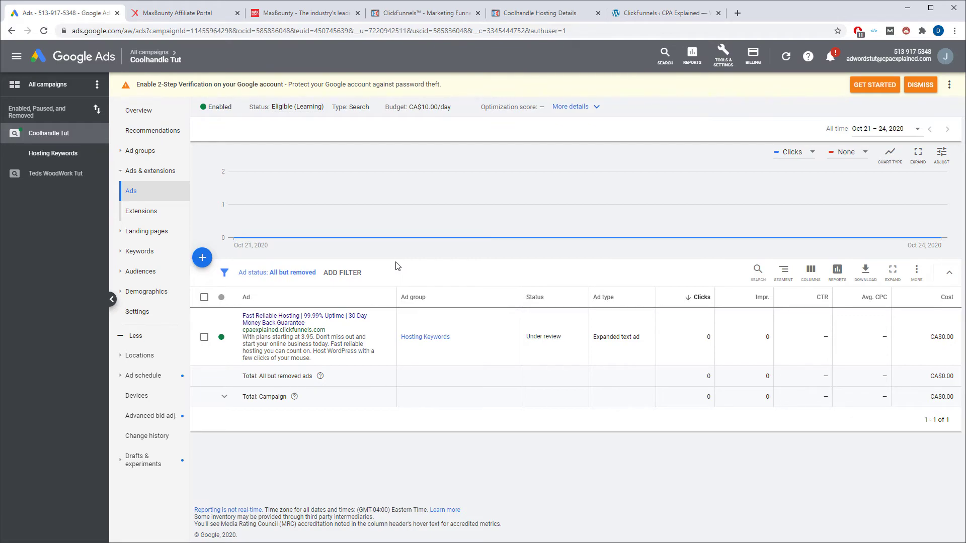
mouse_move(60, 380)
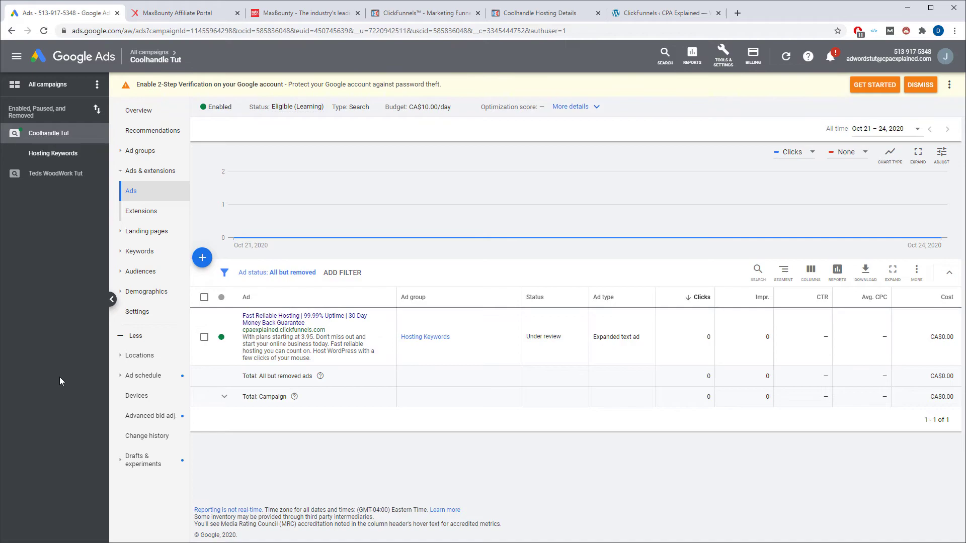
mouse_move(87, 404)
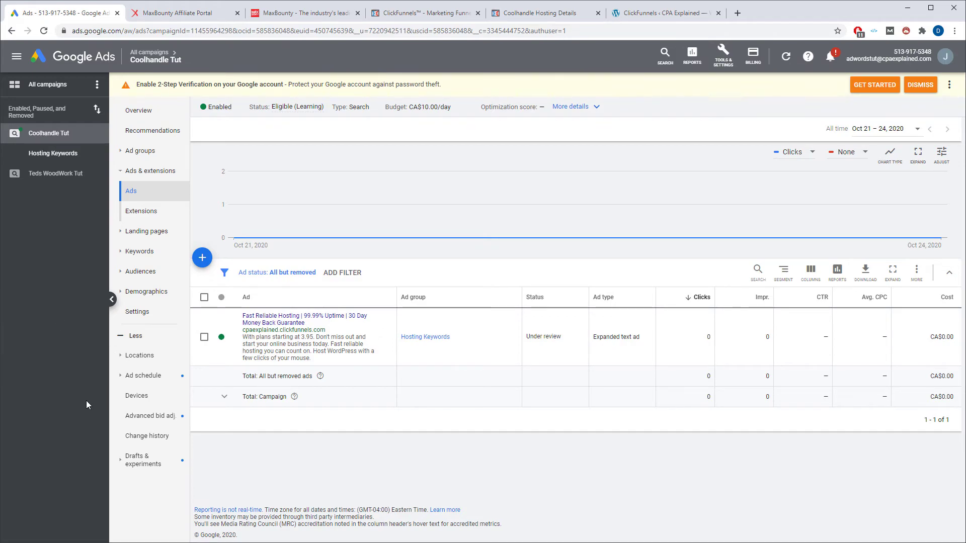
mouse_move(136, 395)
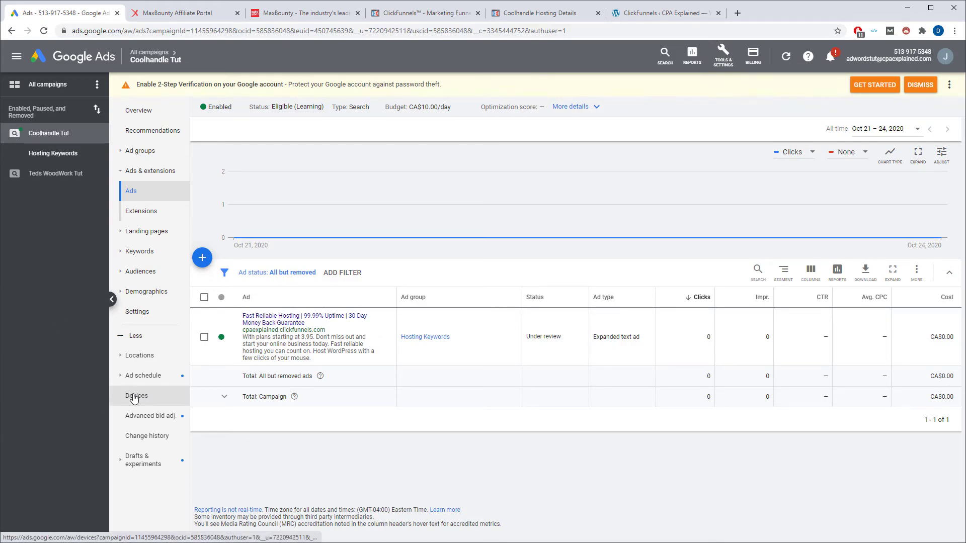
click(136, 396)
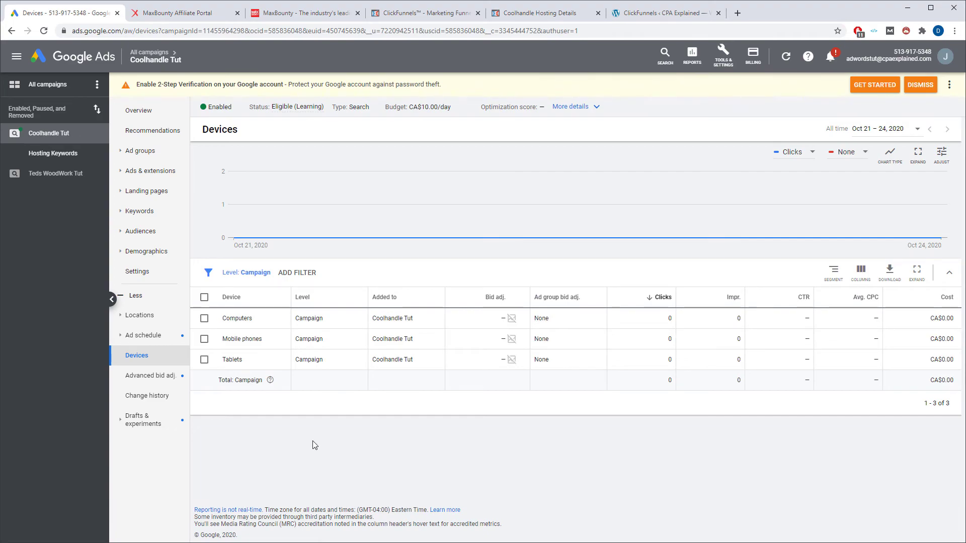
mouse_move(242, 366)
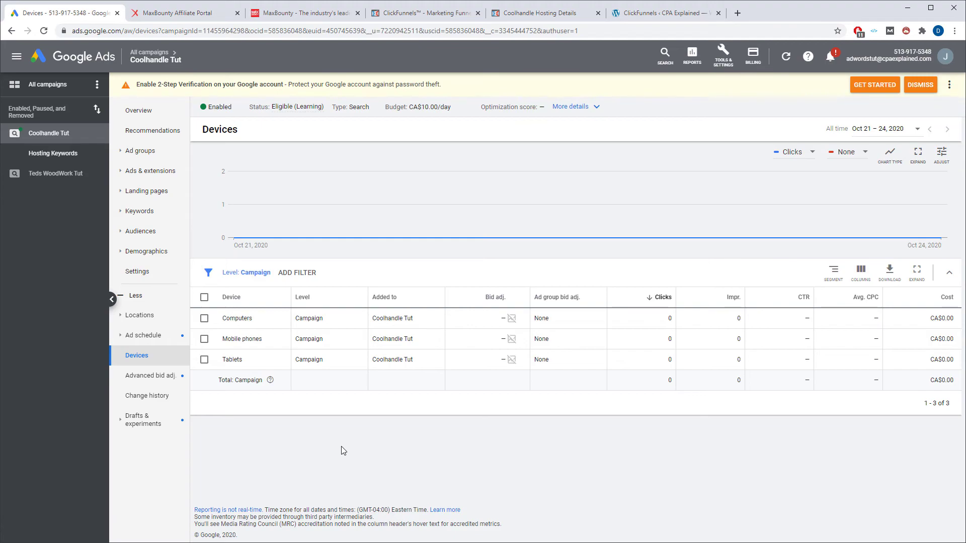
mouse_move(375, 432)
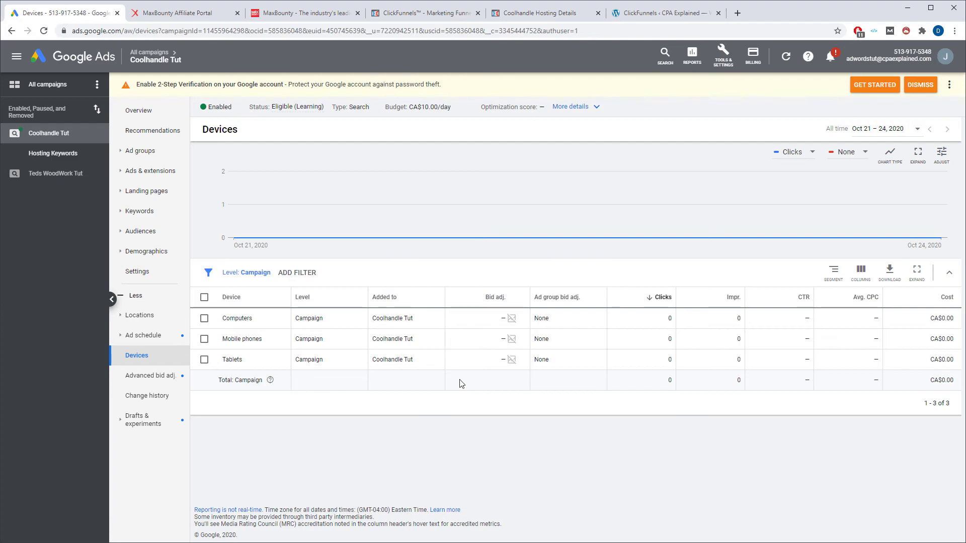
mouse_move(476, 356)
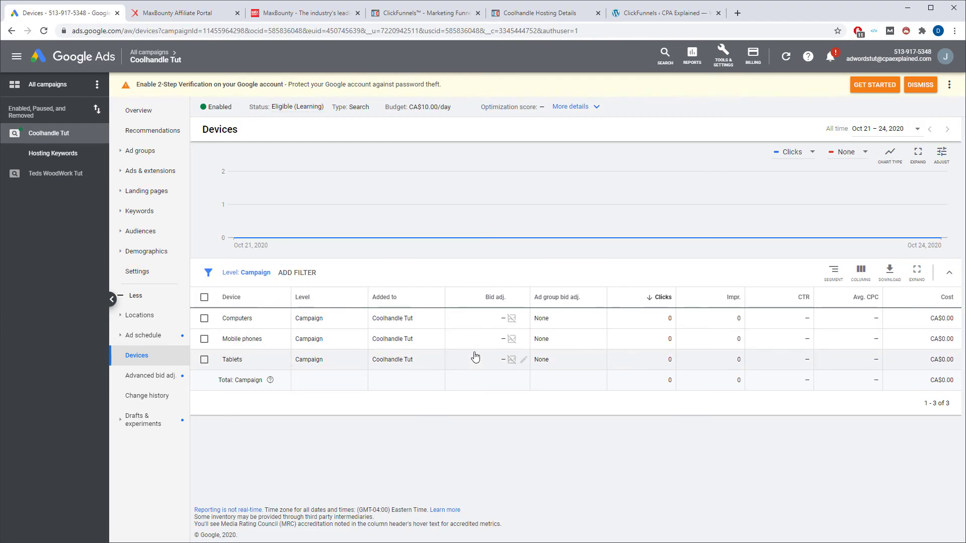
- Start editing the Mobile phones bid adjustment
click(511, 359)
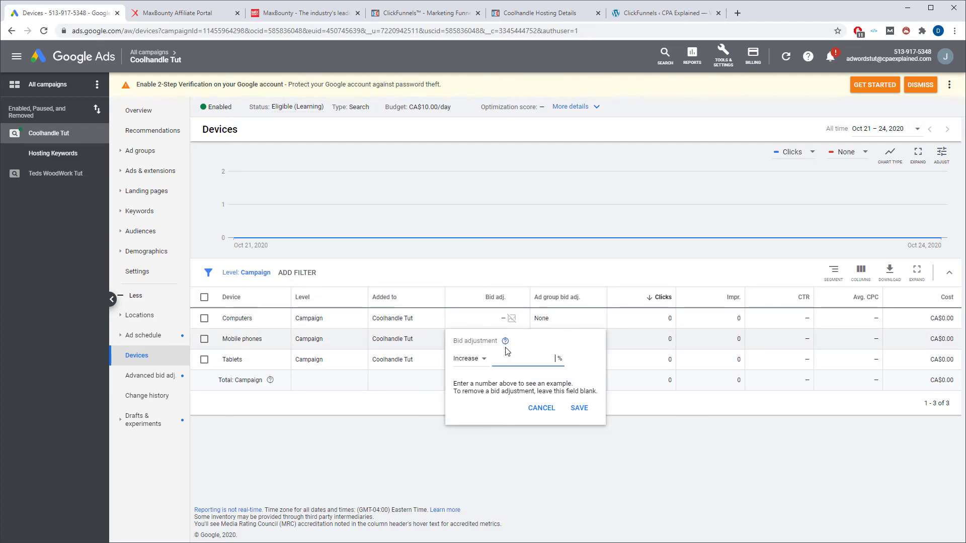
- Set the Mobile phones bid adjustment to Decrease 100% and save it
click(470, 358)
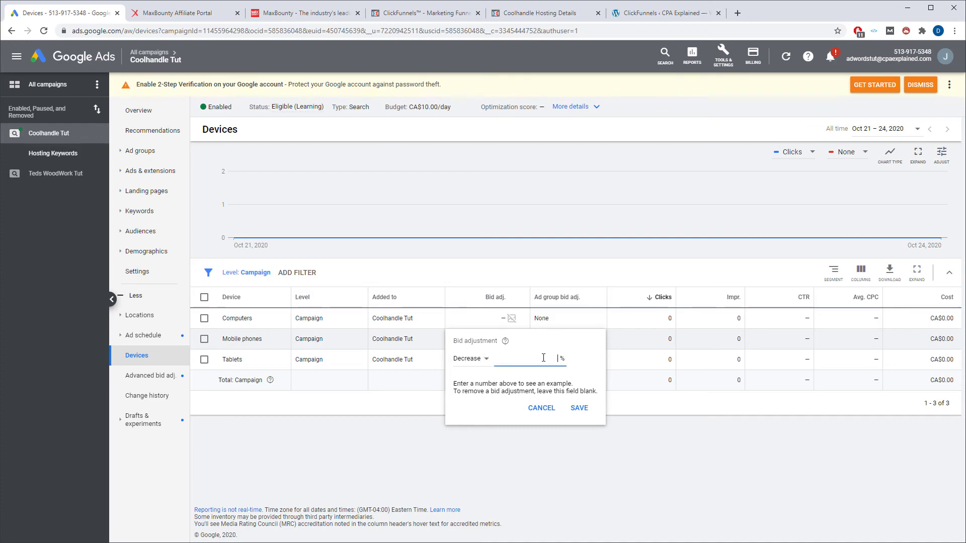
text(100)
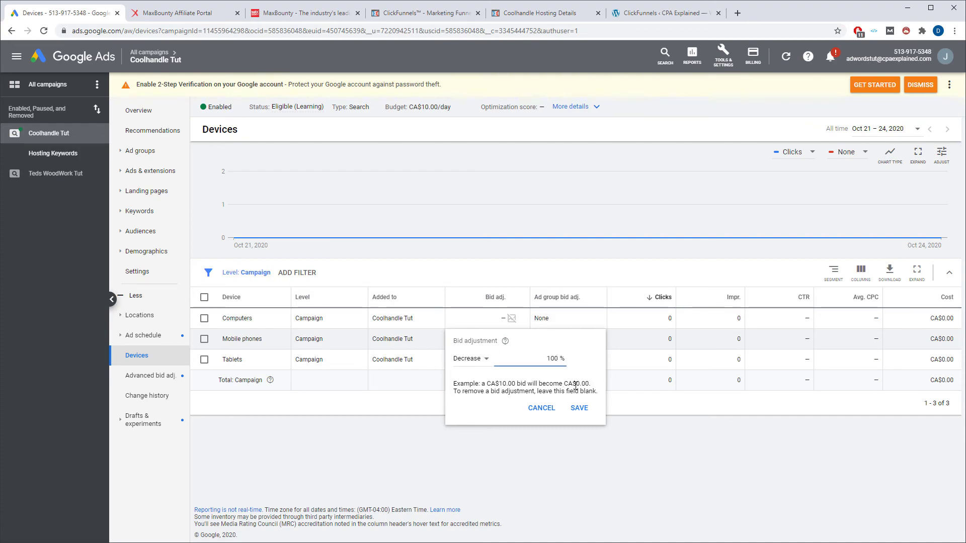
click(578, 408)
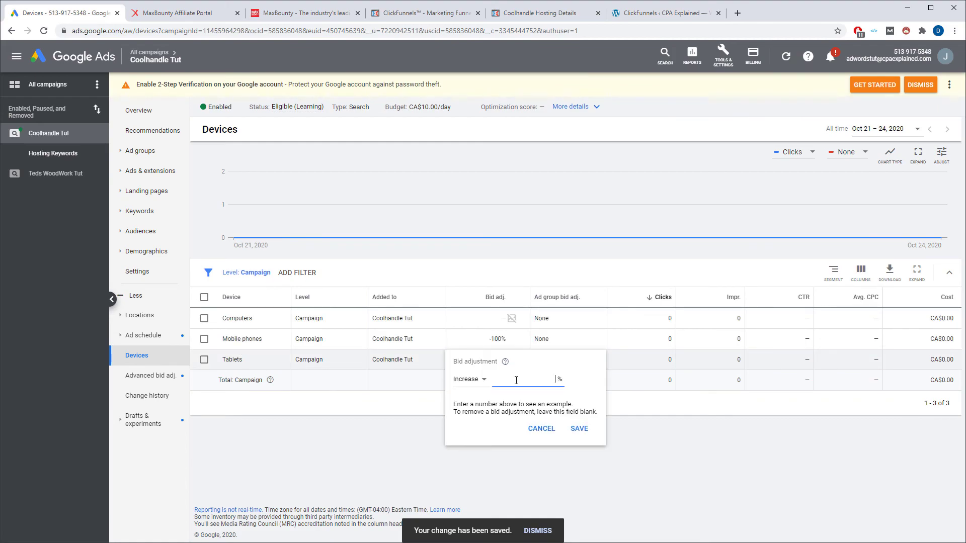
- Set the Tablets bid adjustment to Decrease 100% and save it
text(100)
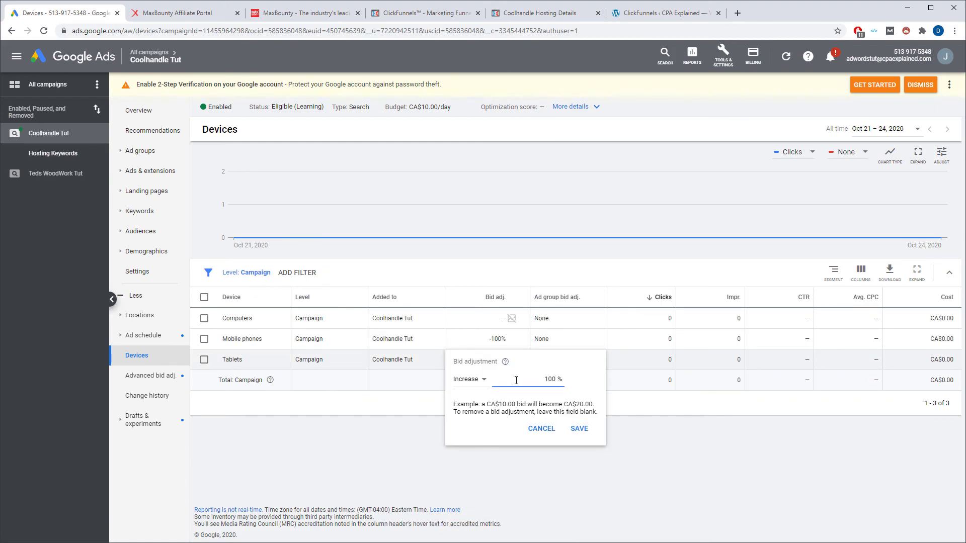
click(470, 380)
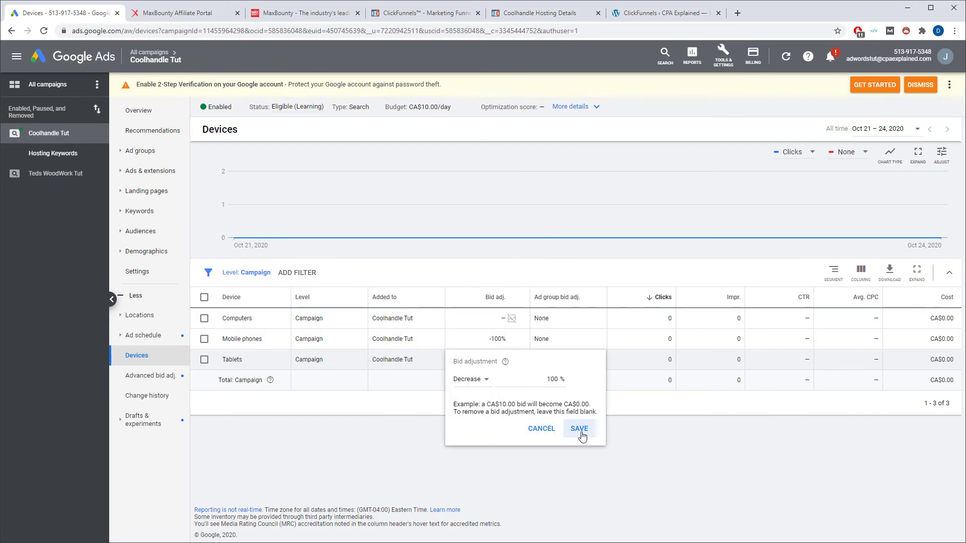
click(578, 428)
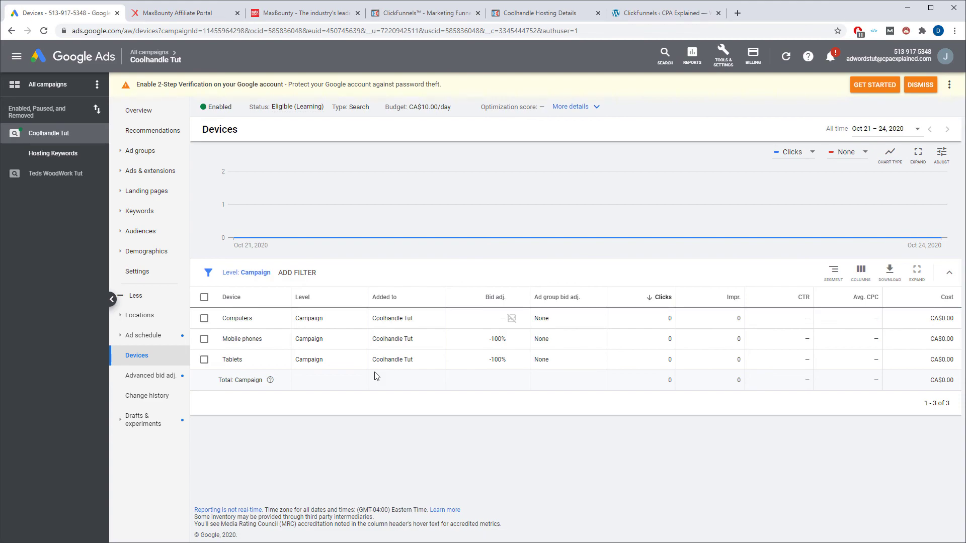
mouse_move(412, 288)
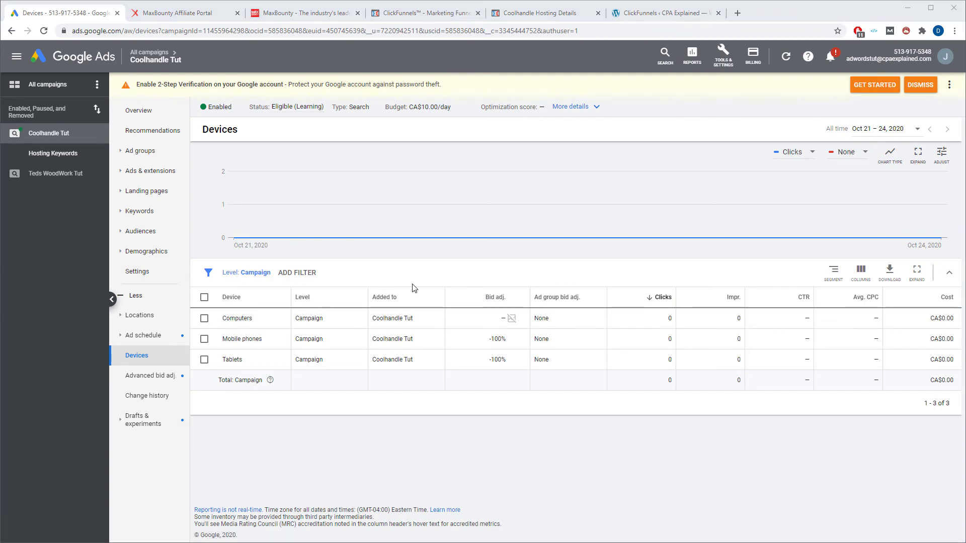